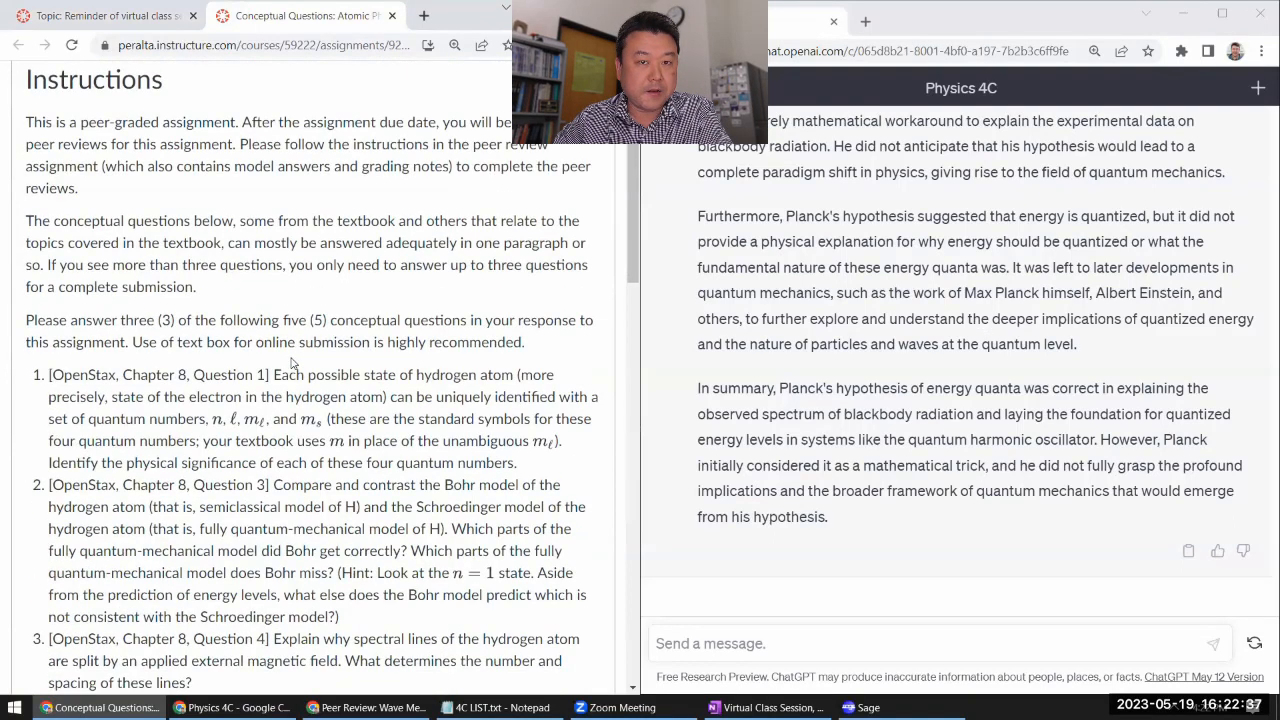
Scroll the Canvas assignment and select the full text of question 1 on quantum numbers.
scroll(down, 3)
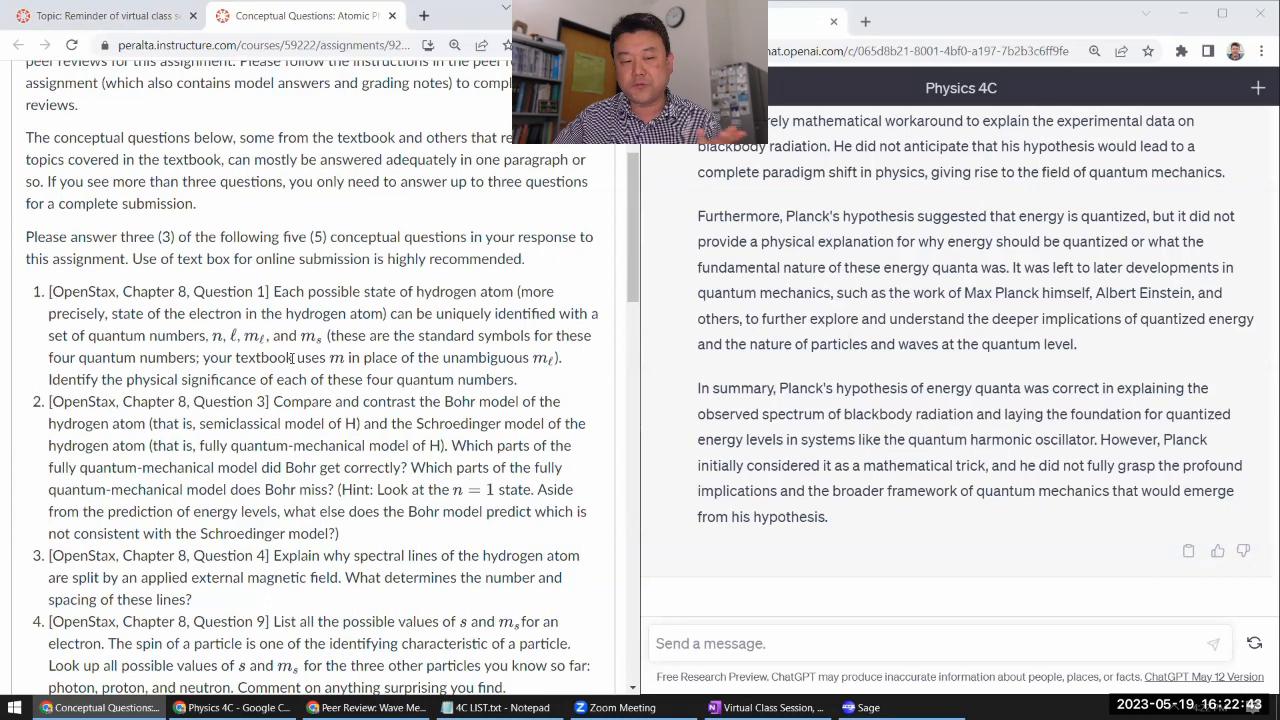
scroll(down, 3)
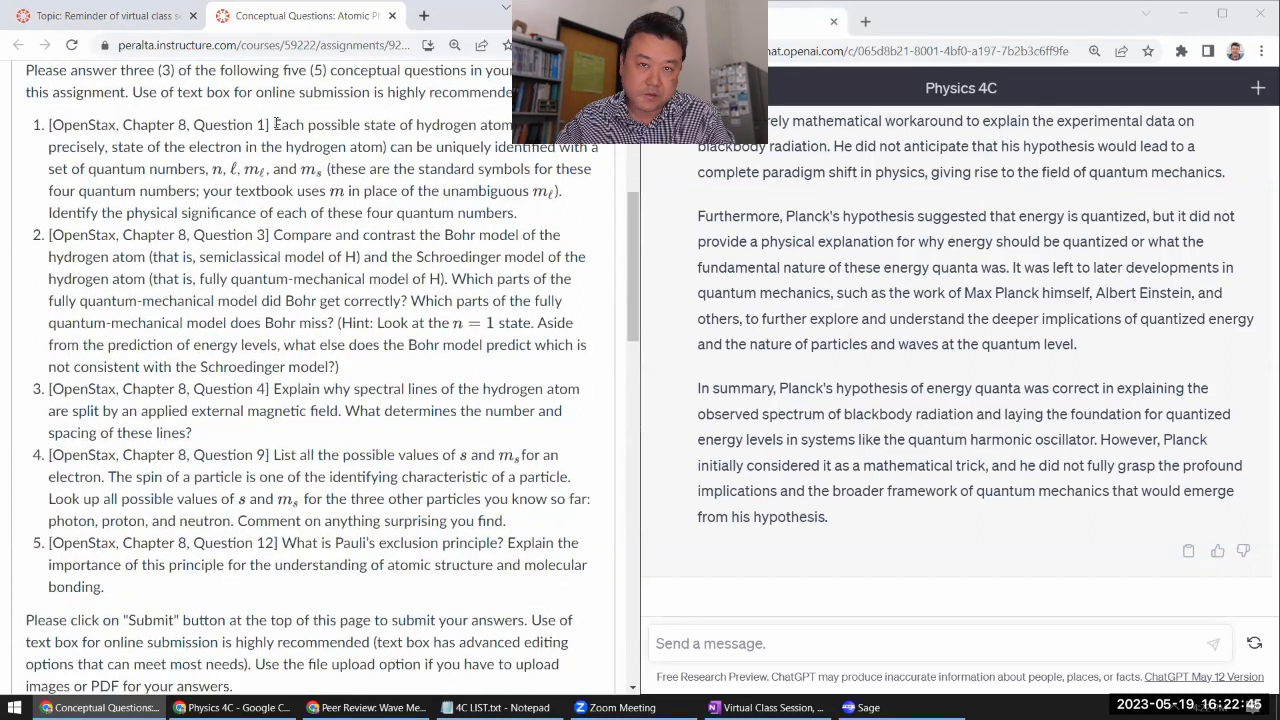
drag(272, 124, 540, 212)
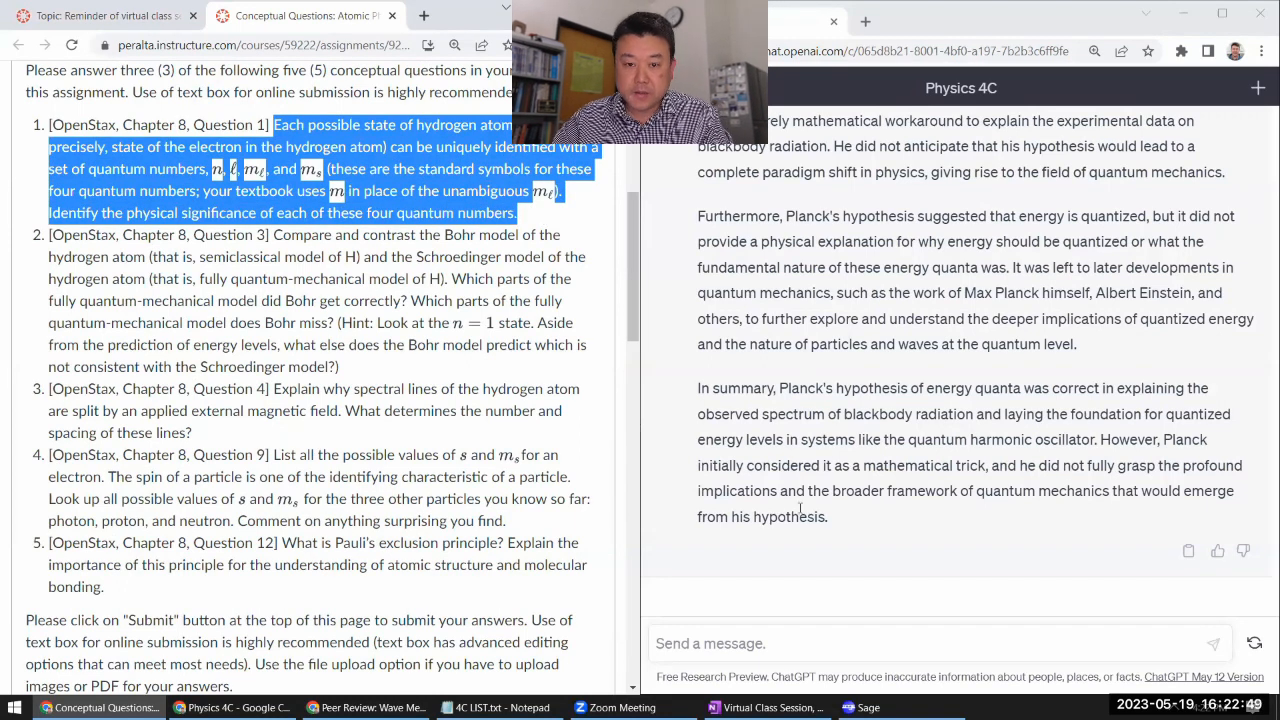
Paste question 1 into ChatGPT's message box and fill in n, l, m_l and m_s.
click(920, 643)
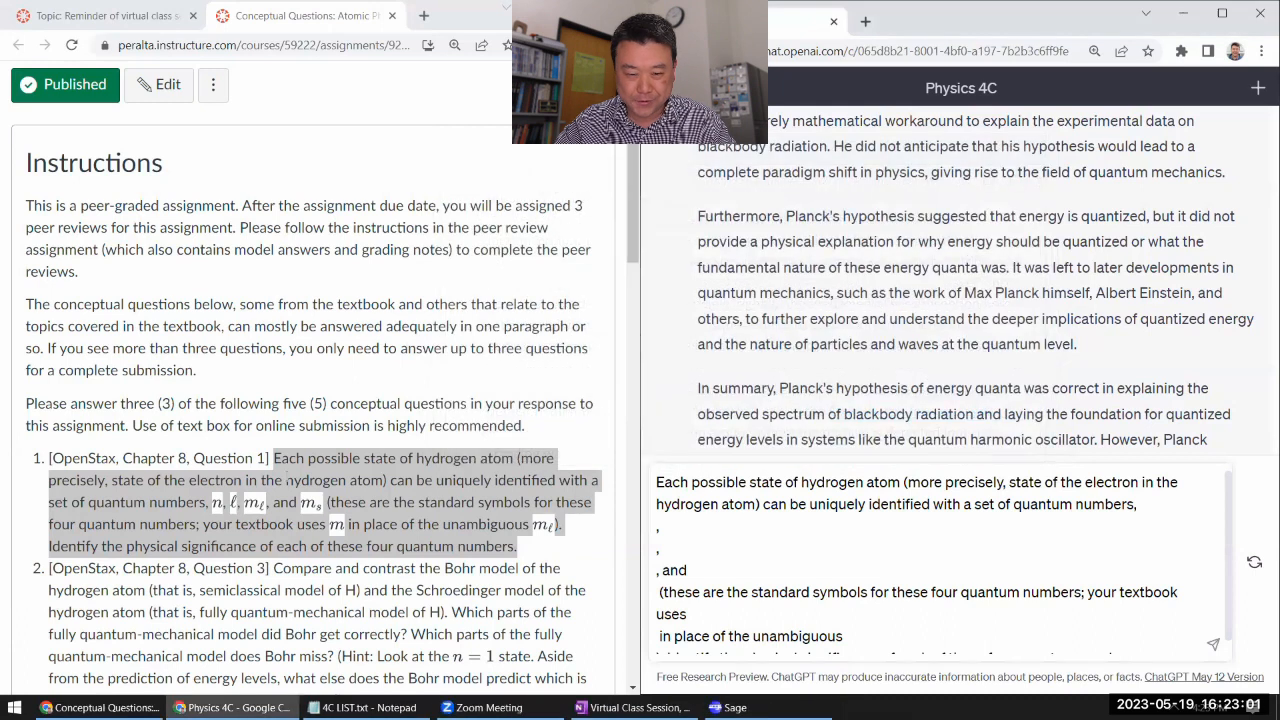
scroll(down, 3)
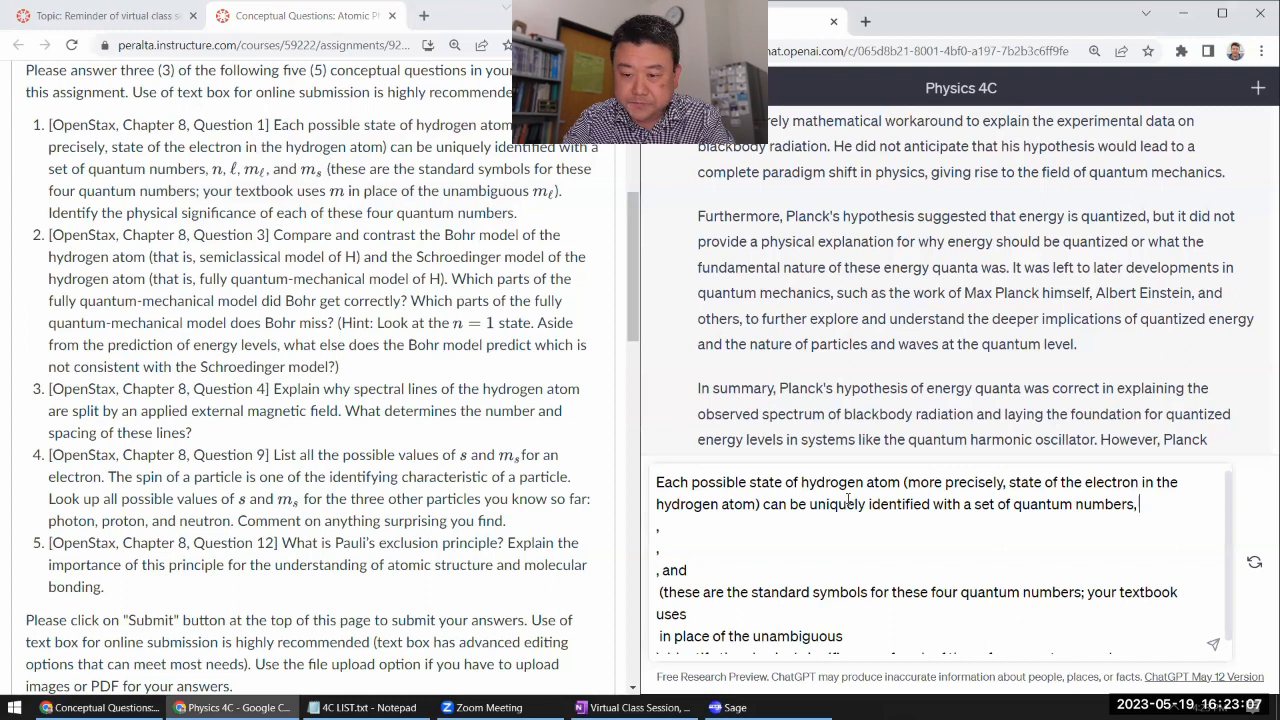
text(n, l, m_l, and)
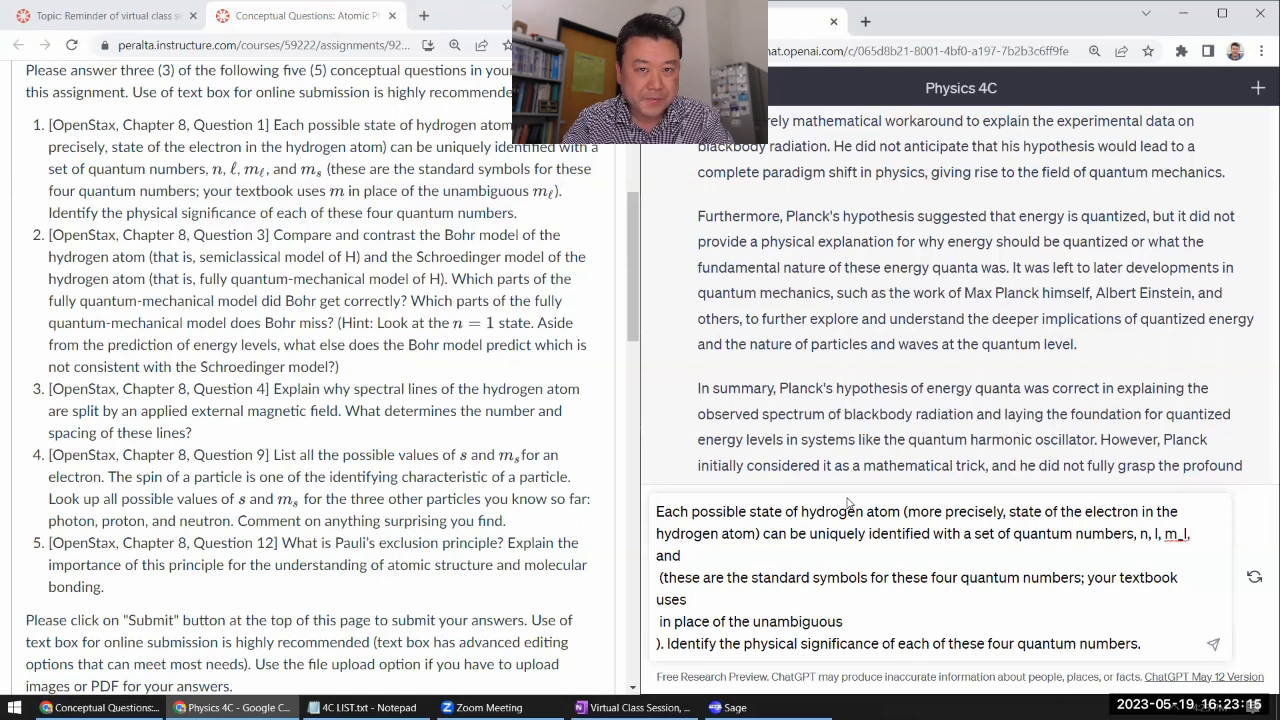
text(m_s)
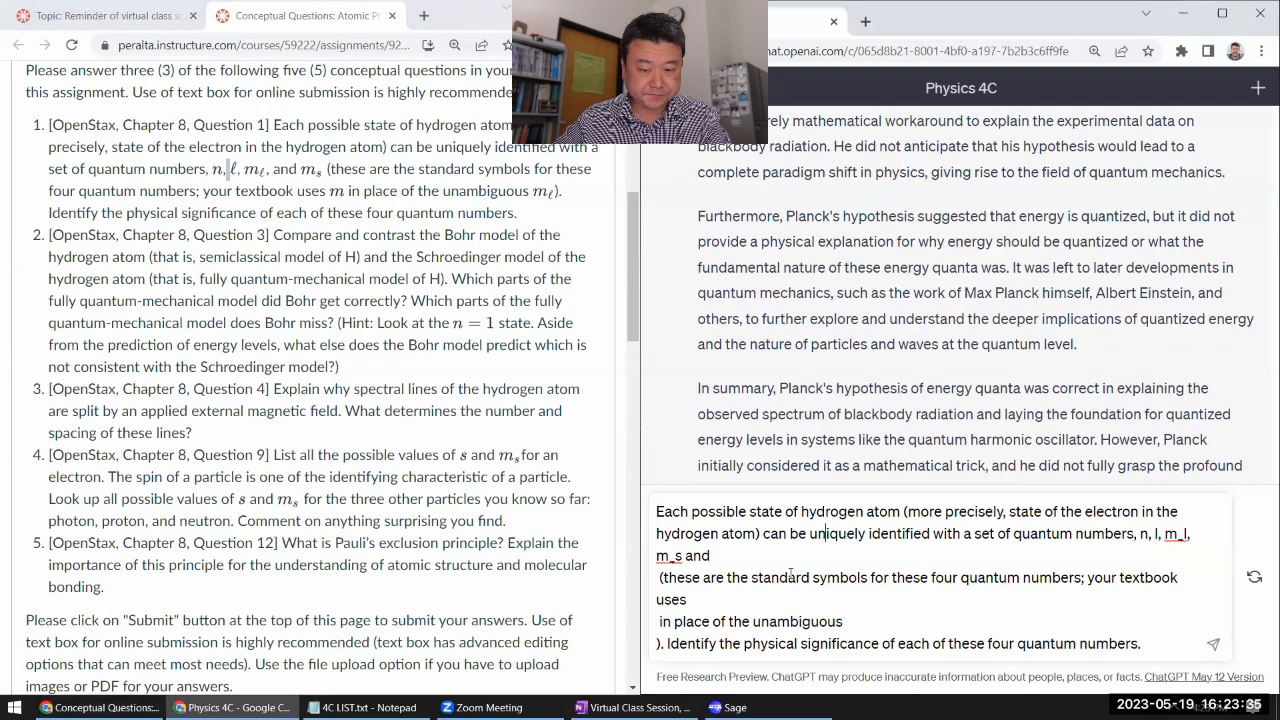
text(m_)
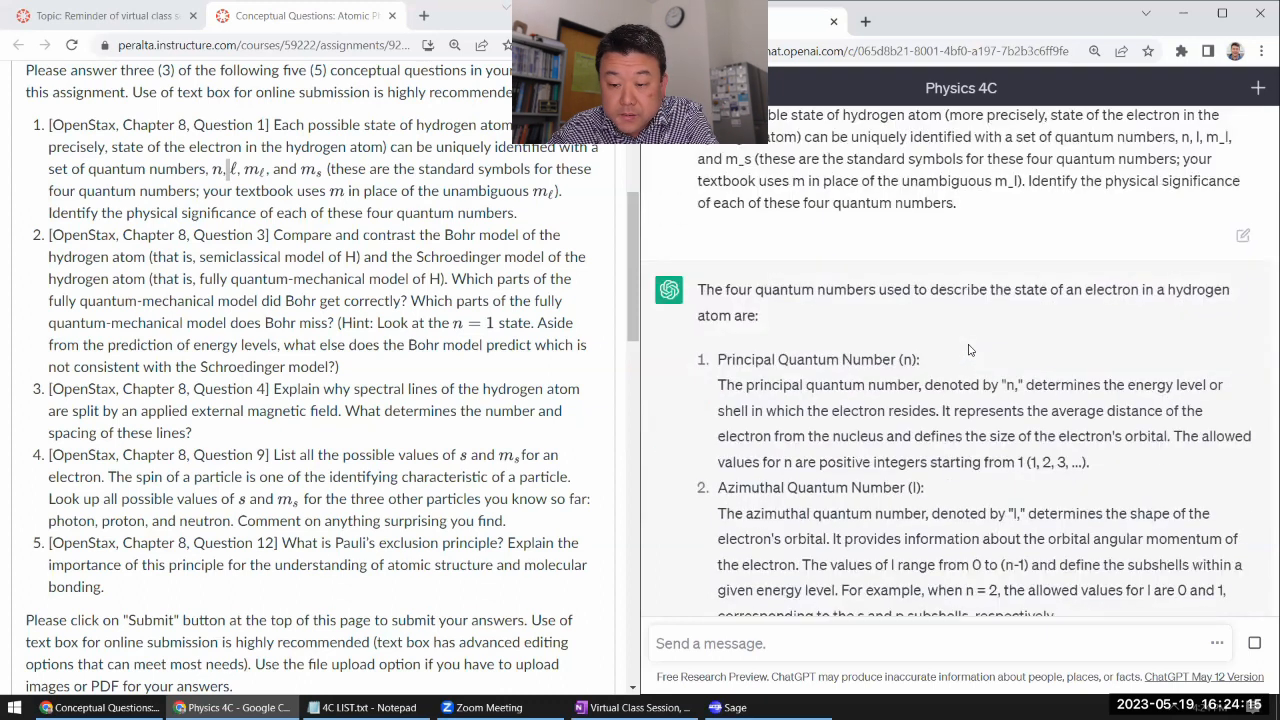
Send question 1 and read the quantum-number answer, marking the allowed m_l values.
scroll(down, 3)
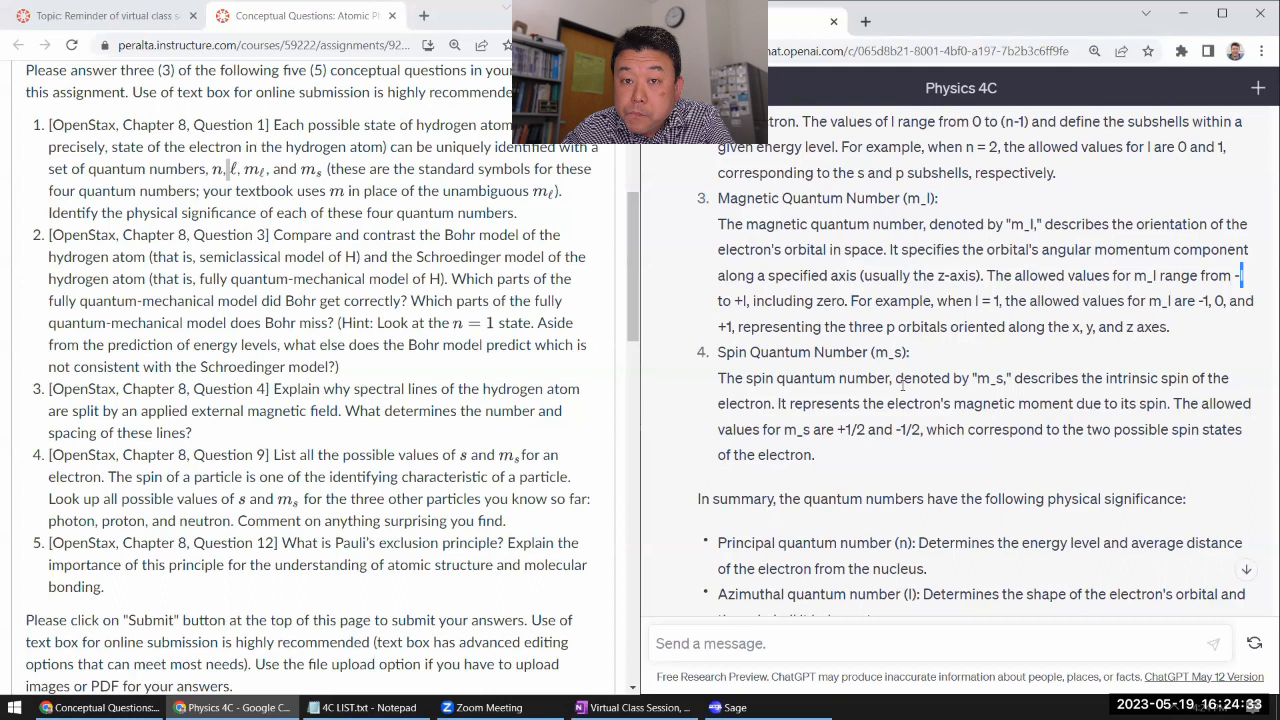
scroll(down, 3)
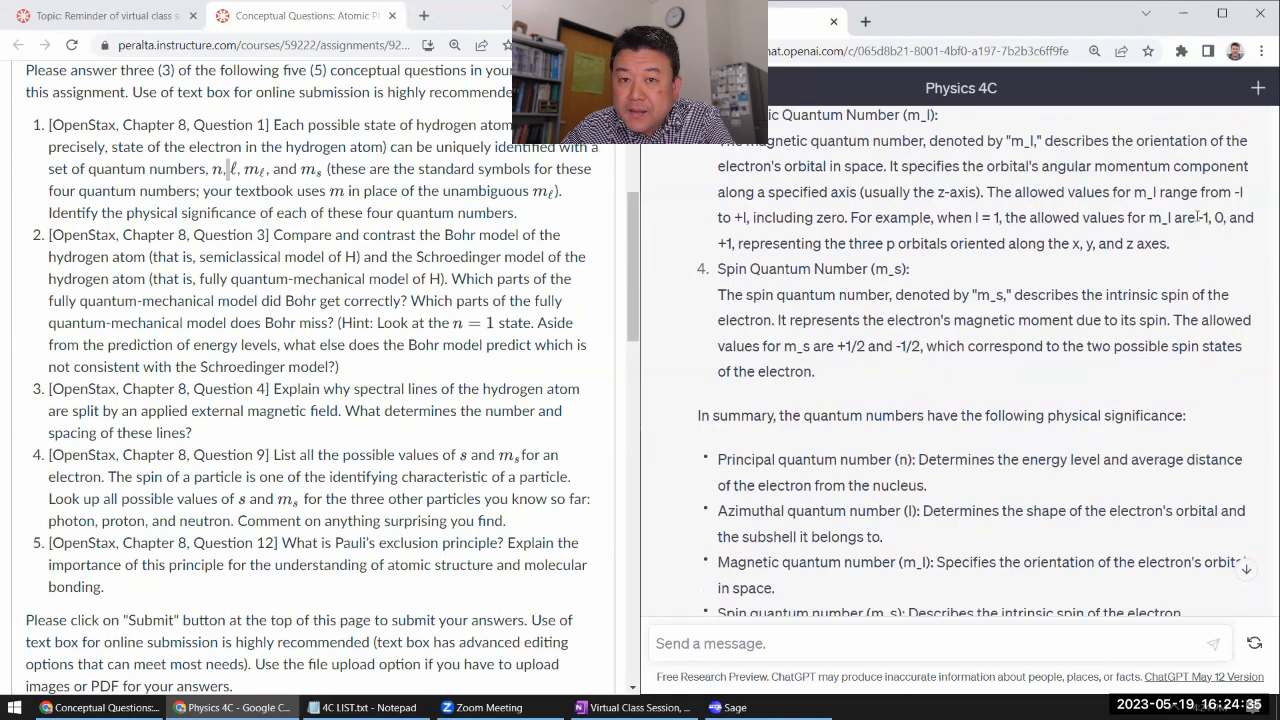
drag(1197, 217, 1167, 243)
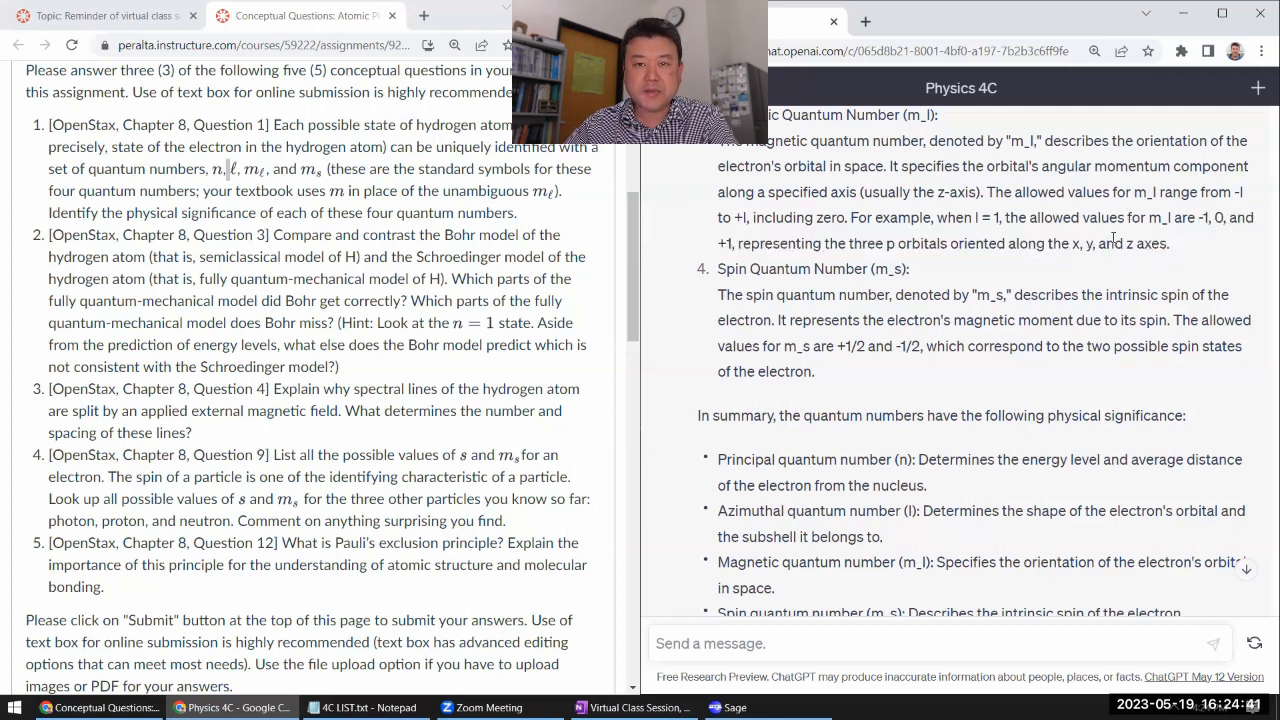
double_click(1145, 243)
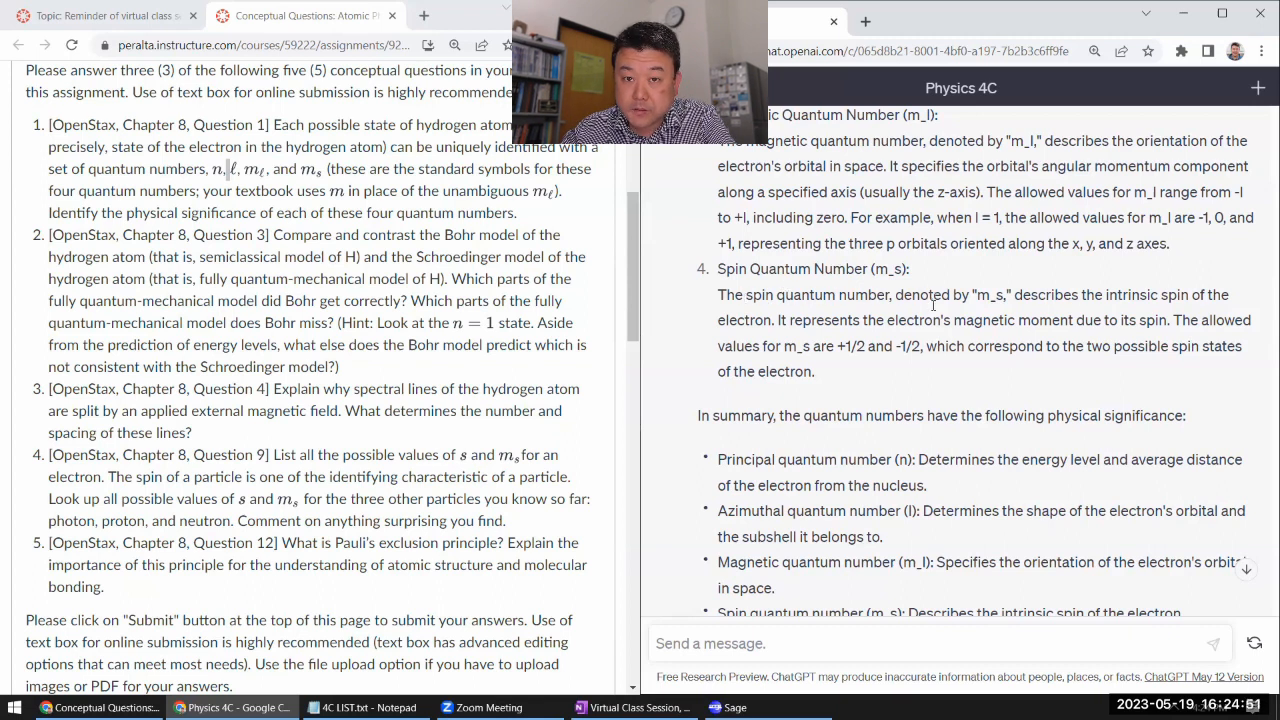
scroll(down, 3)
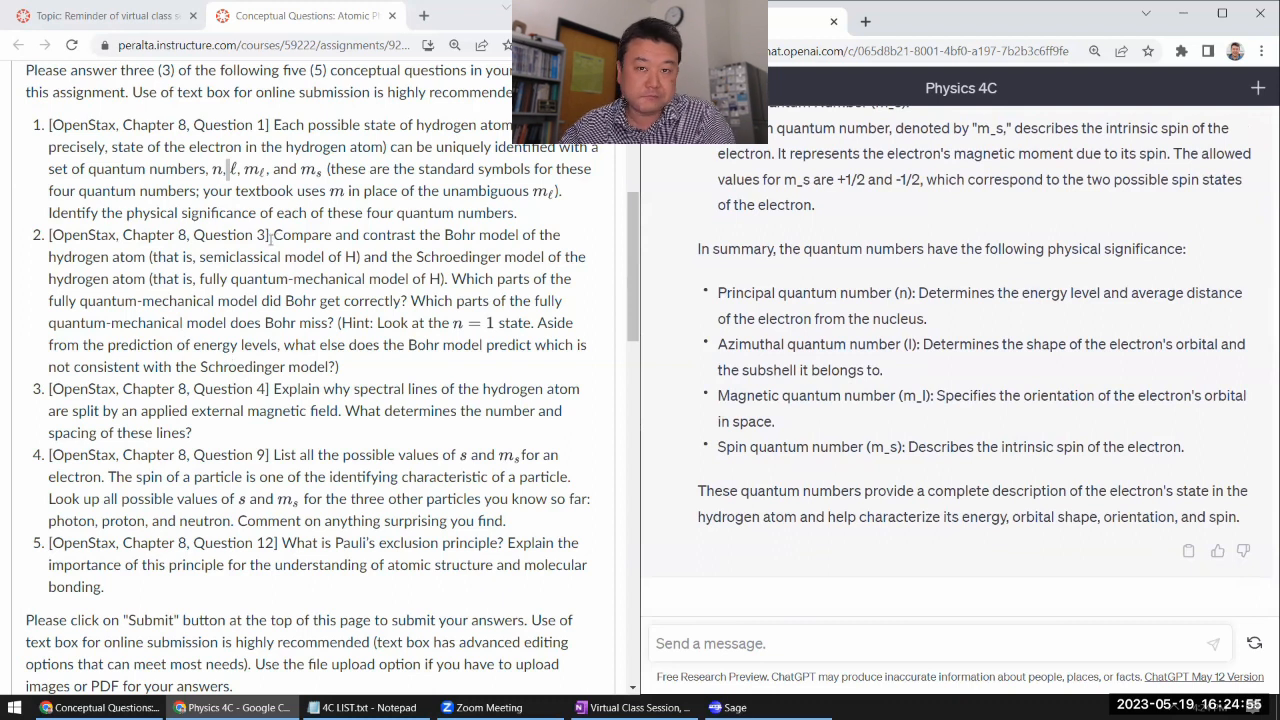
Copy question 2 on Bohr versus Schrödinger models into ChatGPT and type n=1.
double_click(277, 234)
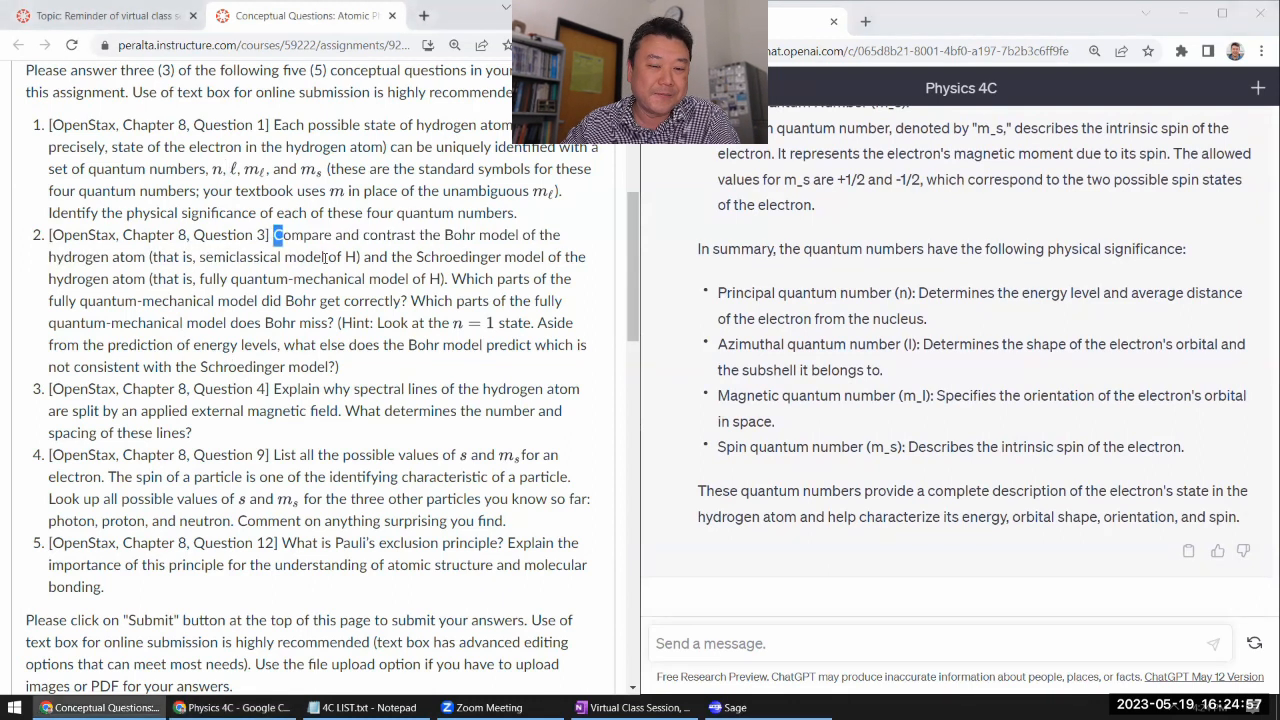
drag(275, 235, 340, 366)
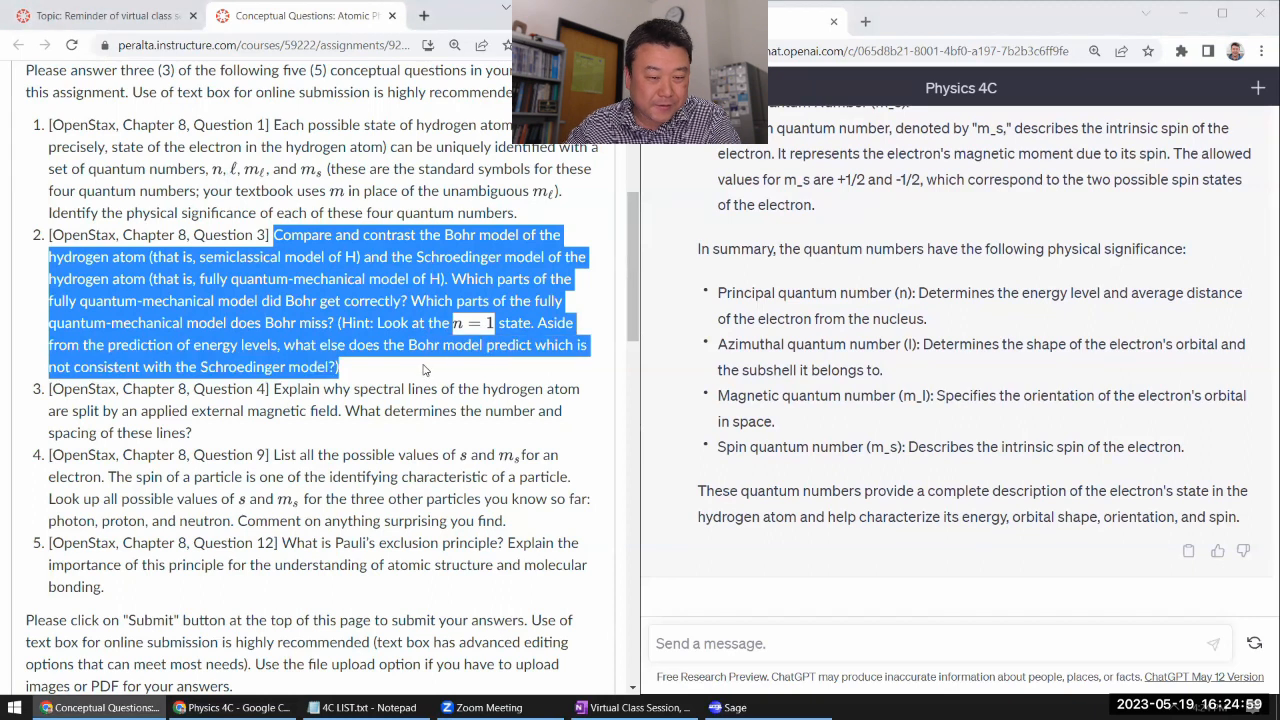
mouse_move(782, 609)
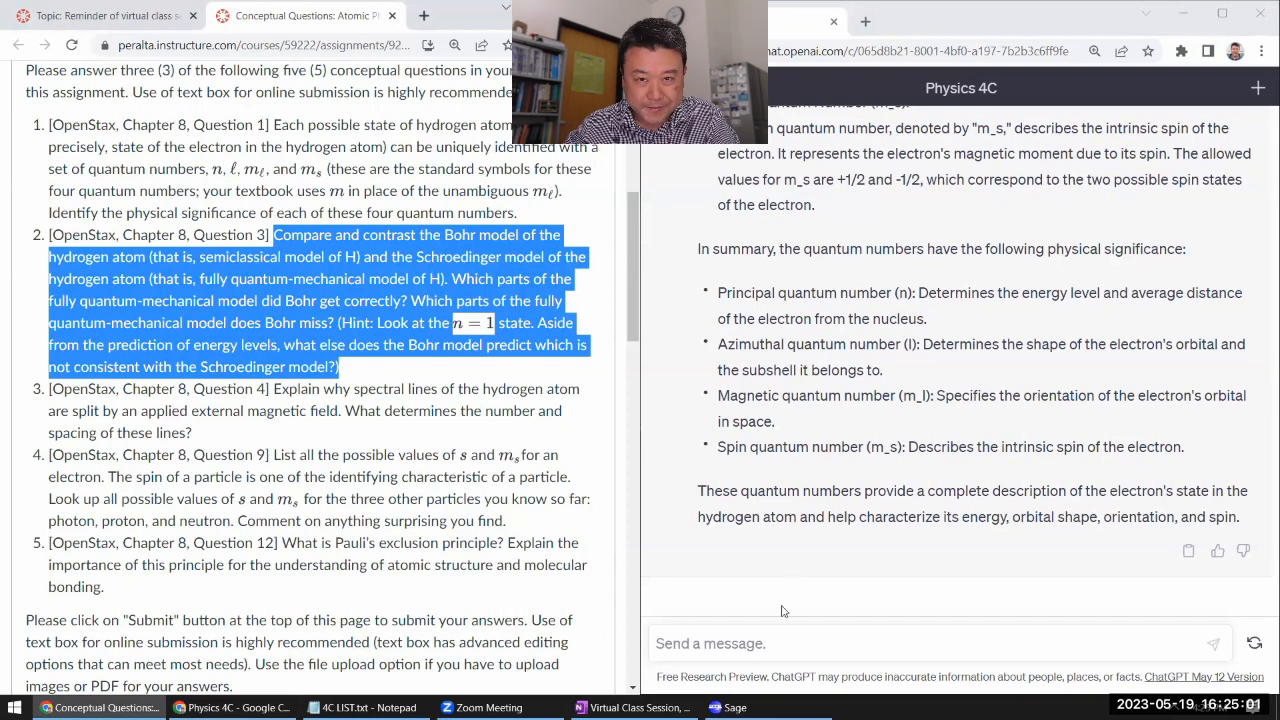
click(910, 643)
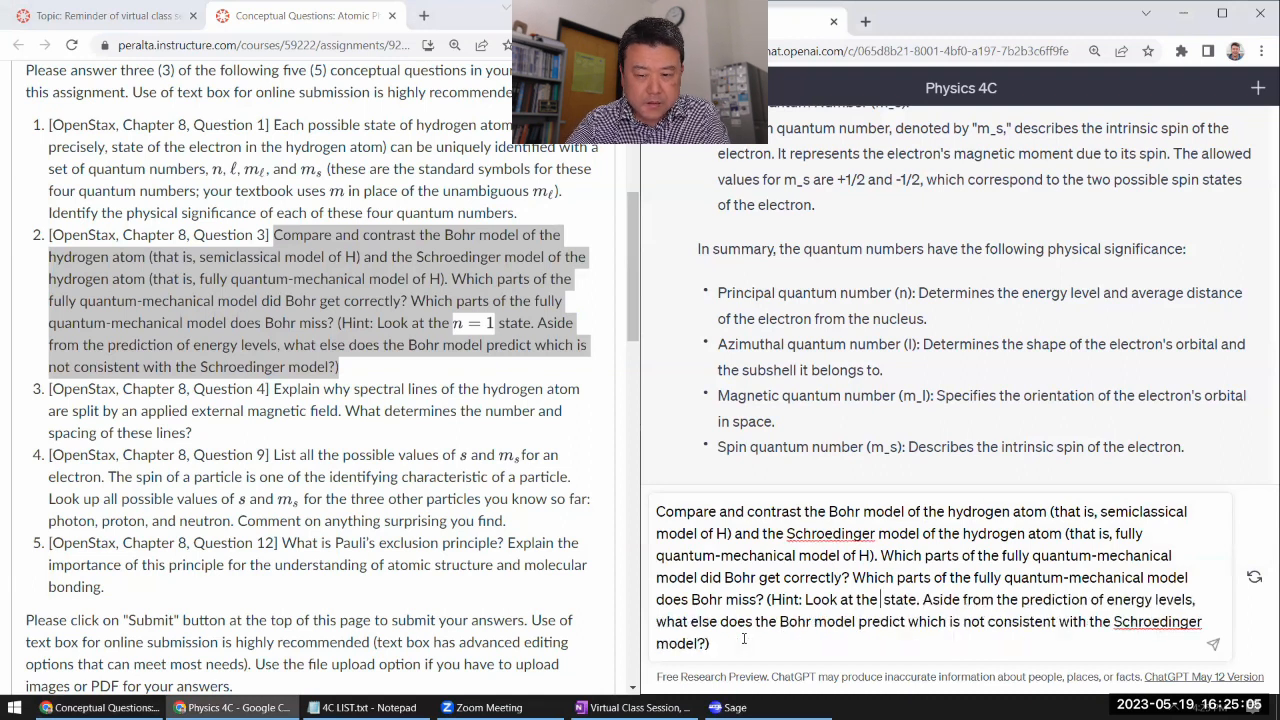
text(n=1)
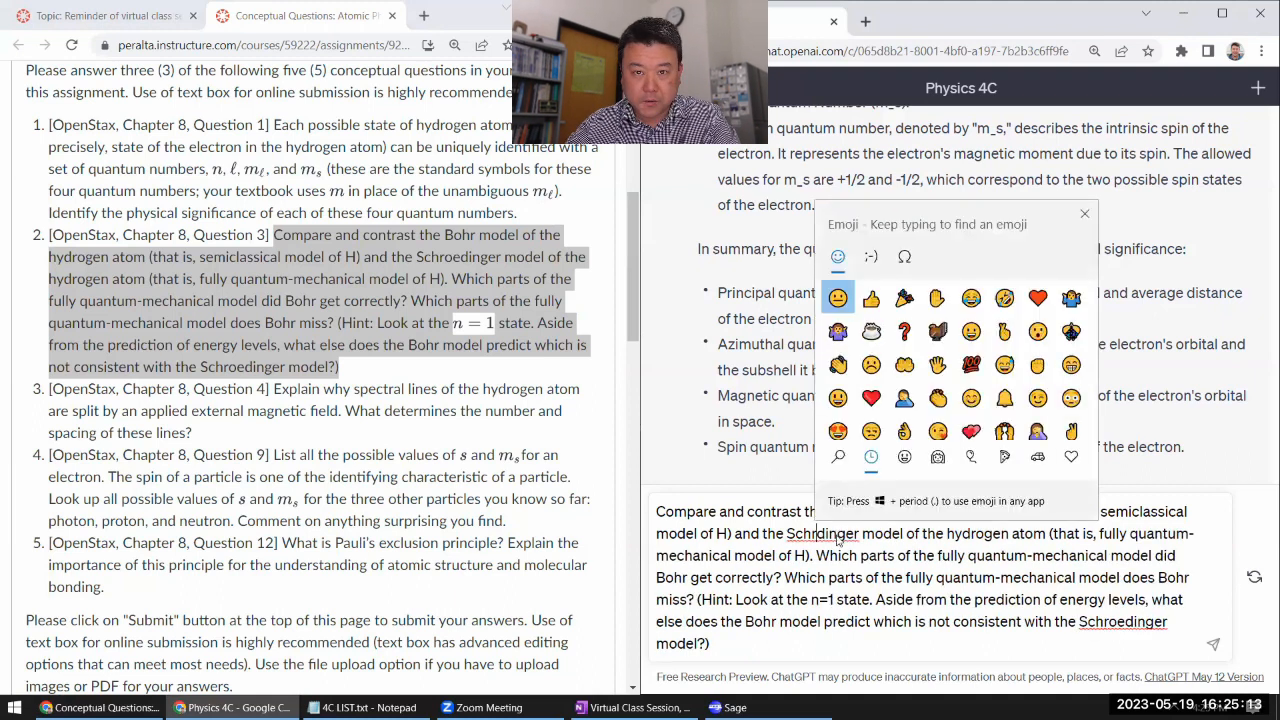
Insert ö into both occurrences of Schrödinger from the special symbols panel.
click(904, 257)
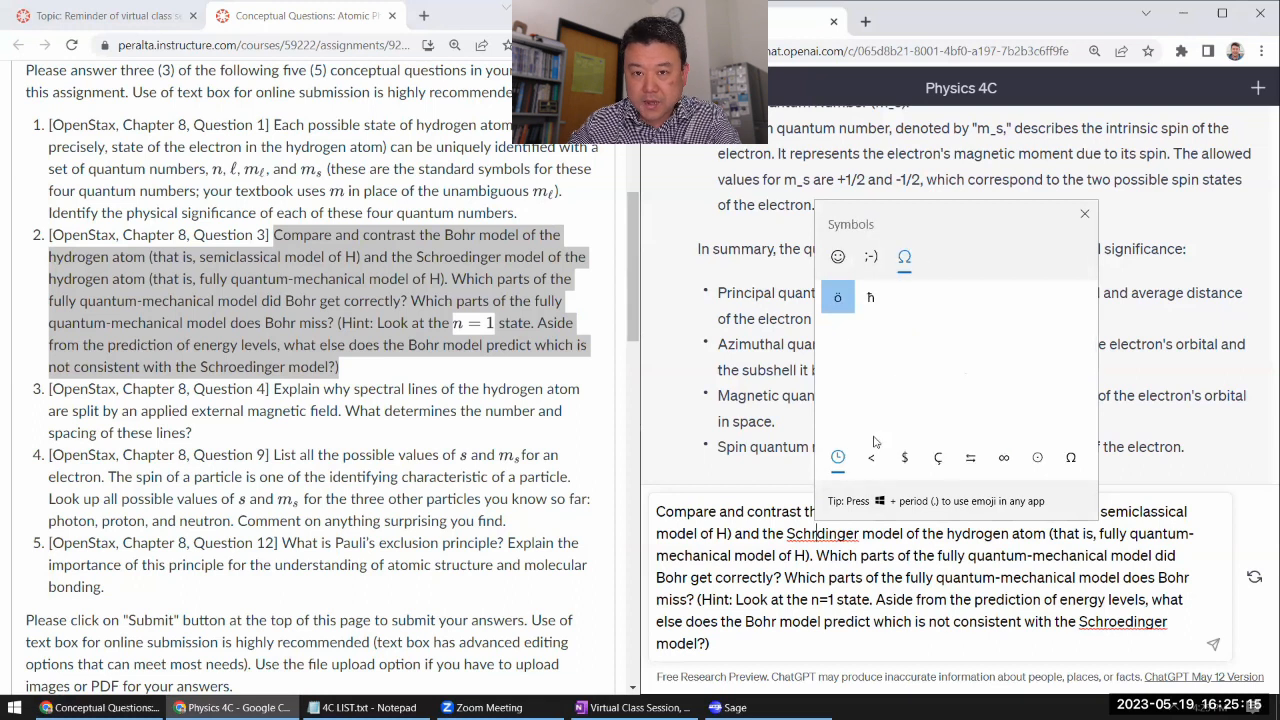
click(1084, 213)
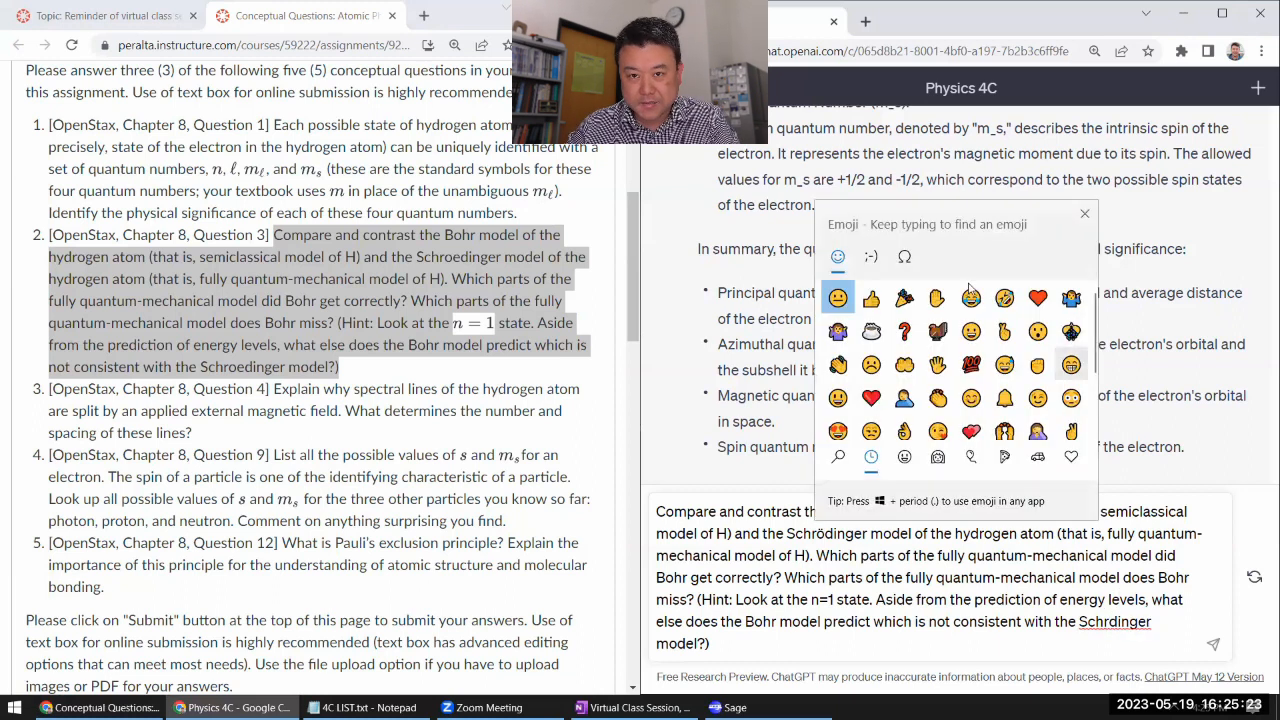
click(904, 257)
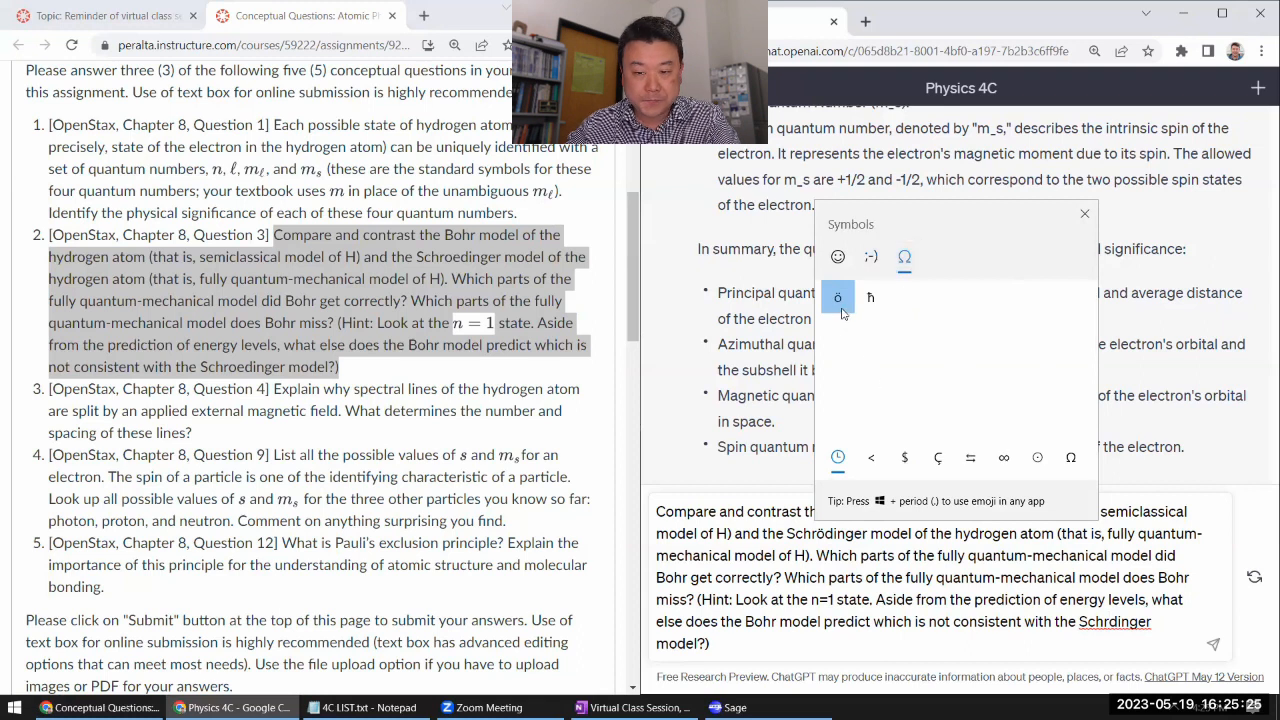
click(1084, 213)
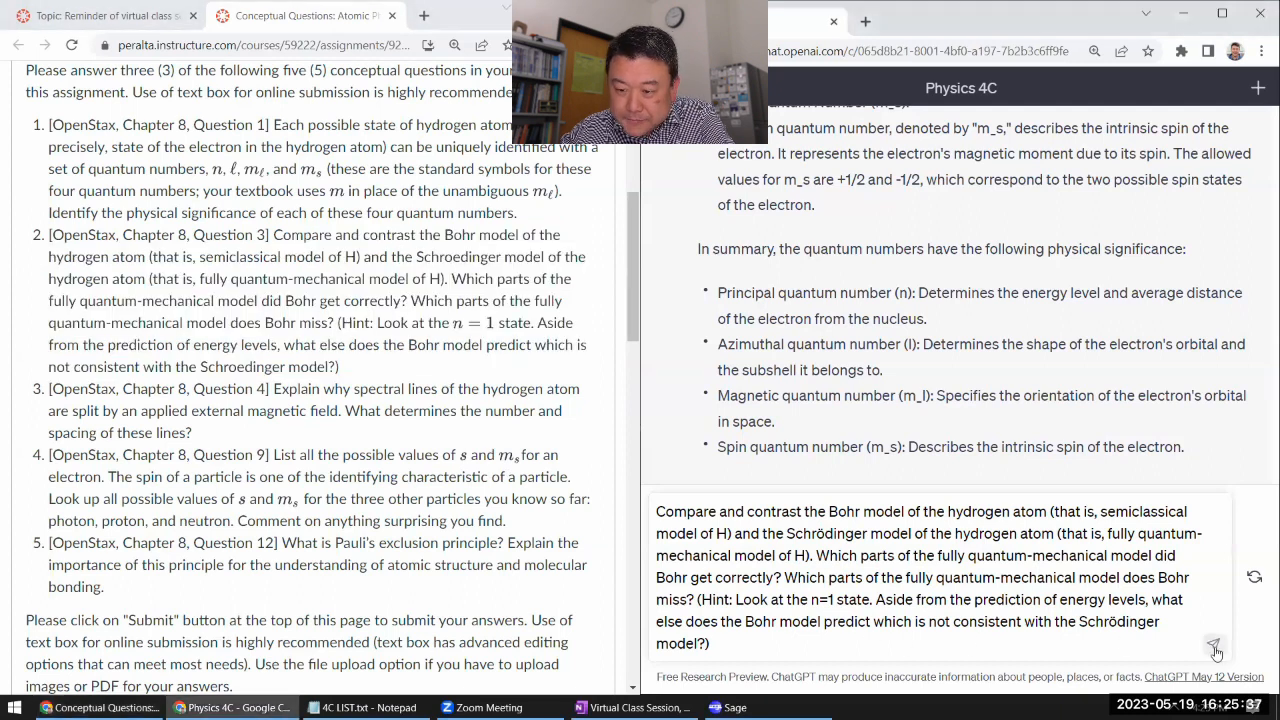
click(1216, 648)
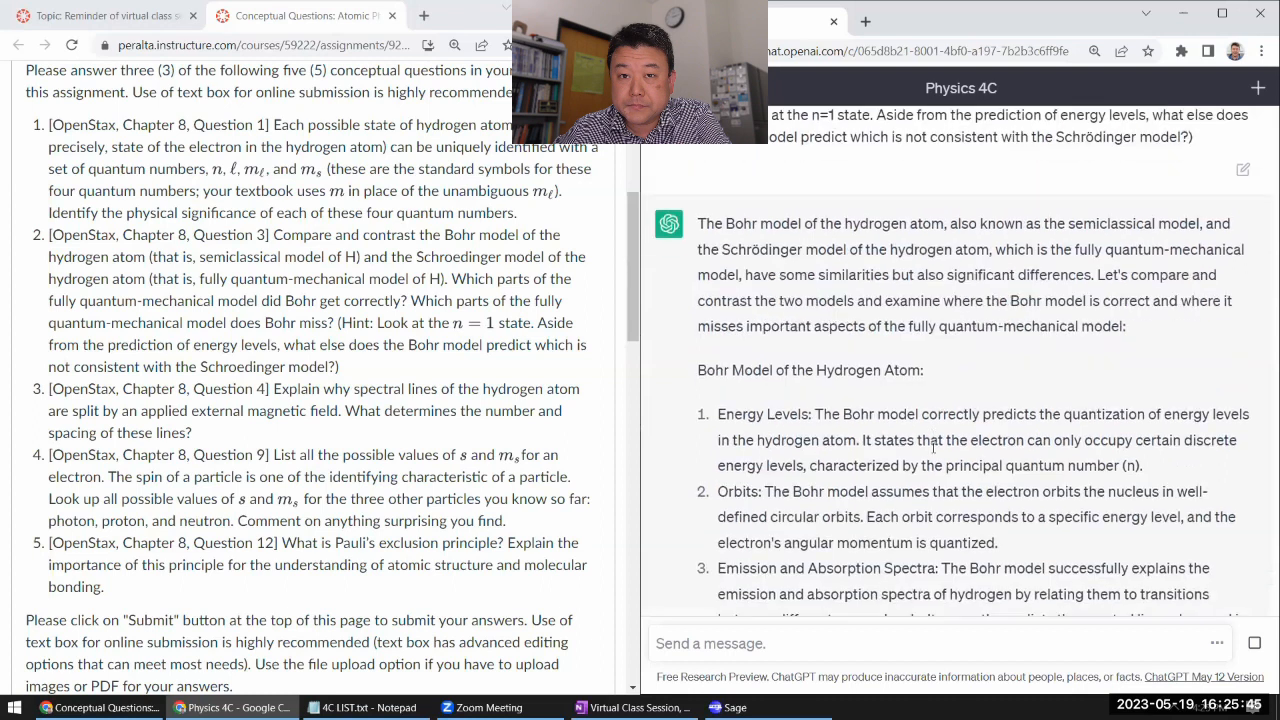
scroll(down, 3)
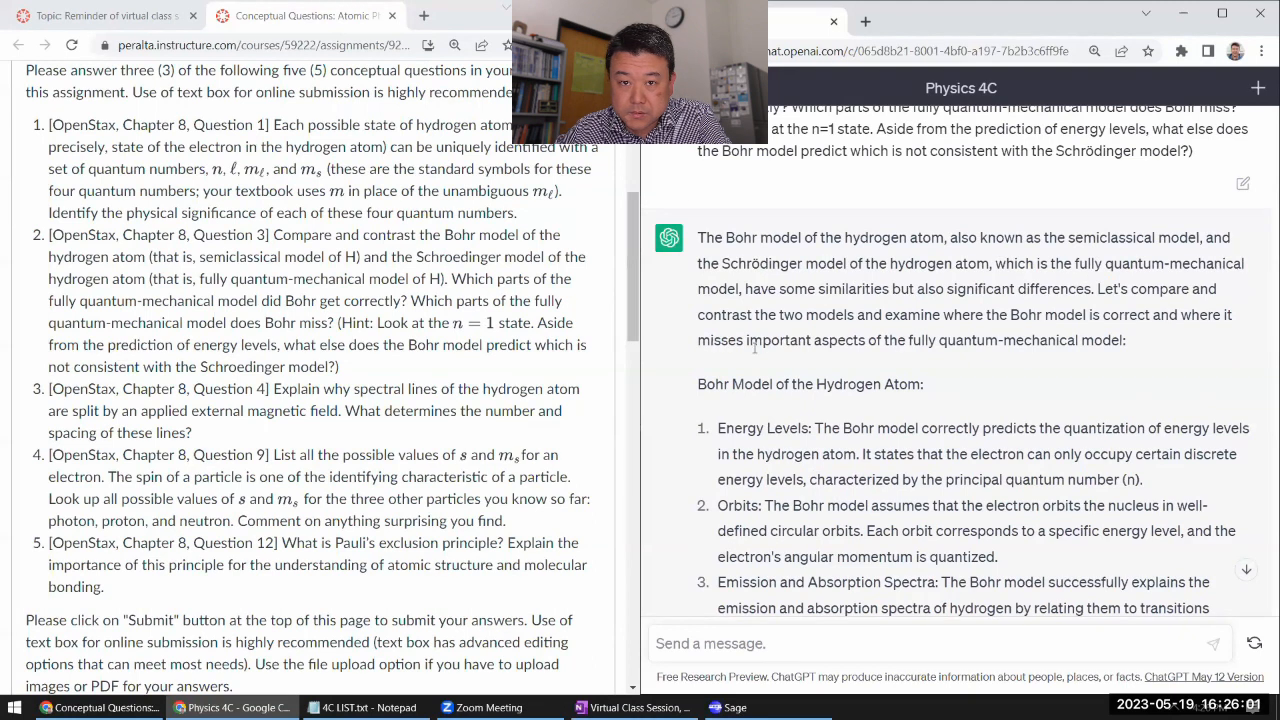
mouse_move(788, 426)
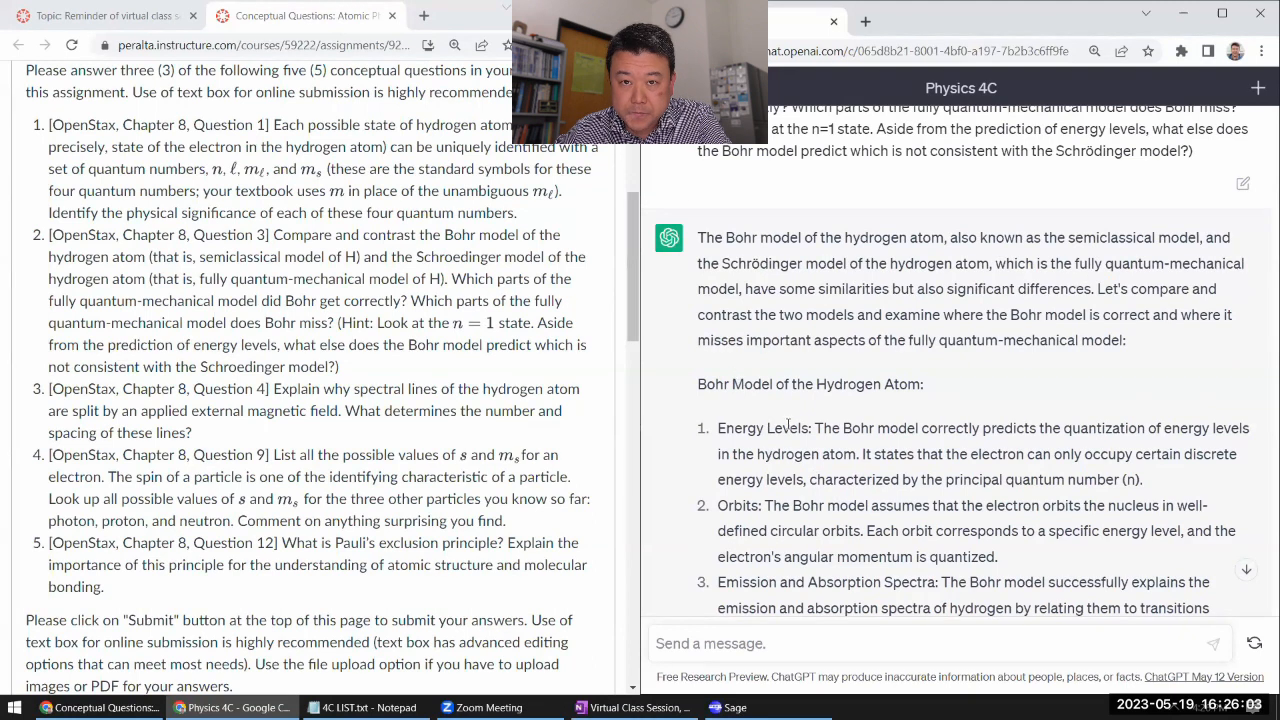
scroll(down, 3)
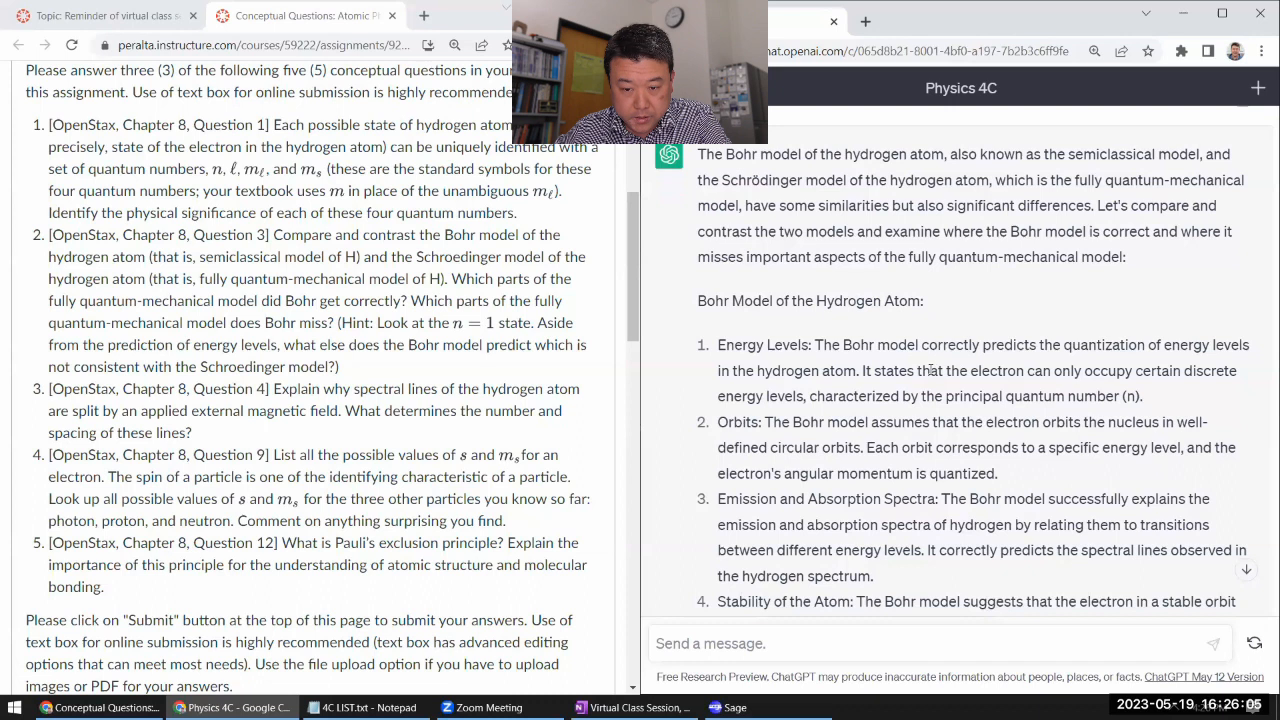
scroll(down, 3)
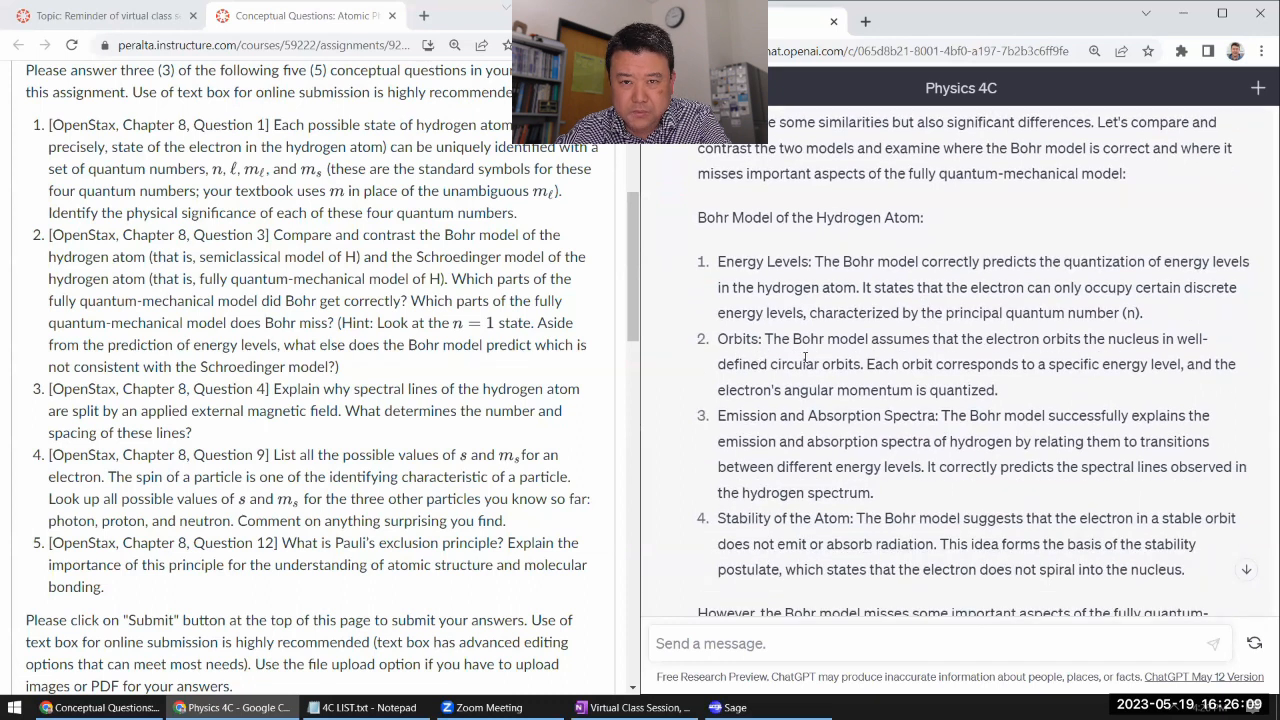
drag(763, 338, 828, 364)
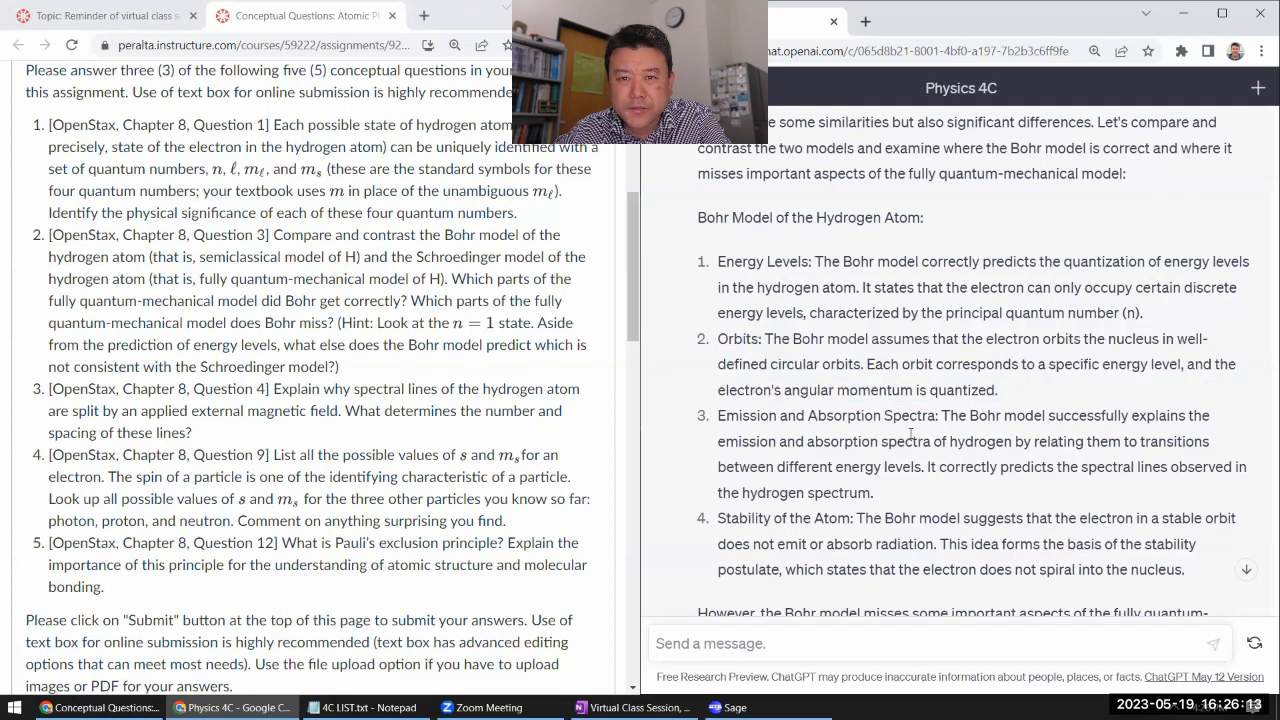
scroll(down, 3)
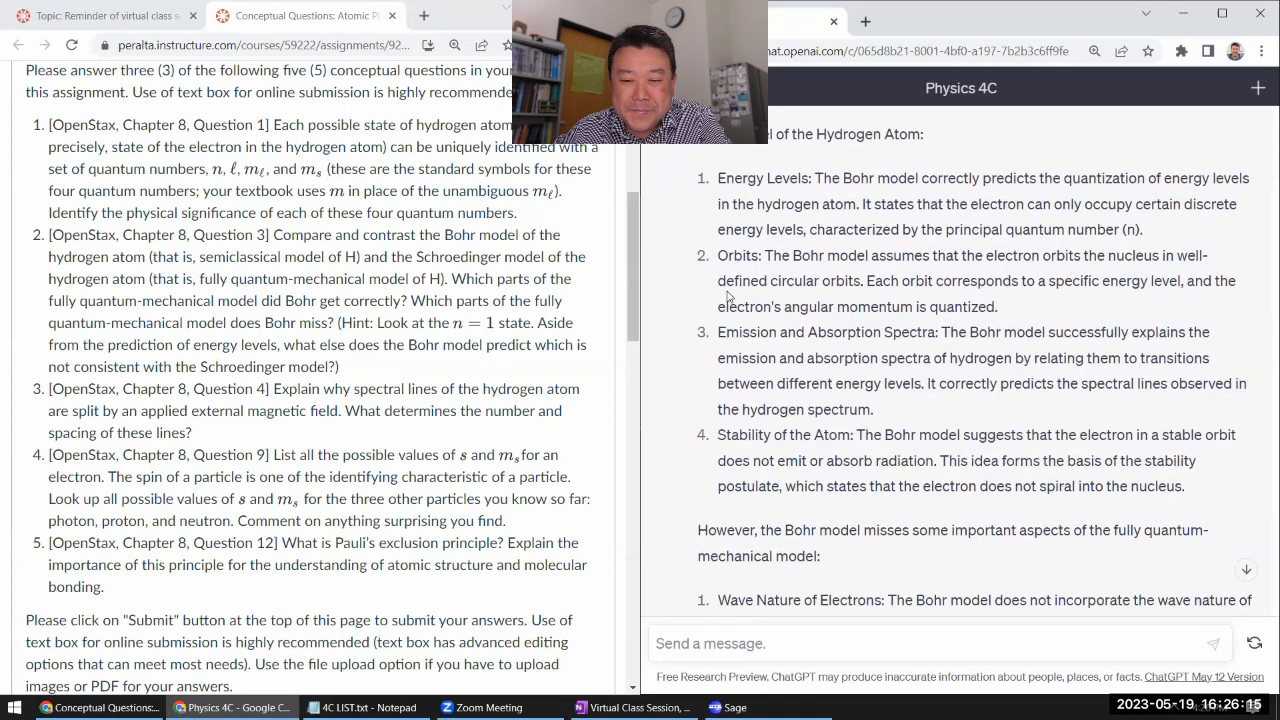
drag(718, 255, 997, 307)
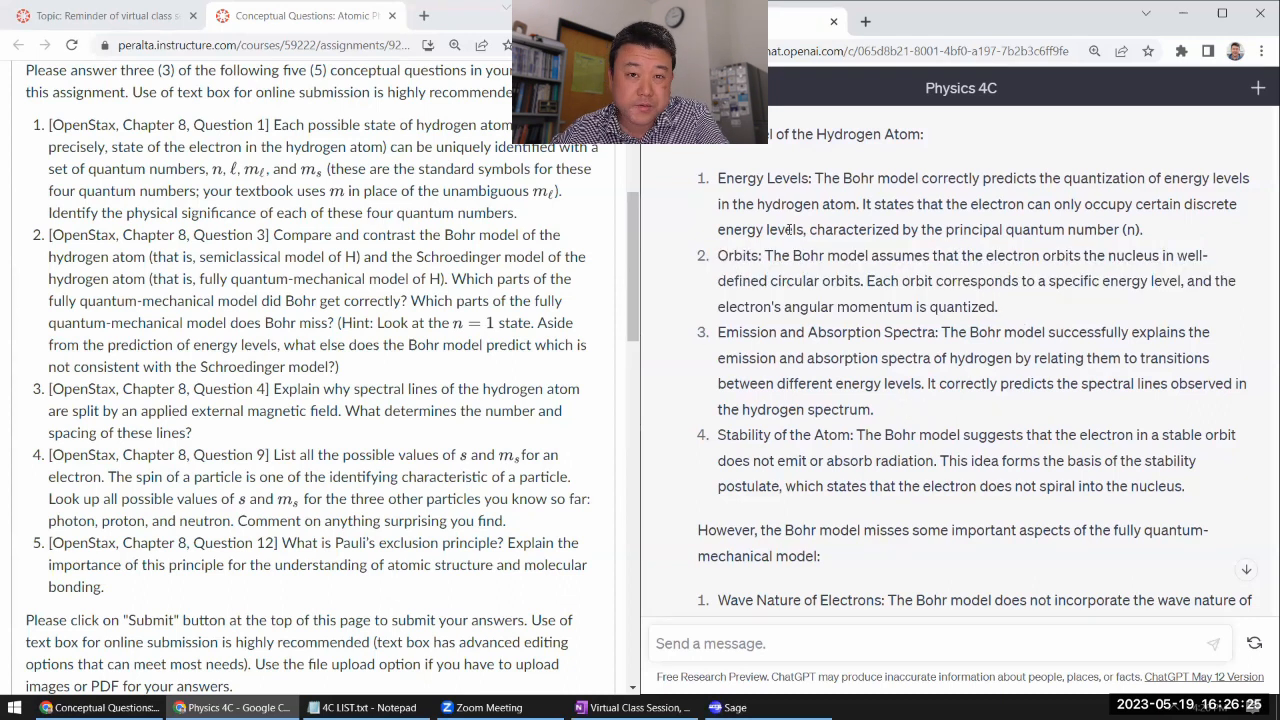
scroll(down, 3)
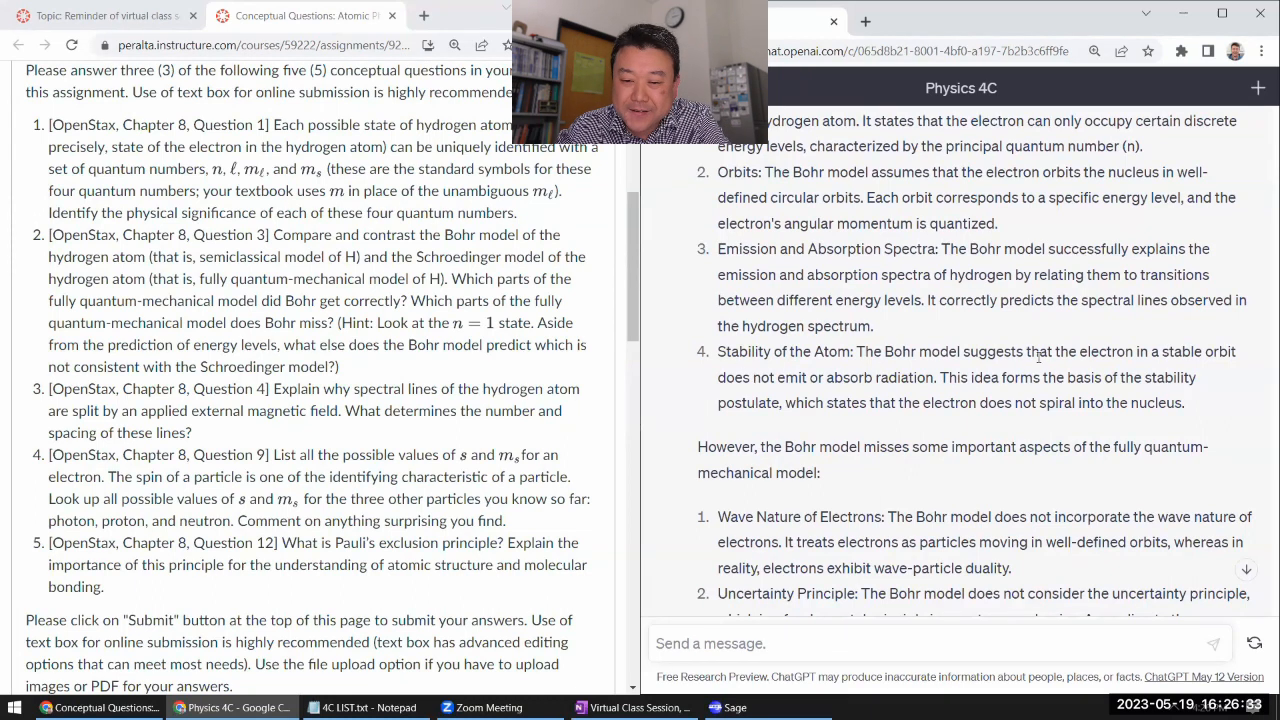
scroll(down, 3)
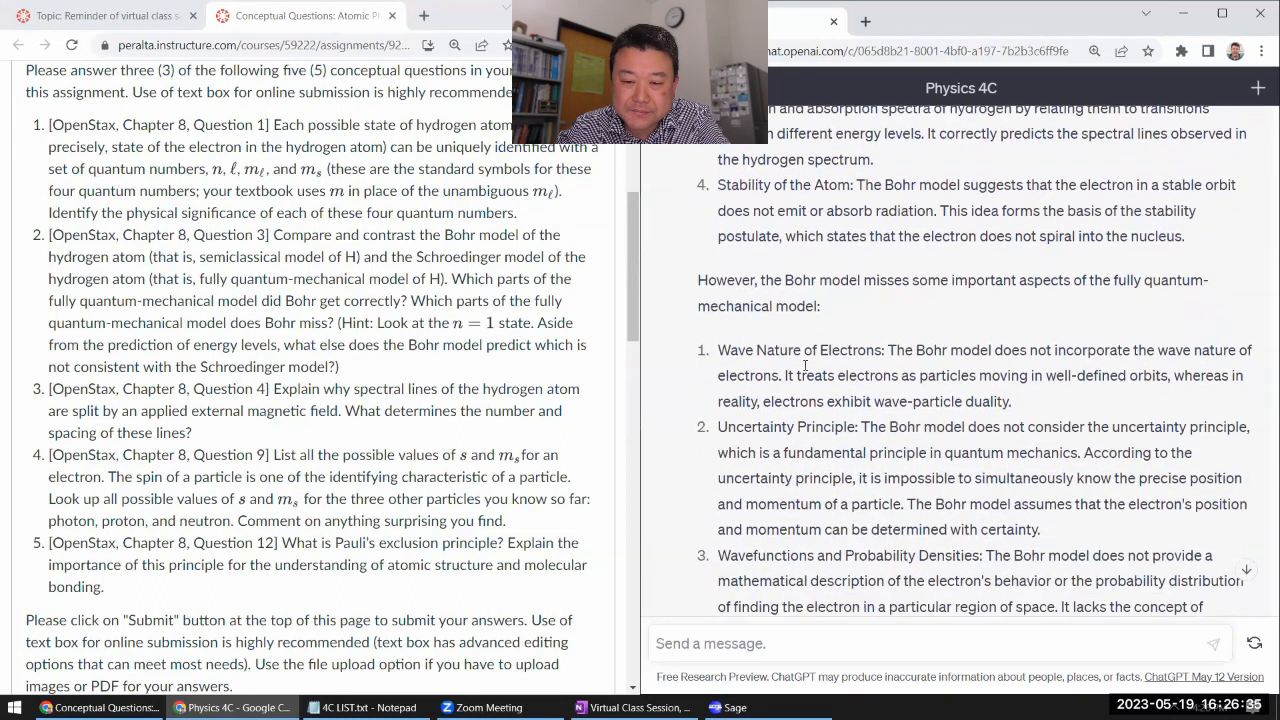
drag(717, 350, 1010, 401)
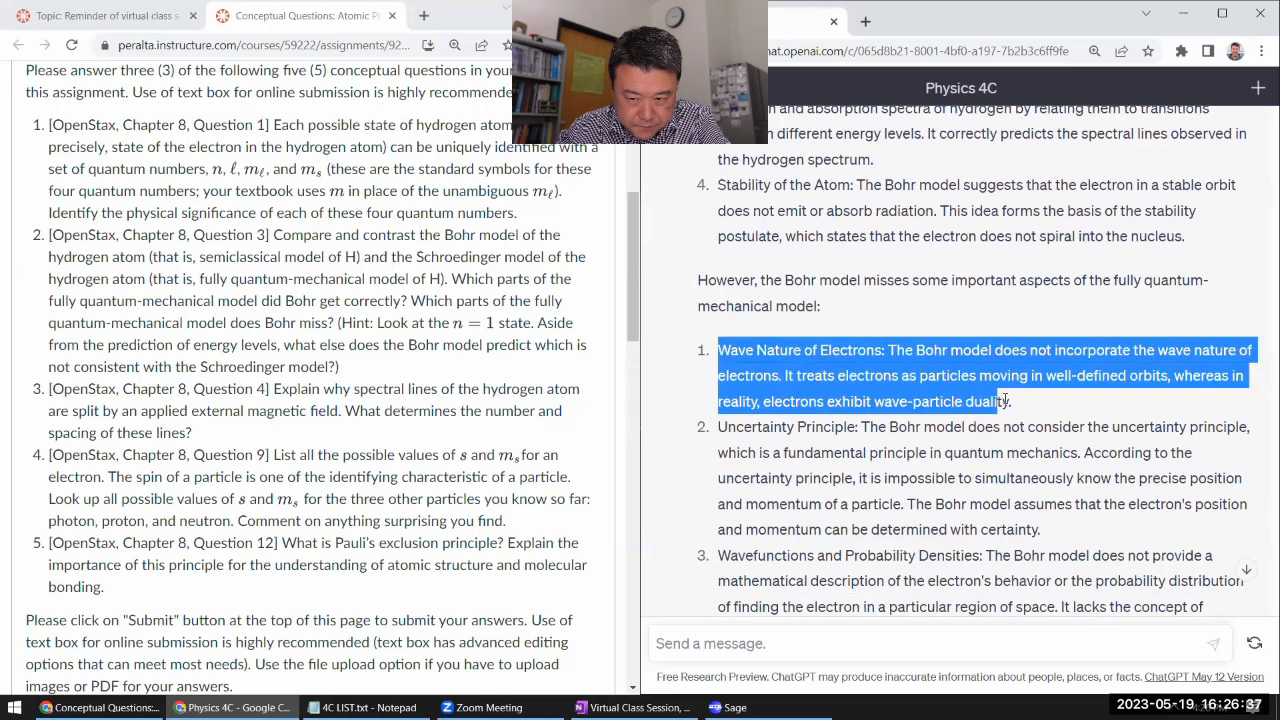
scroll(down, 3)
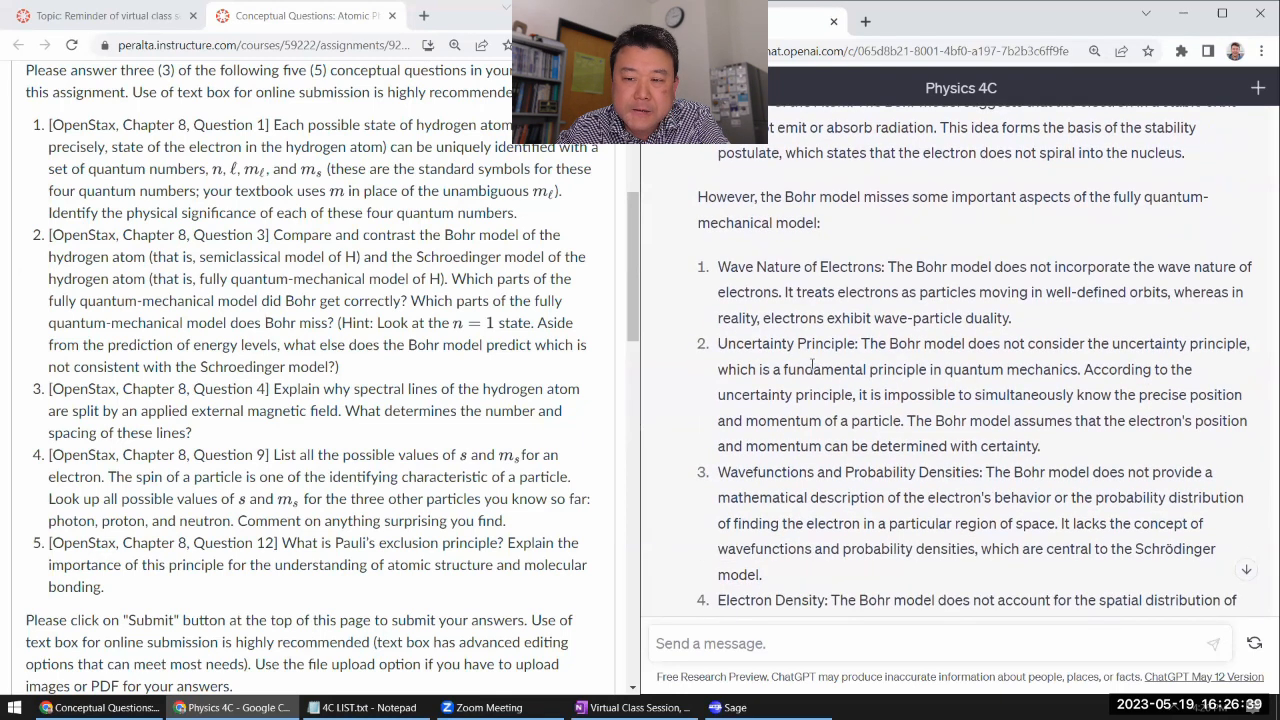
drag(717, 343, 972, 394)
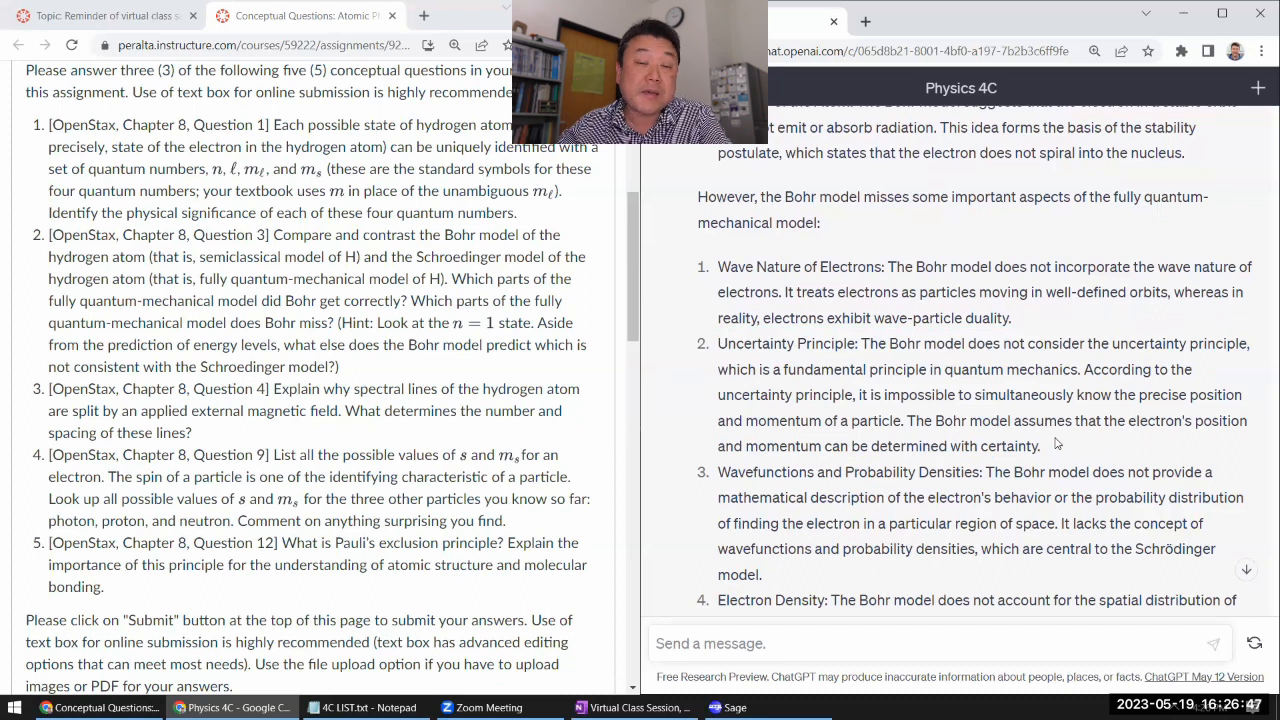
scroll(down, 3)
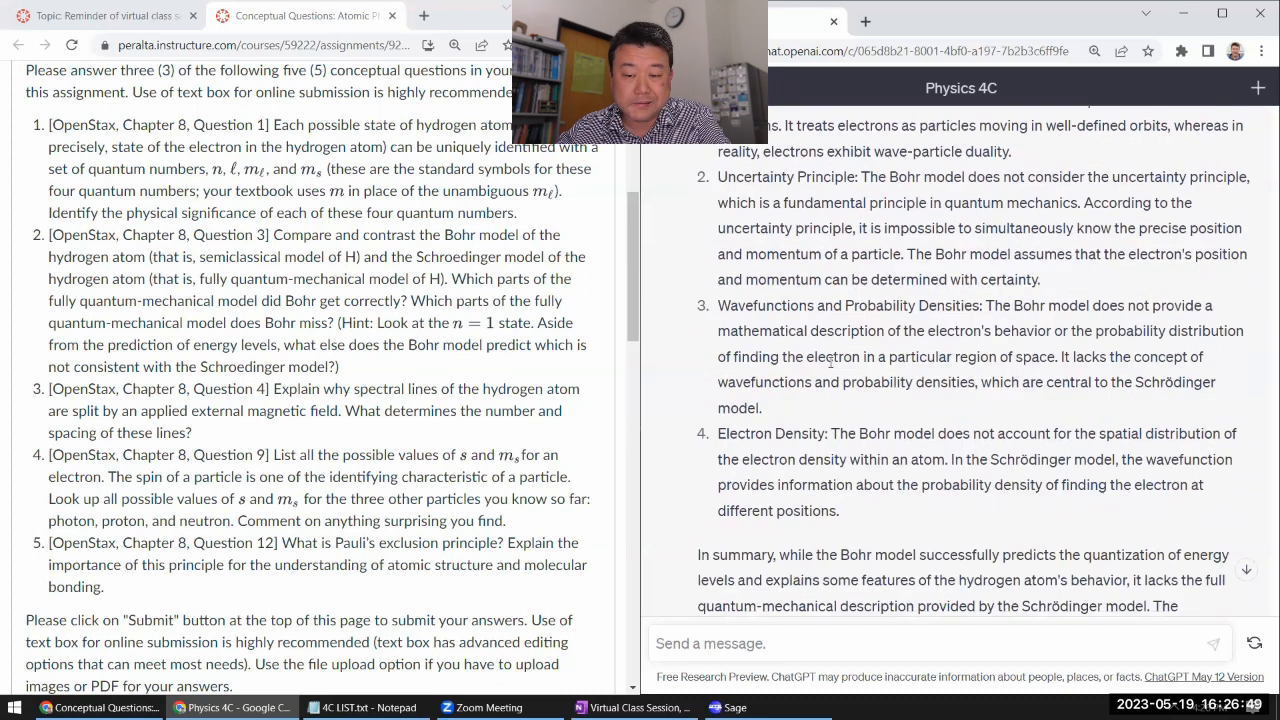
drag(718, 305, 825, 382)
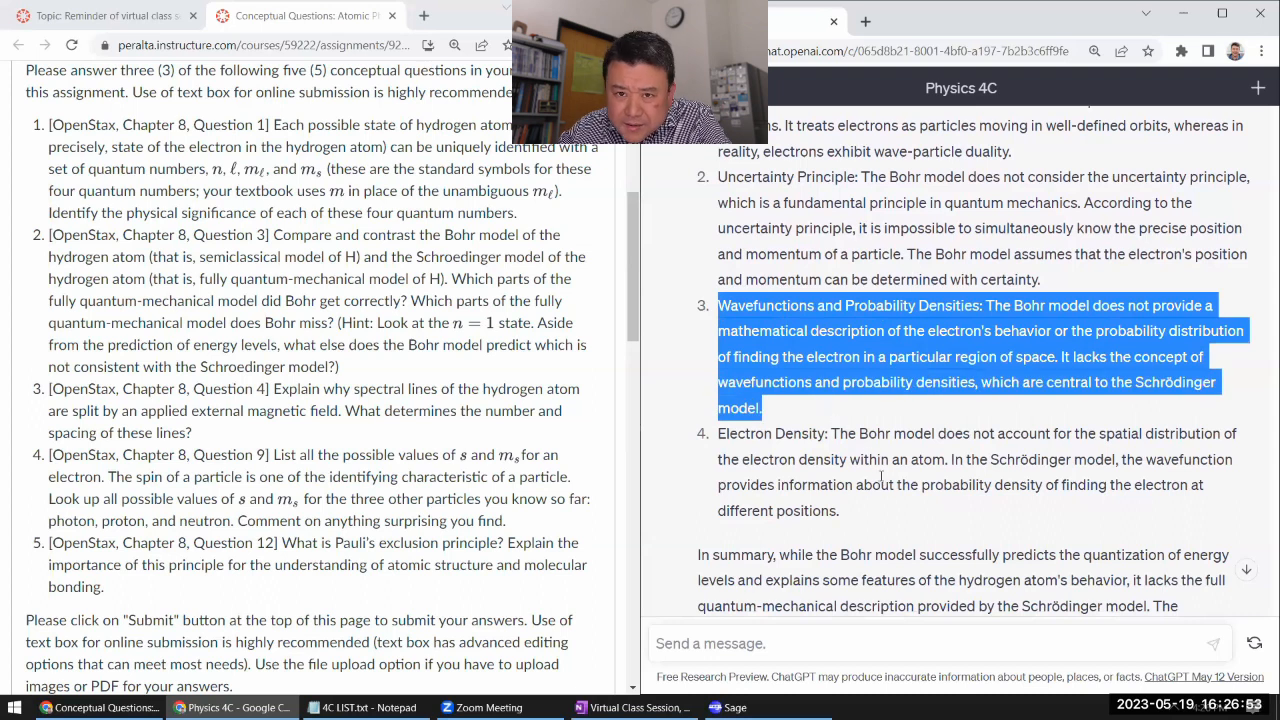
scroll(down, 3)
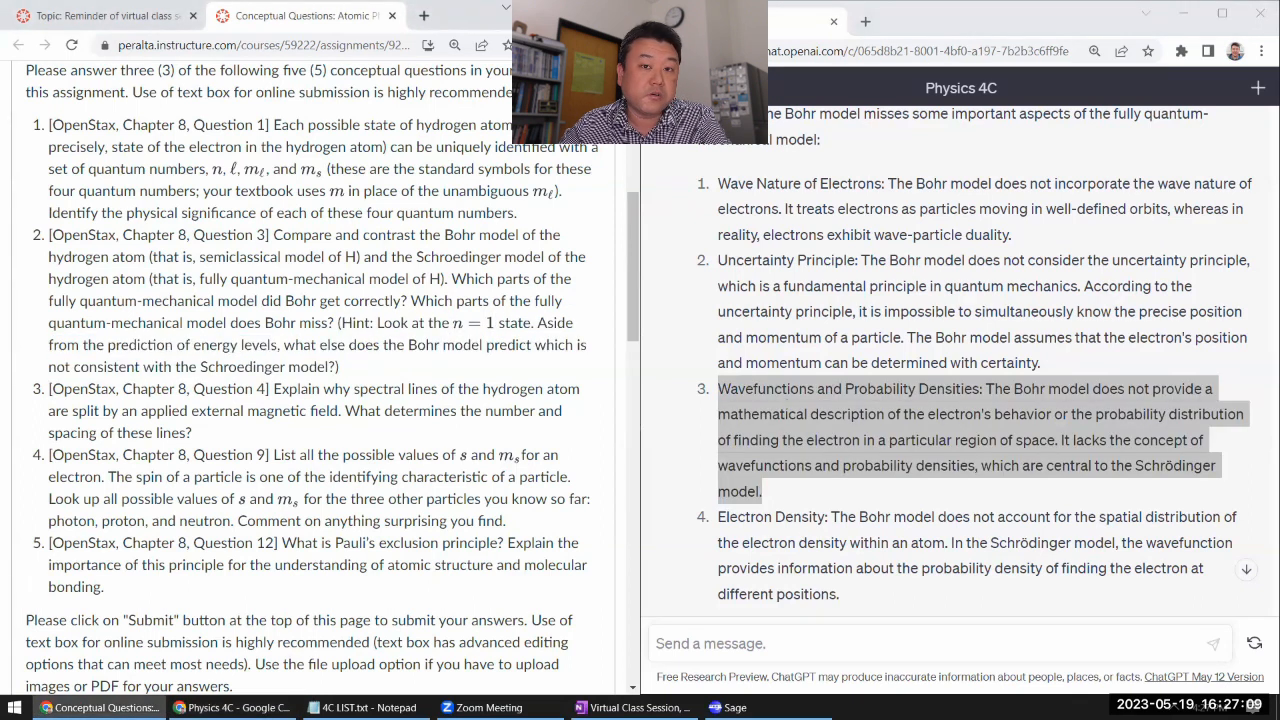
scroll(down, 3)
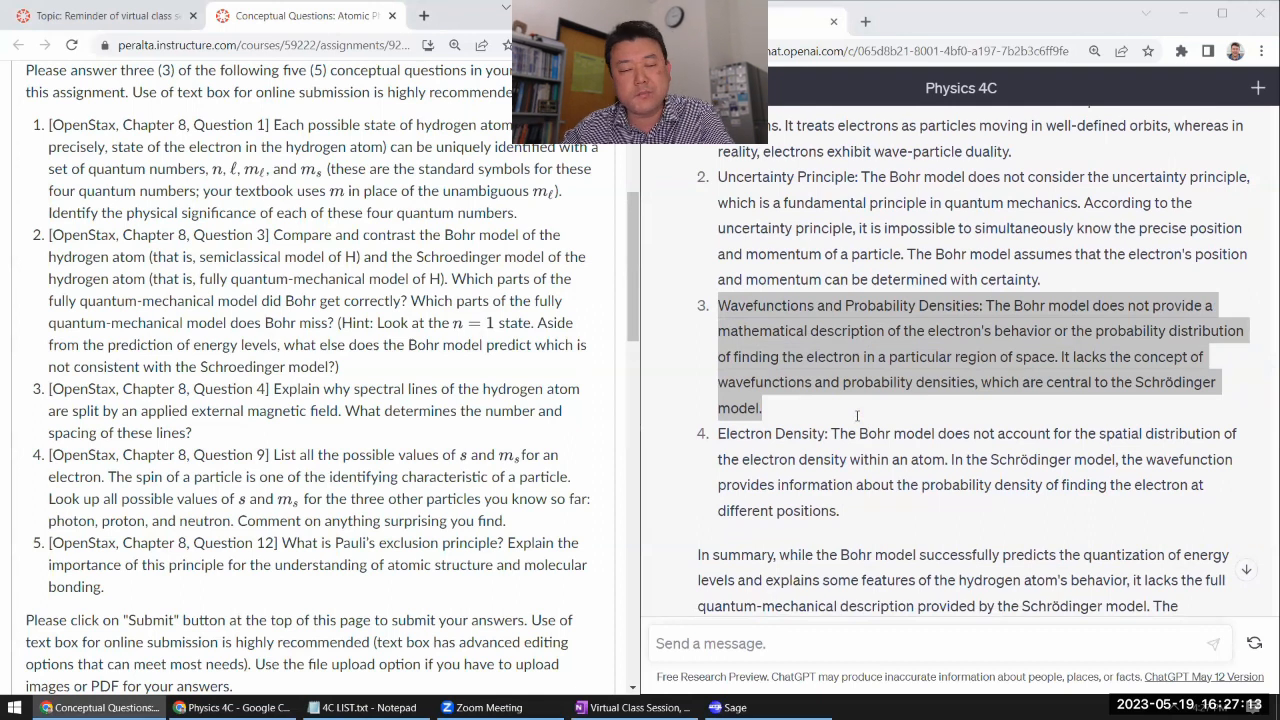
scroll(down, 3)
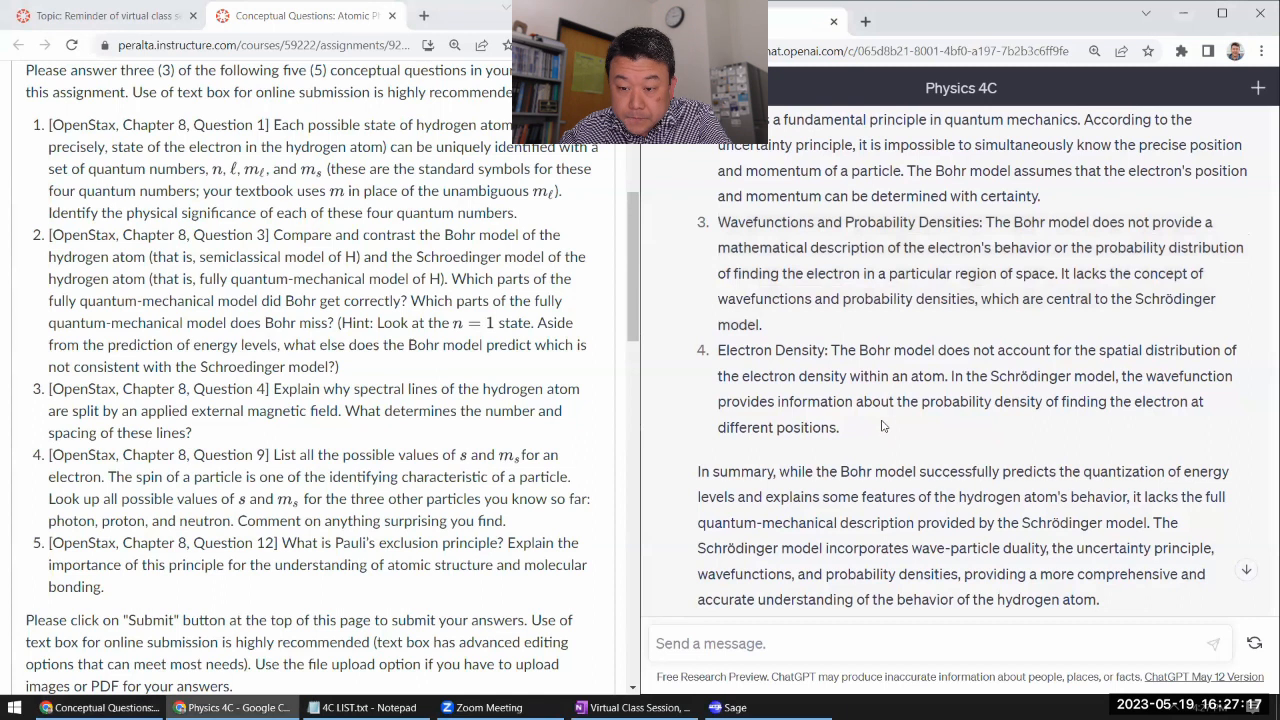
scroll(down, 3)
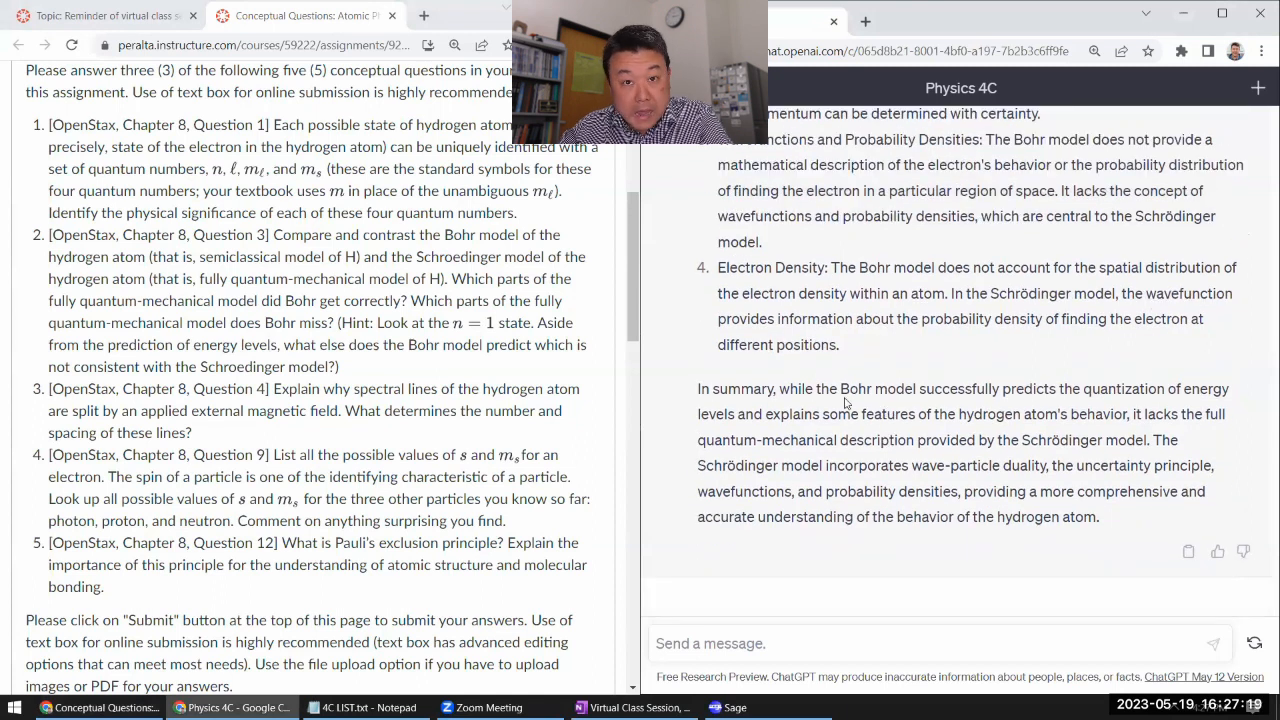
drag(338, 322, 339, 366)
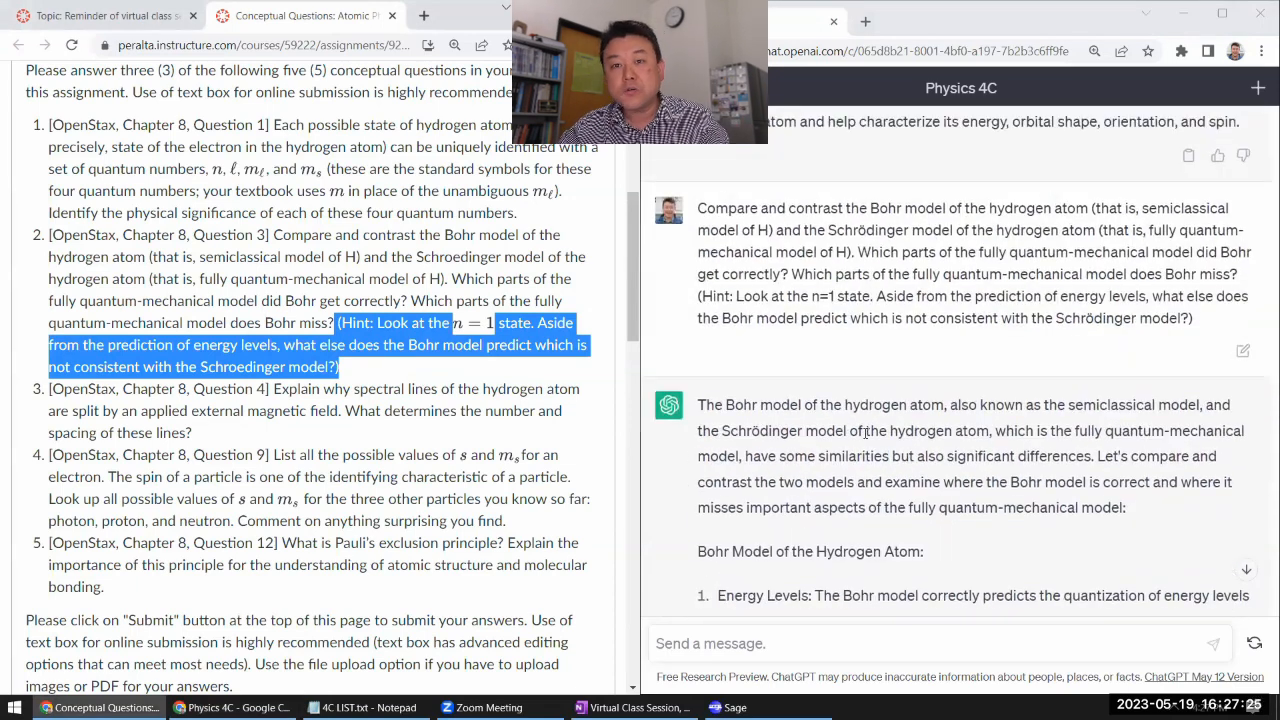
Send the pasted question on hydrogen spectral lines splitting in a magnetic field.
scroll(down, 3)
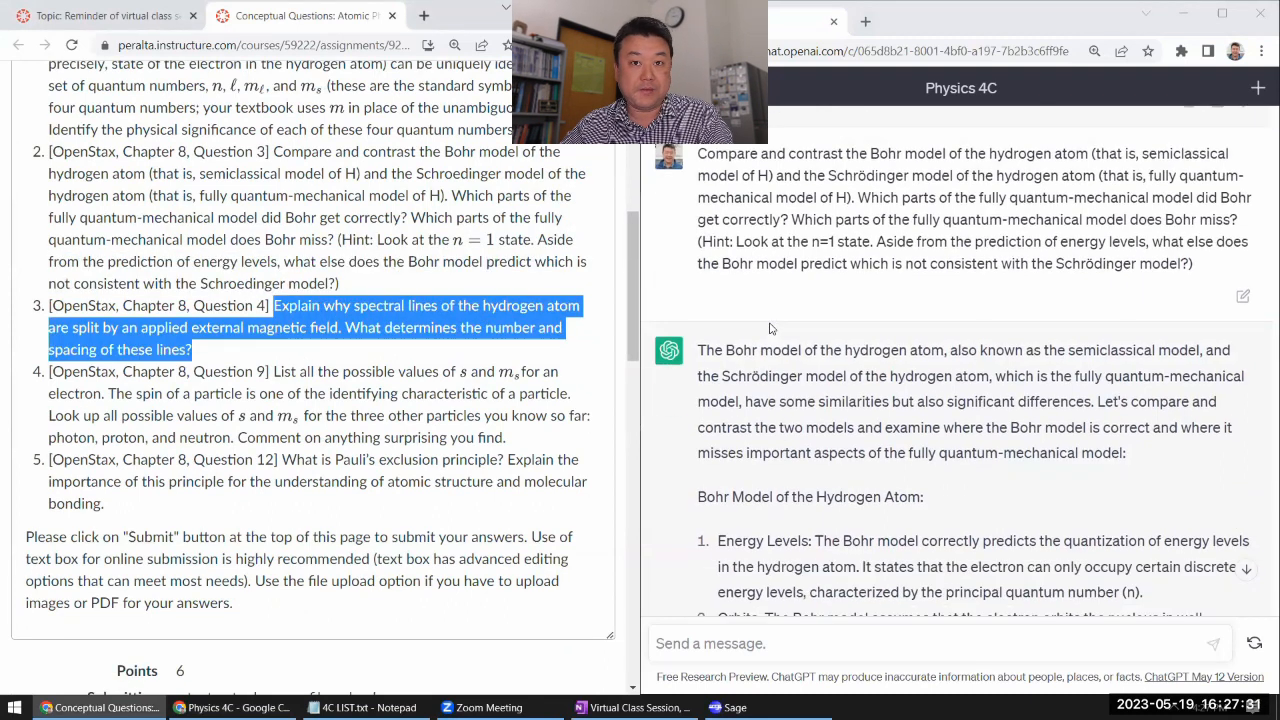
scroll(down, 3)
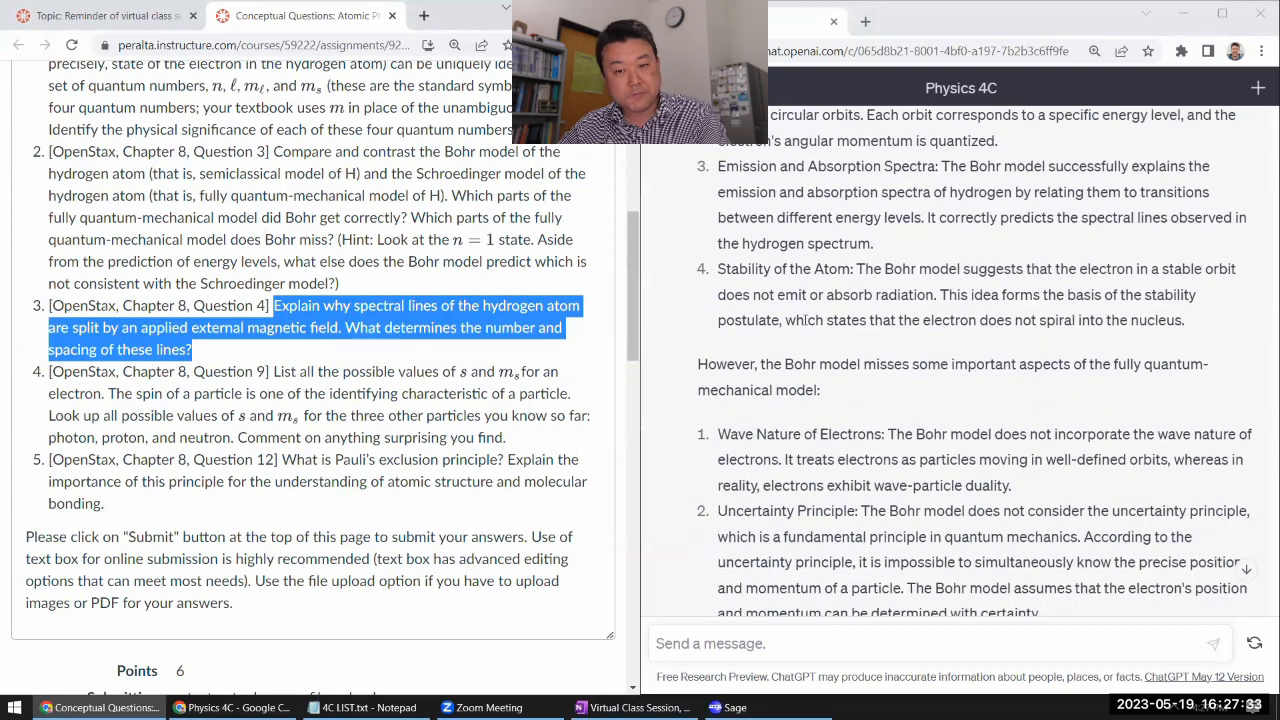
scroll(down, 3)
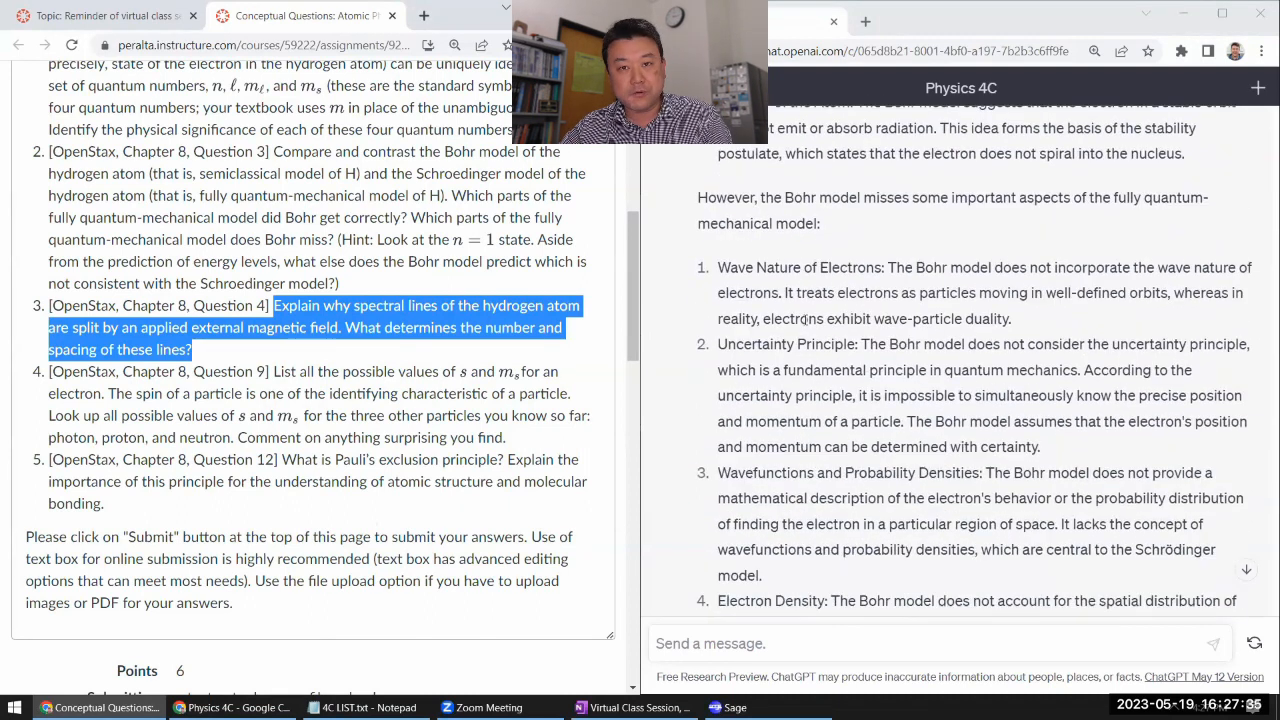
scroll(down, 3)
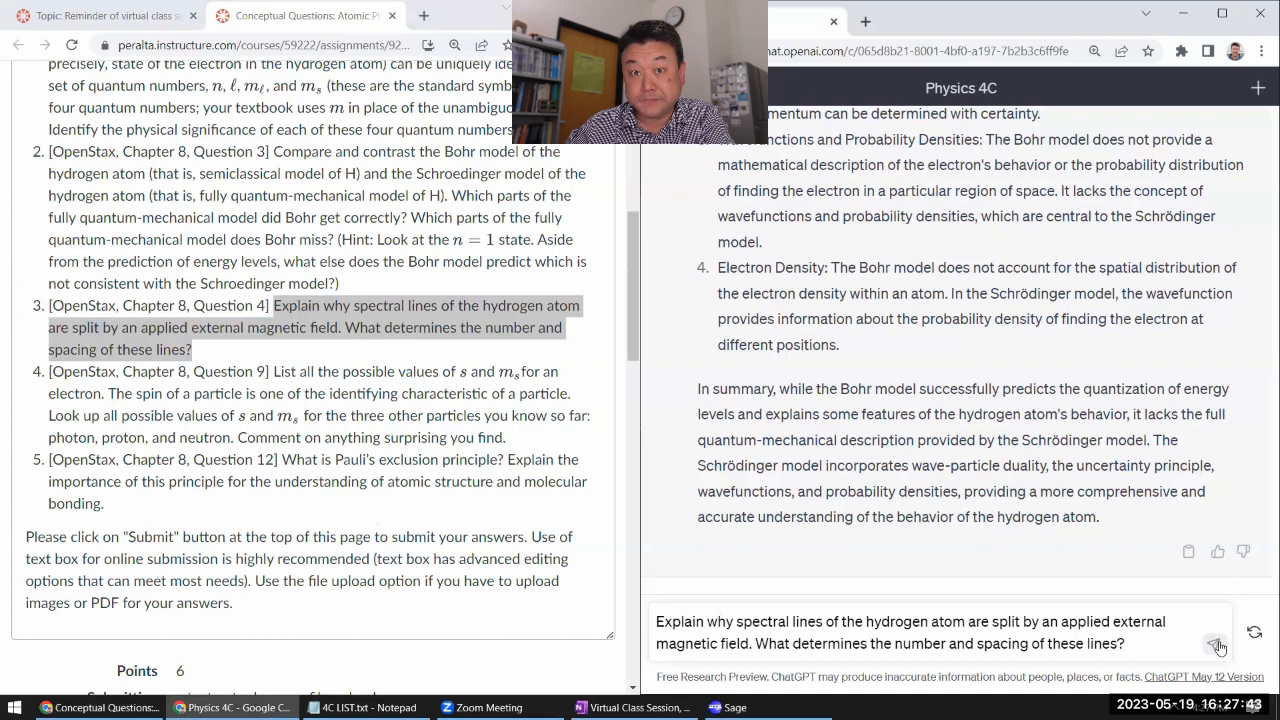
click(1218, 643)
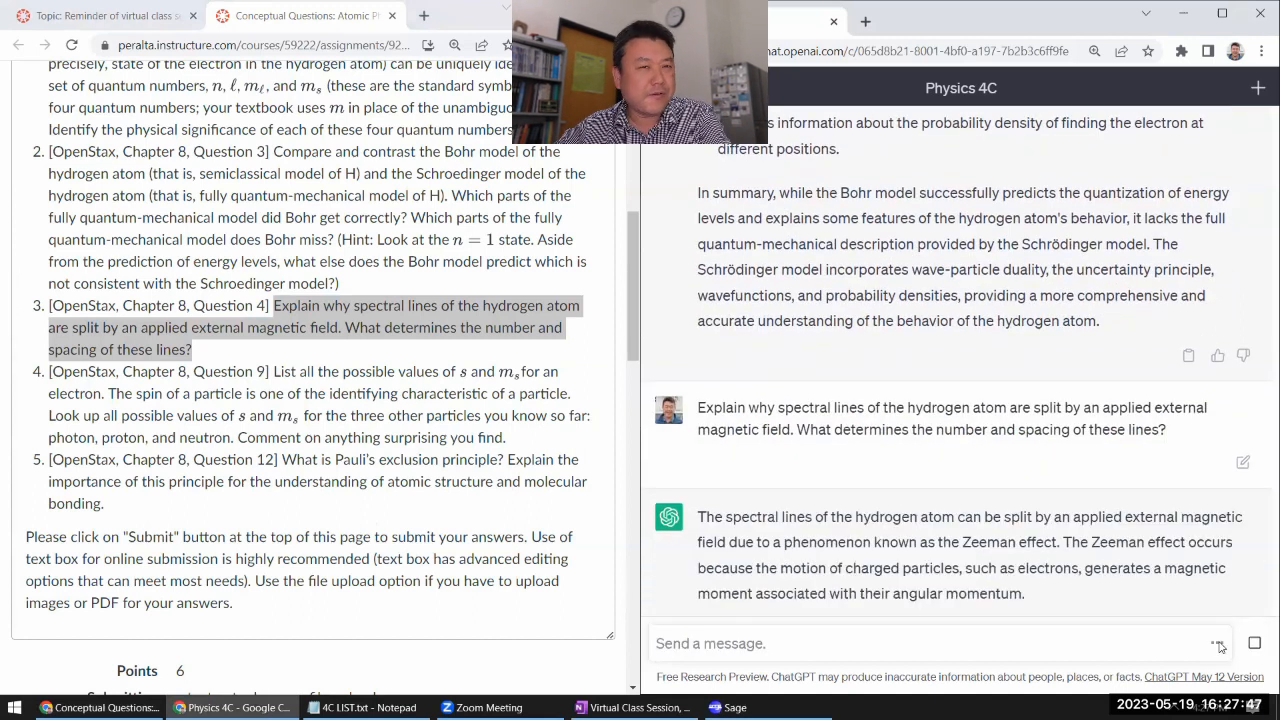
Read ChatGPT's Zeeman-effect reply and deselect the copied question text on Canvas.
scroll(down, 3)
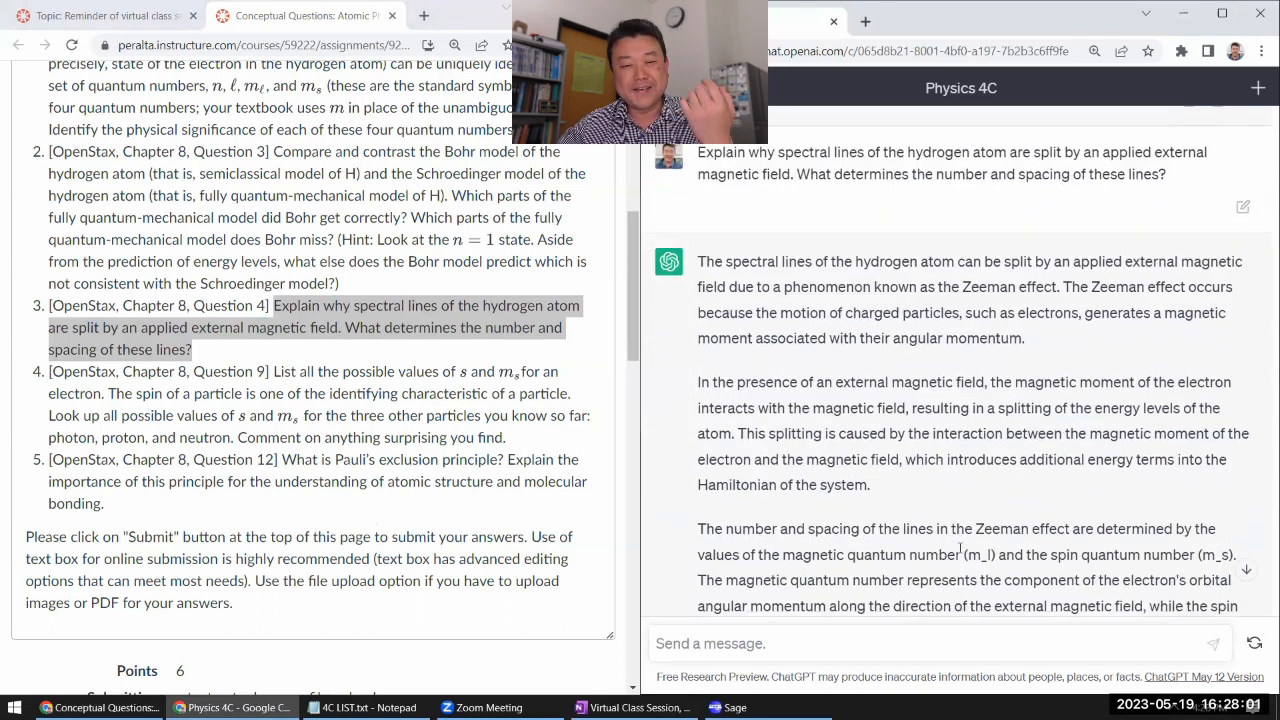
mouse_move(890, 554)
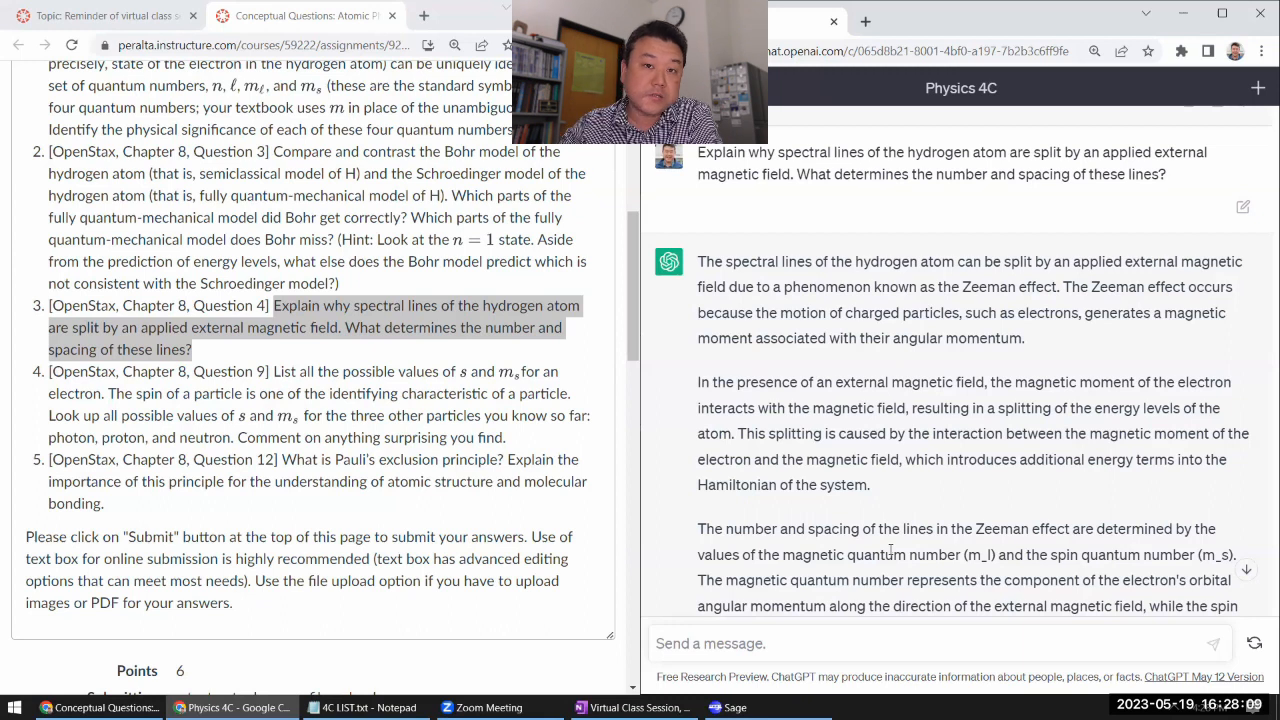
click(335, 357)
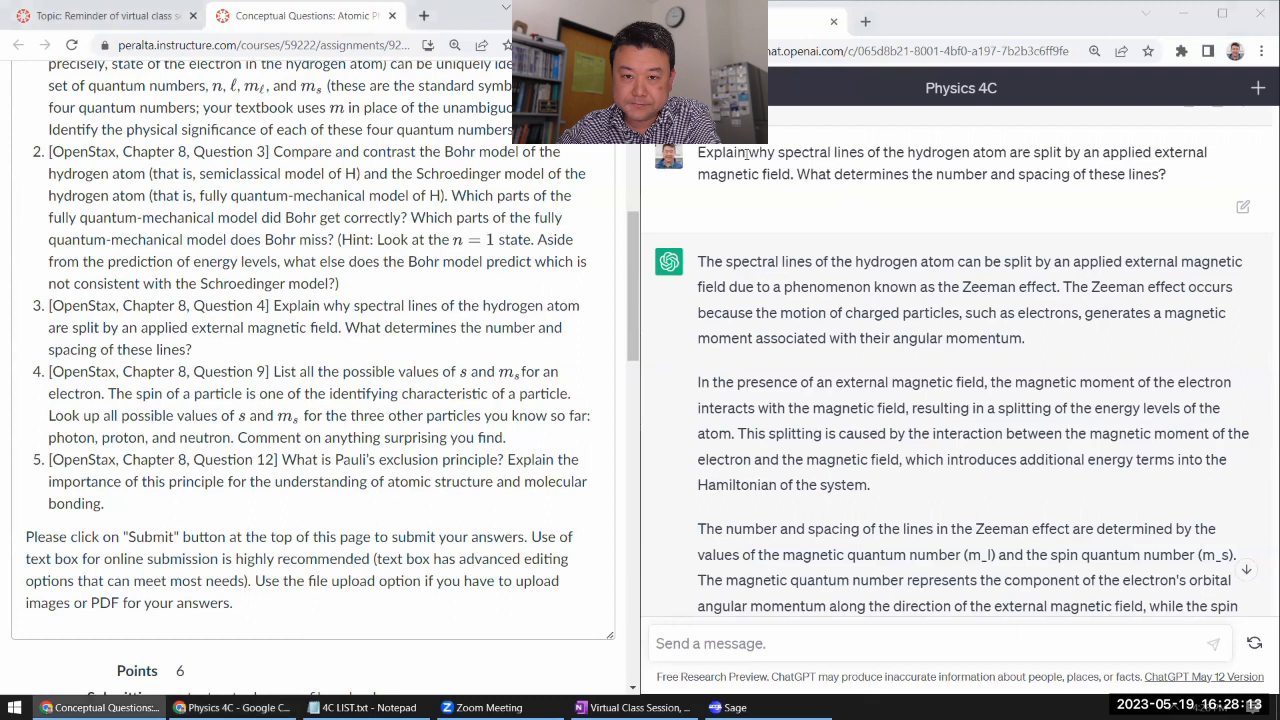
mouse_move(1101, 147)
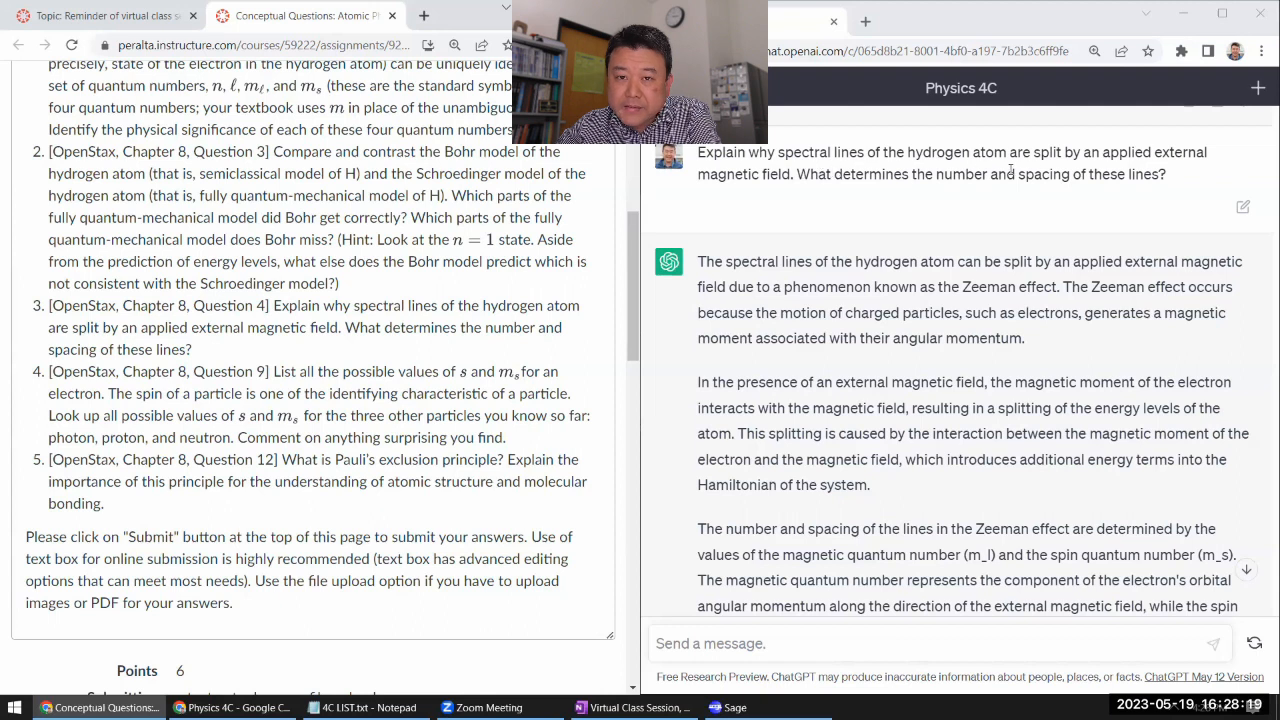
mouse_move(962, 278)
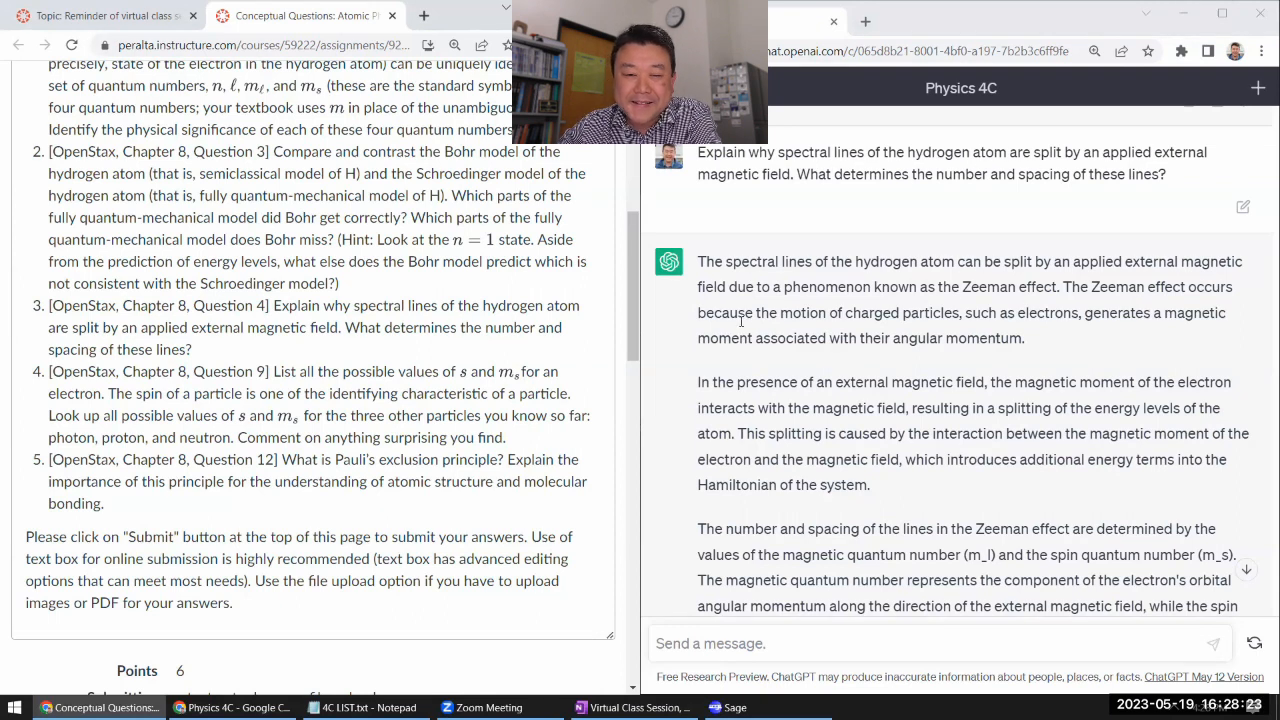
mouse_move(1050, 341)
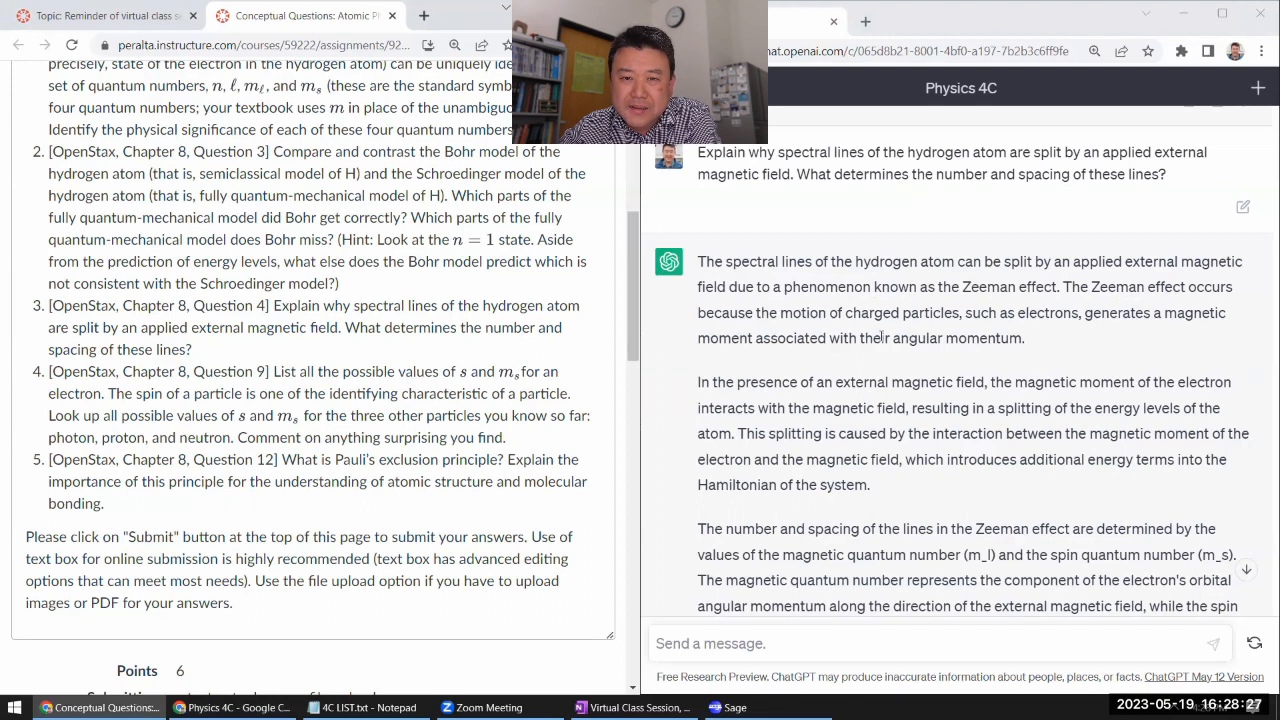
mouse_move(985, 330)
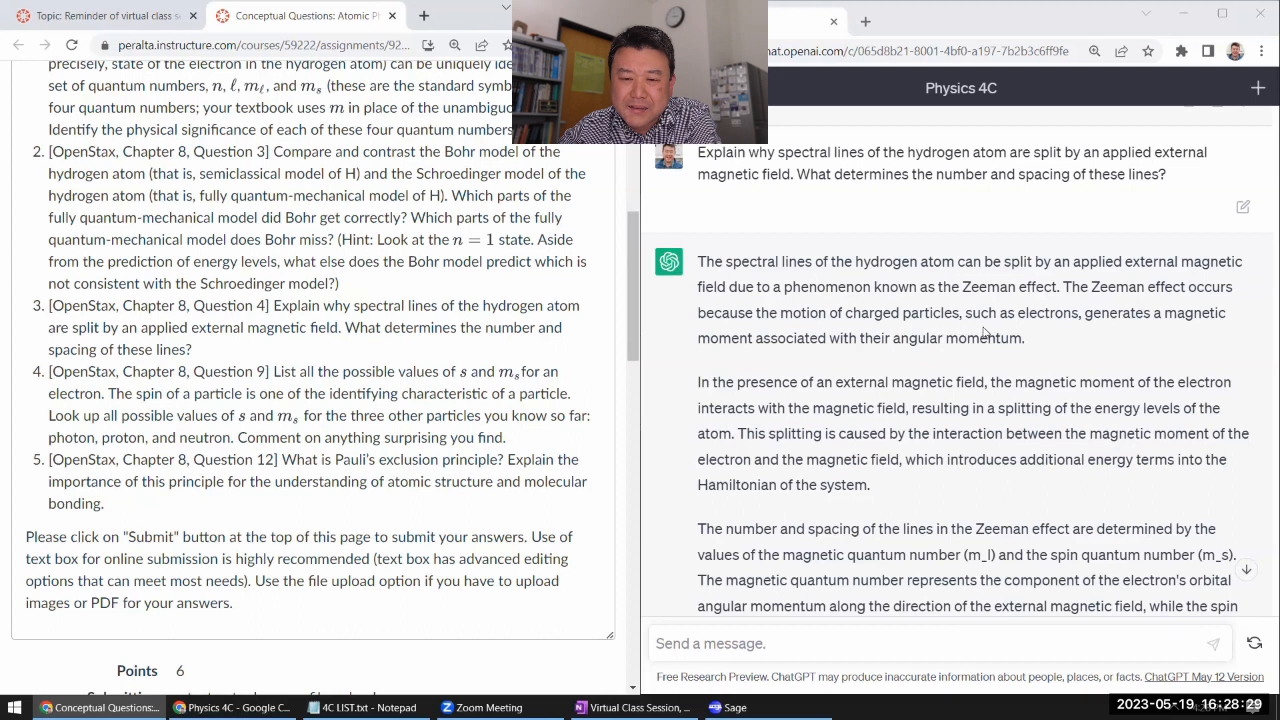
Highlight the angular momentum and magnetic moment phrases, then select the word 'Hamiltonian'.
drag(900, 338, 1023, 338)
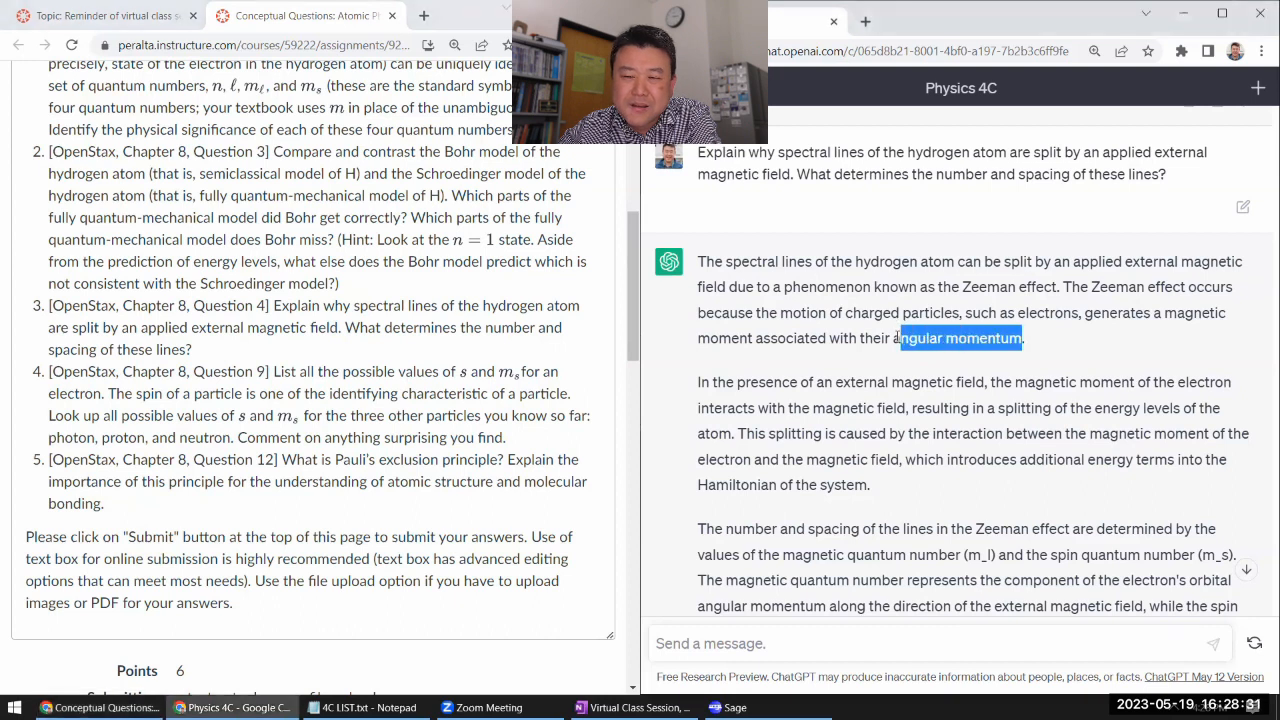
drag(925, 312, 1022, 338)
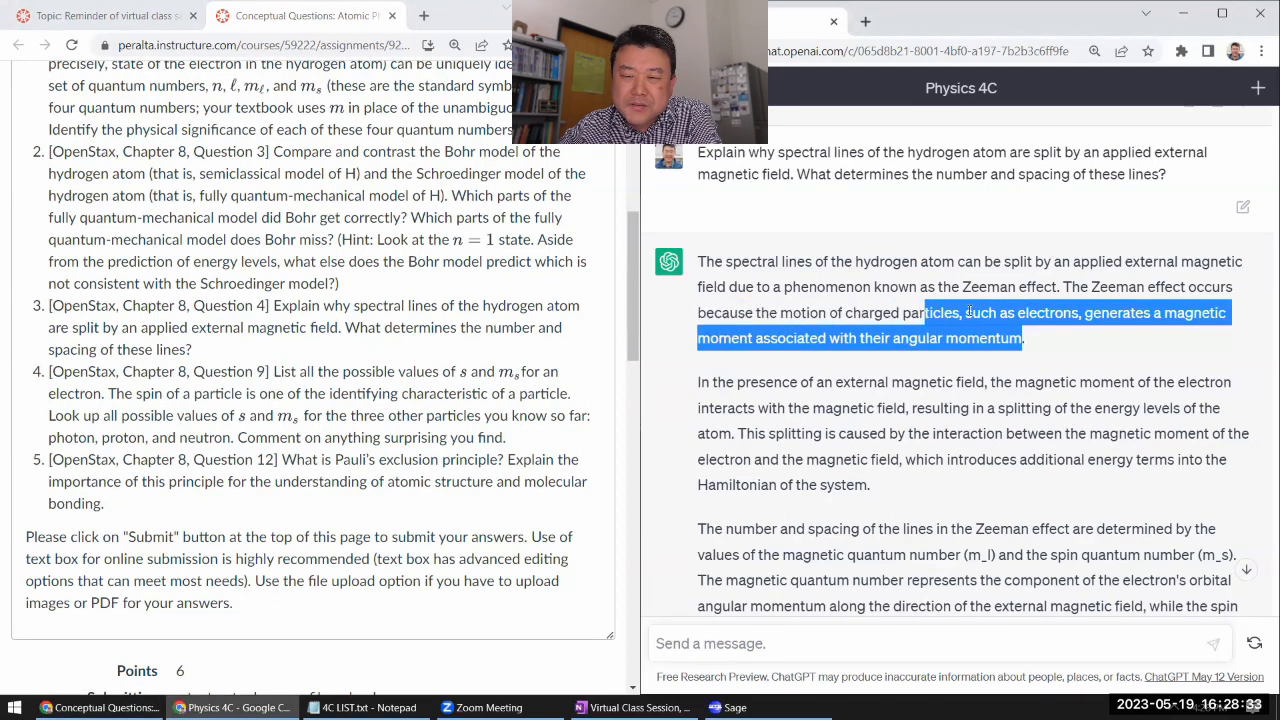
click(1062, 336)
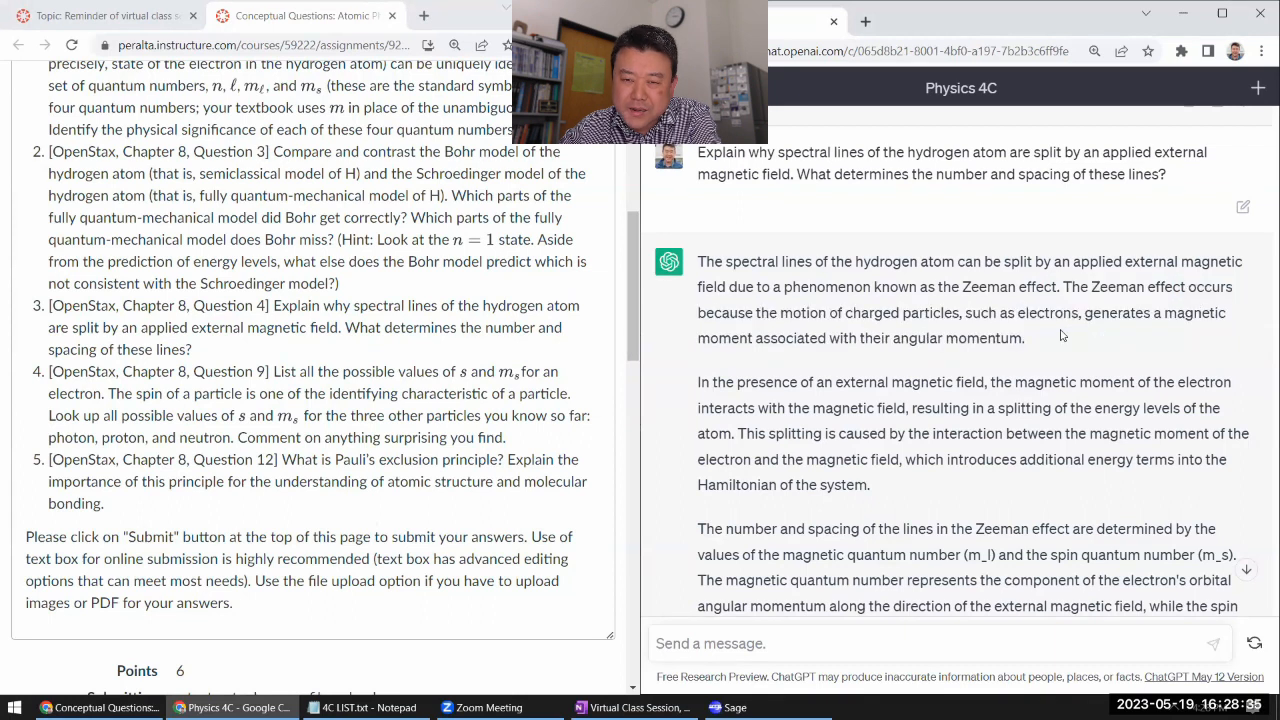
scroll(down, 3)
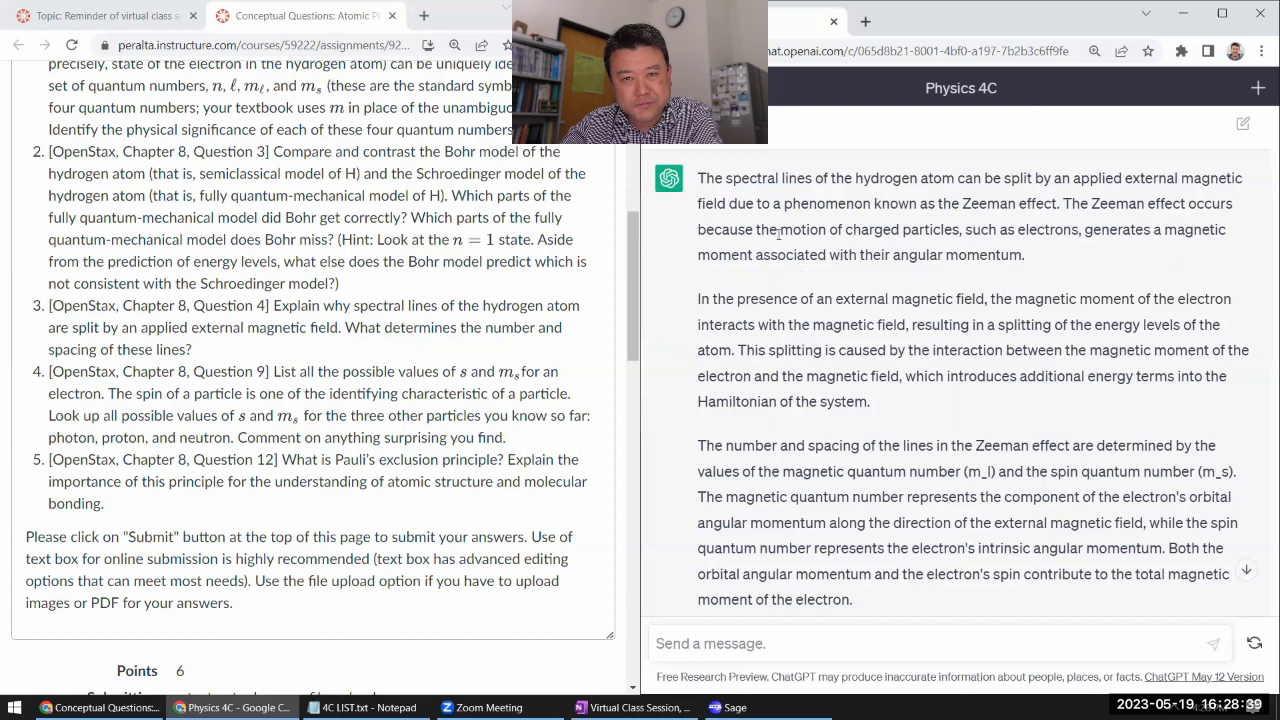
drag(780, 229, 960, 229)
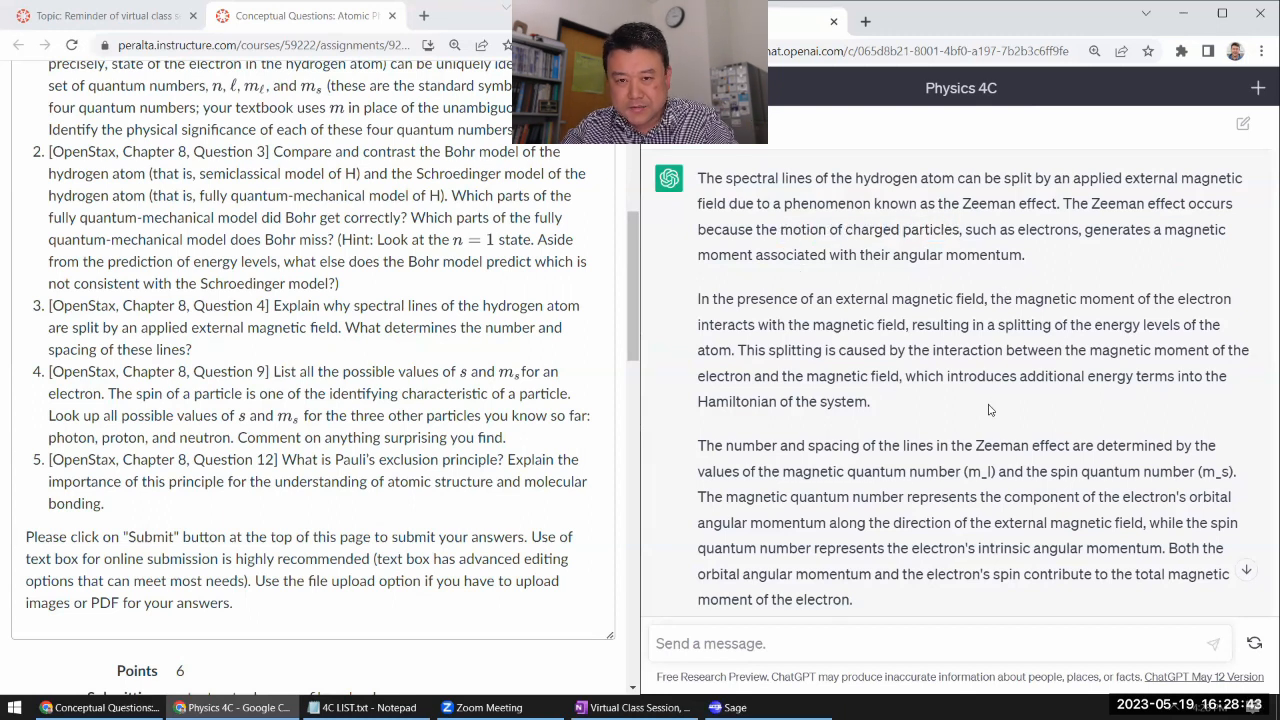
scroll(down, 3)
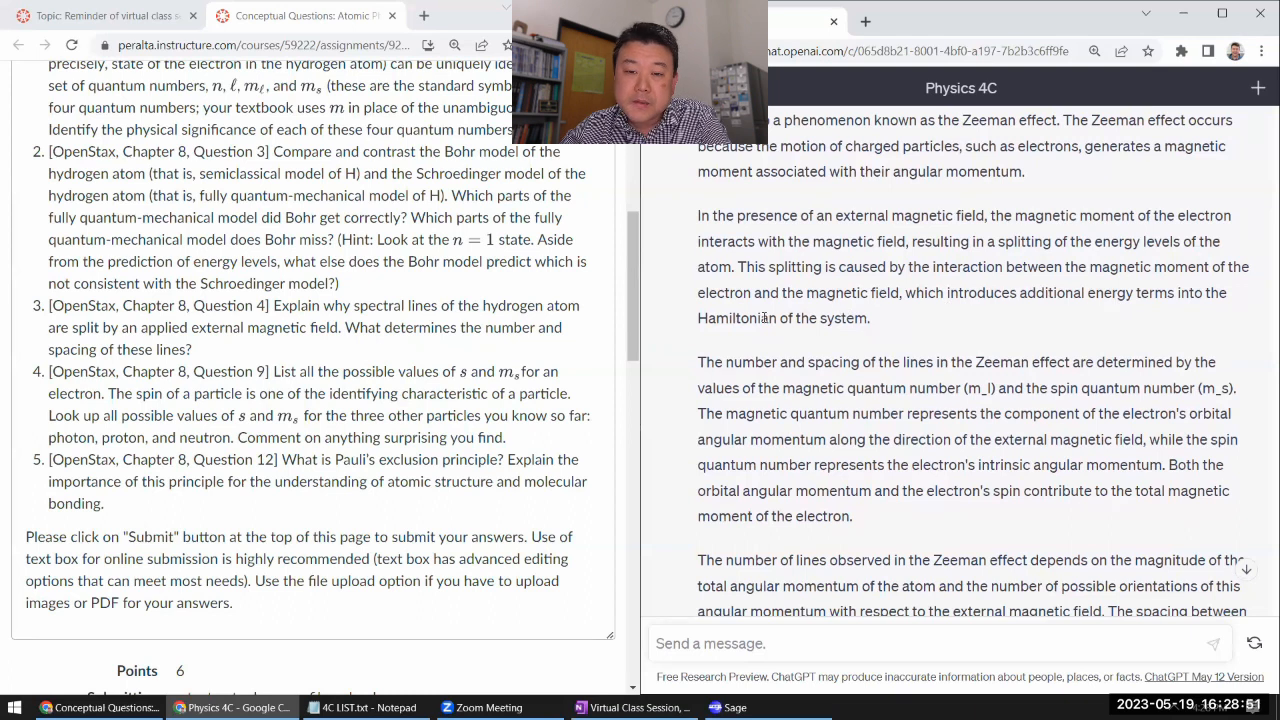
double_click(737, 318)
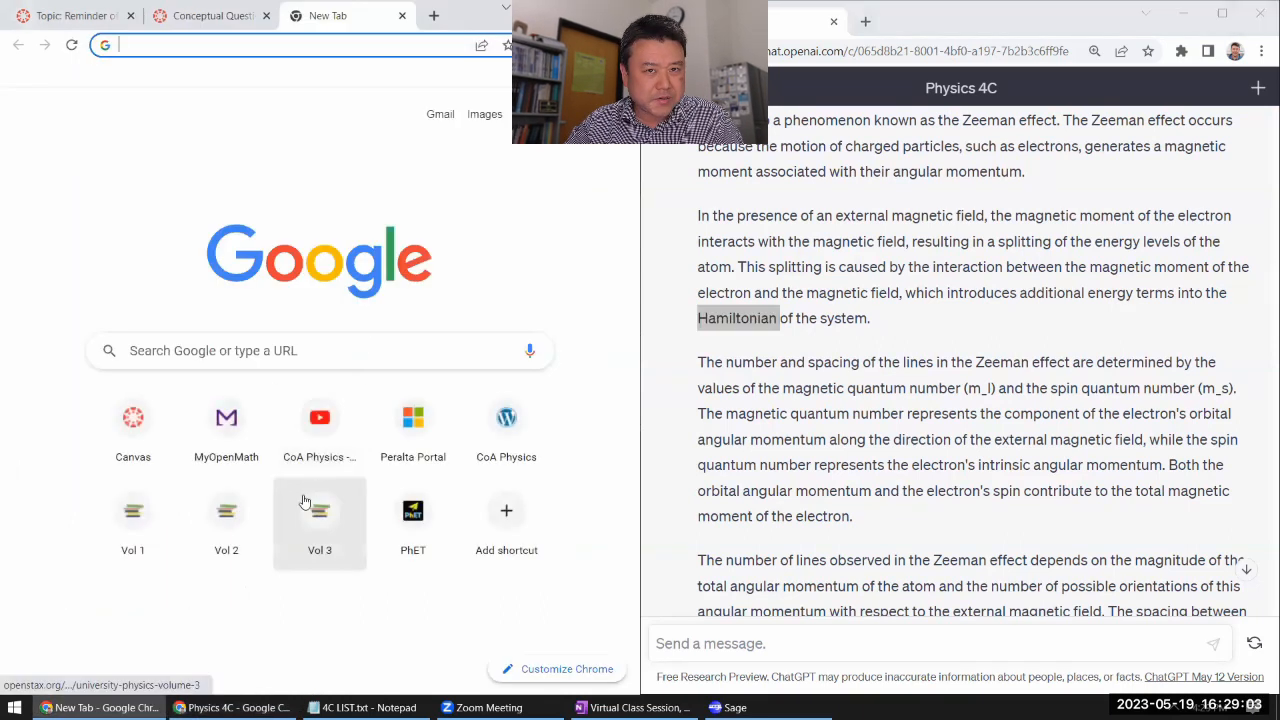
Open University Physics Volume 3 online and expand Modern Physics in its contents.
click(319, 510)
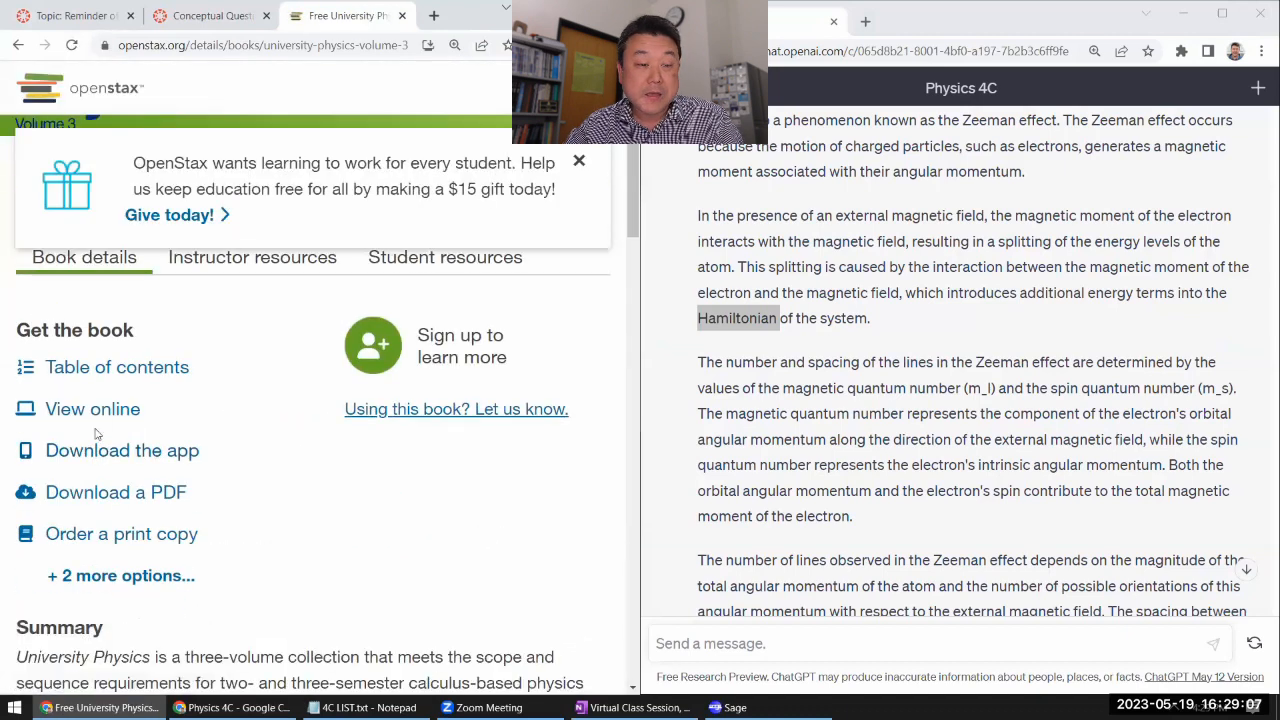
click(92, 409)
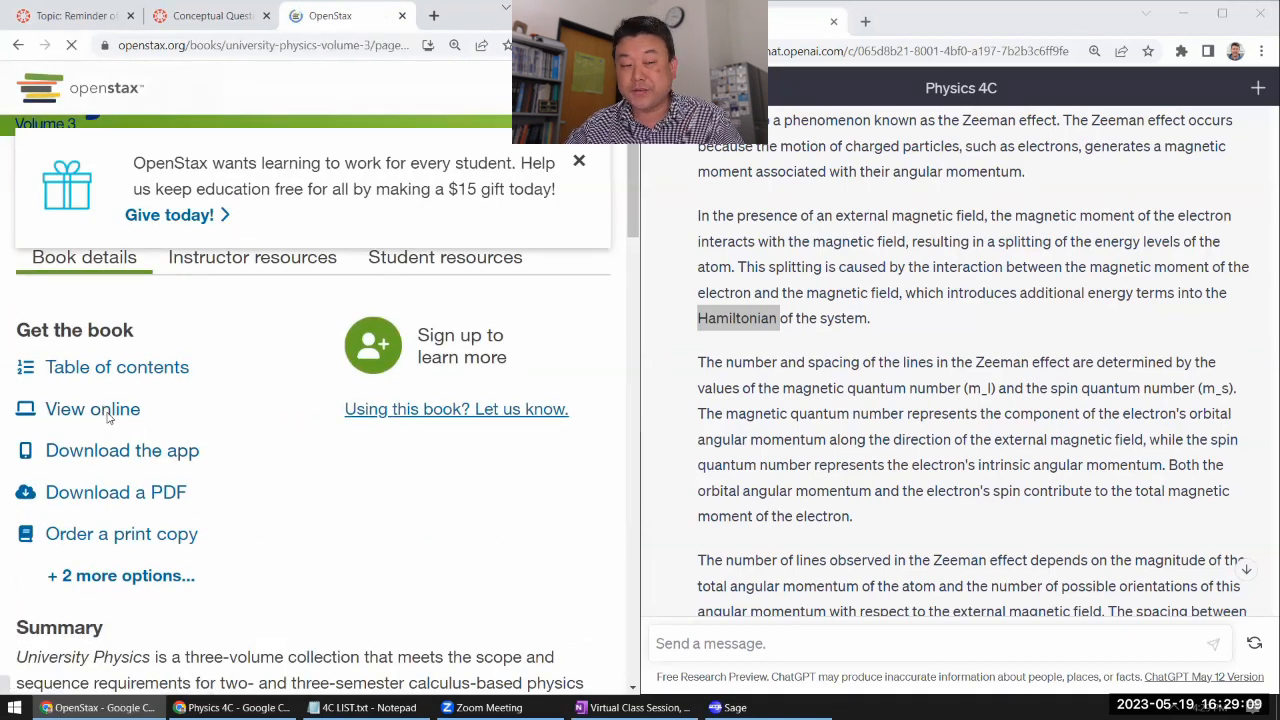
click(91, 409)
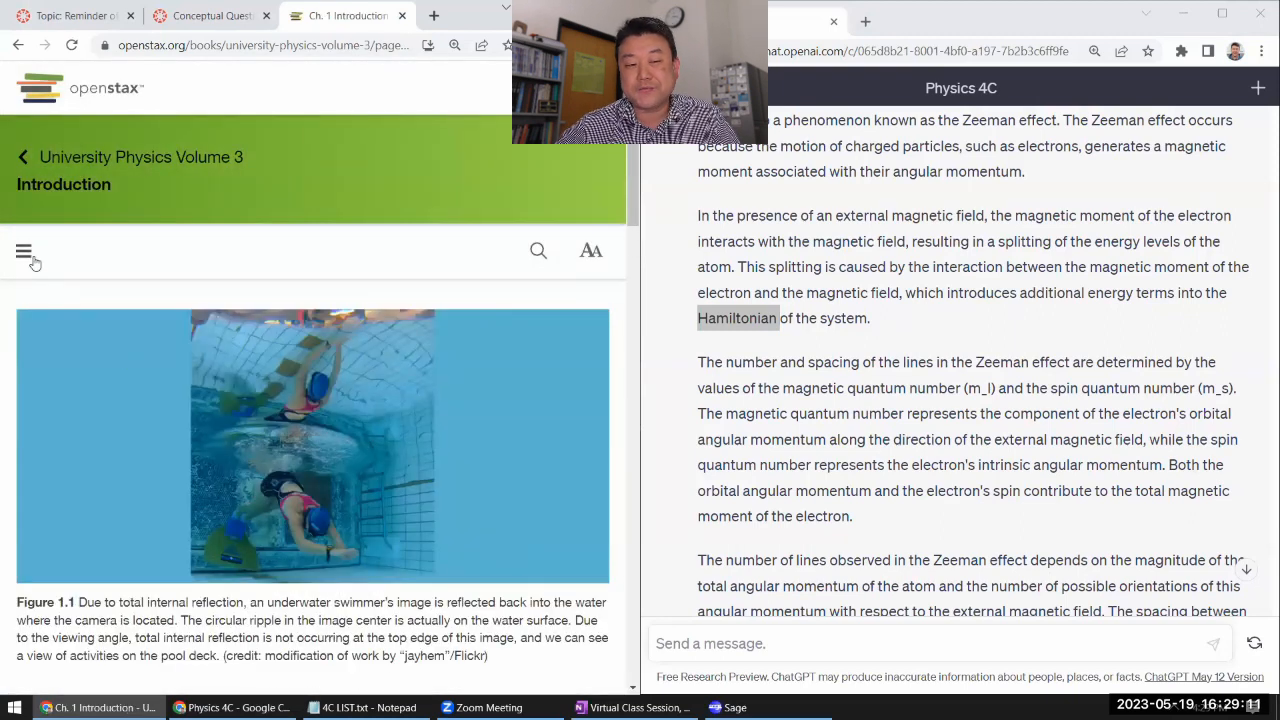
click(28, 249)
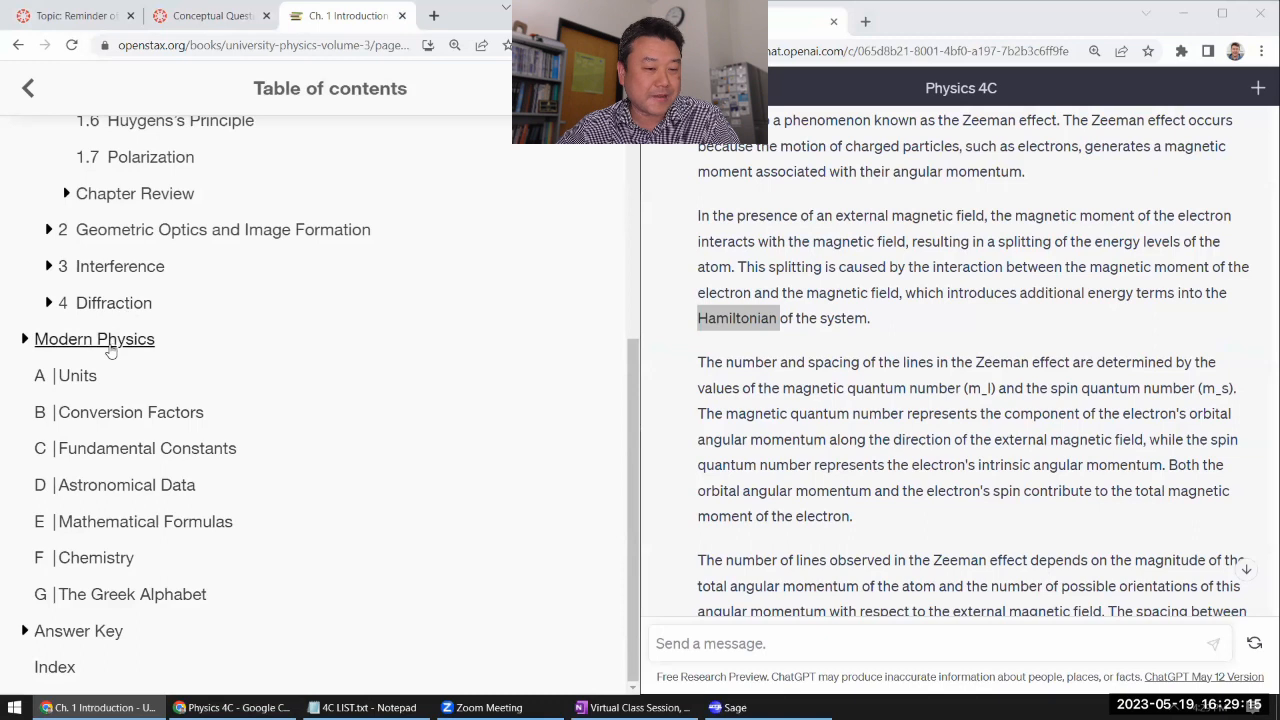
click(94, 339)
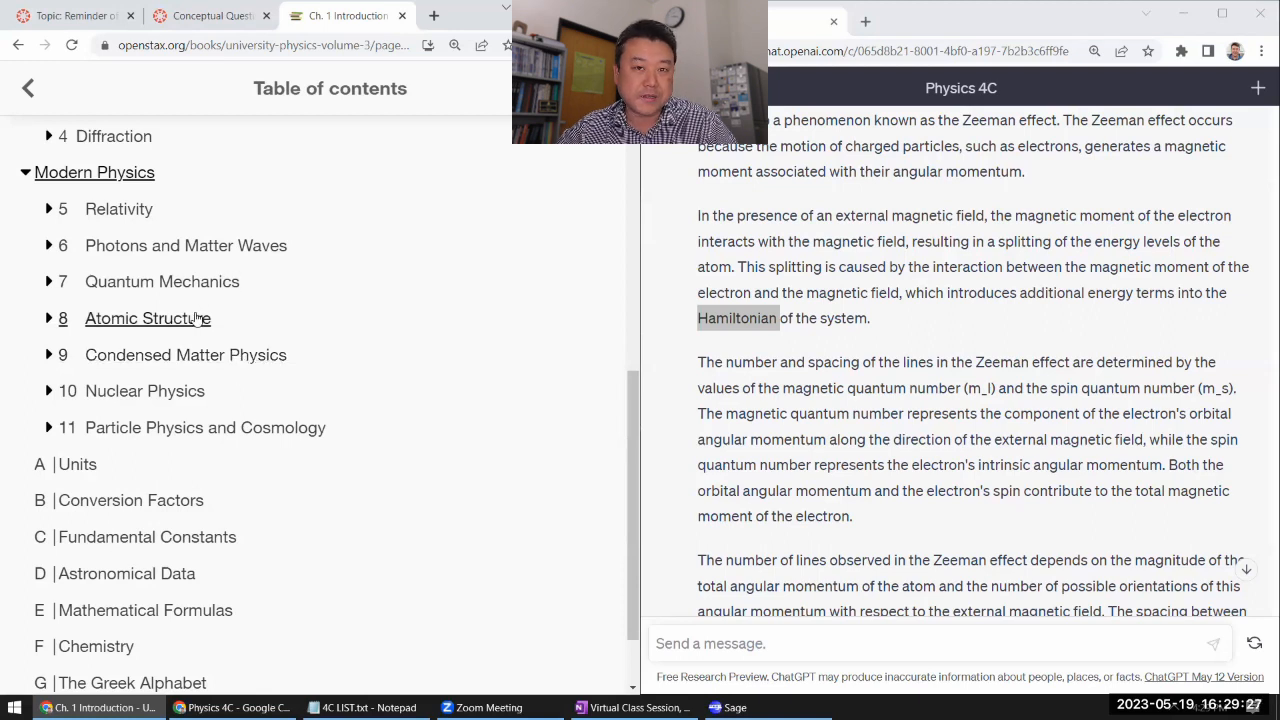
click(48, 318)
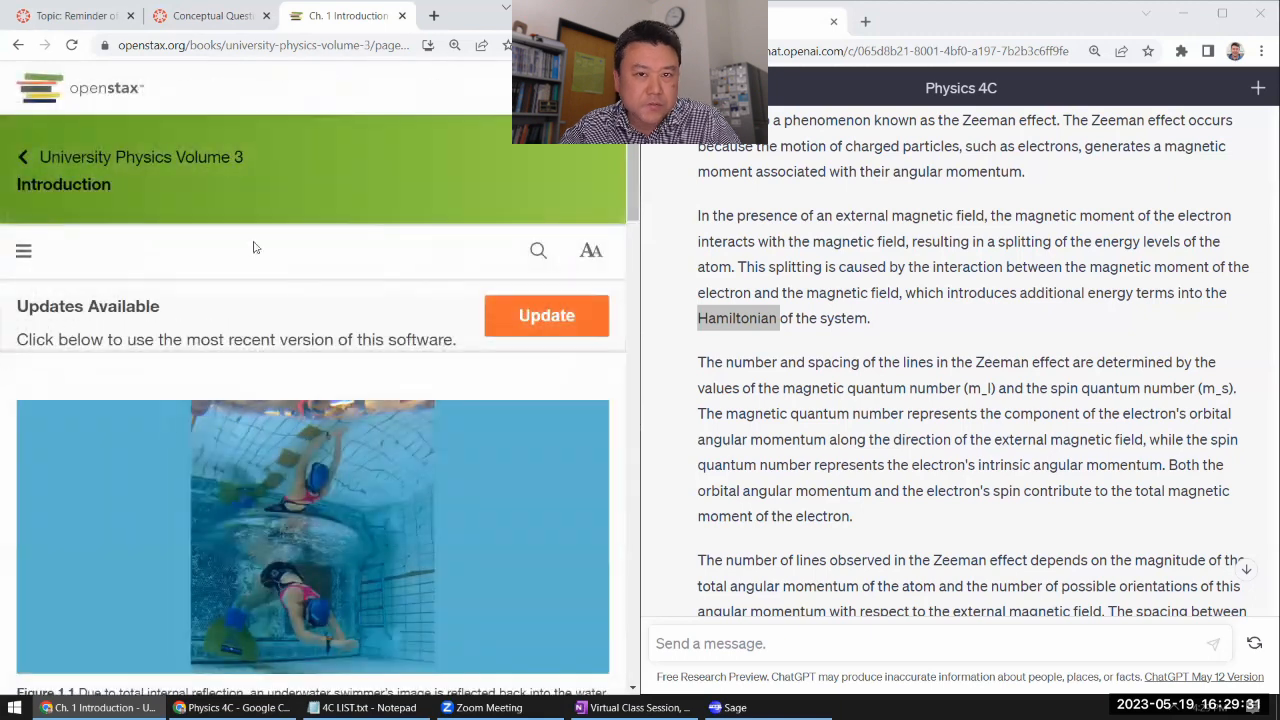
Search the book for 'hamiltonian', which returns no results.
click(538, 250)
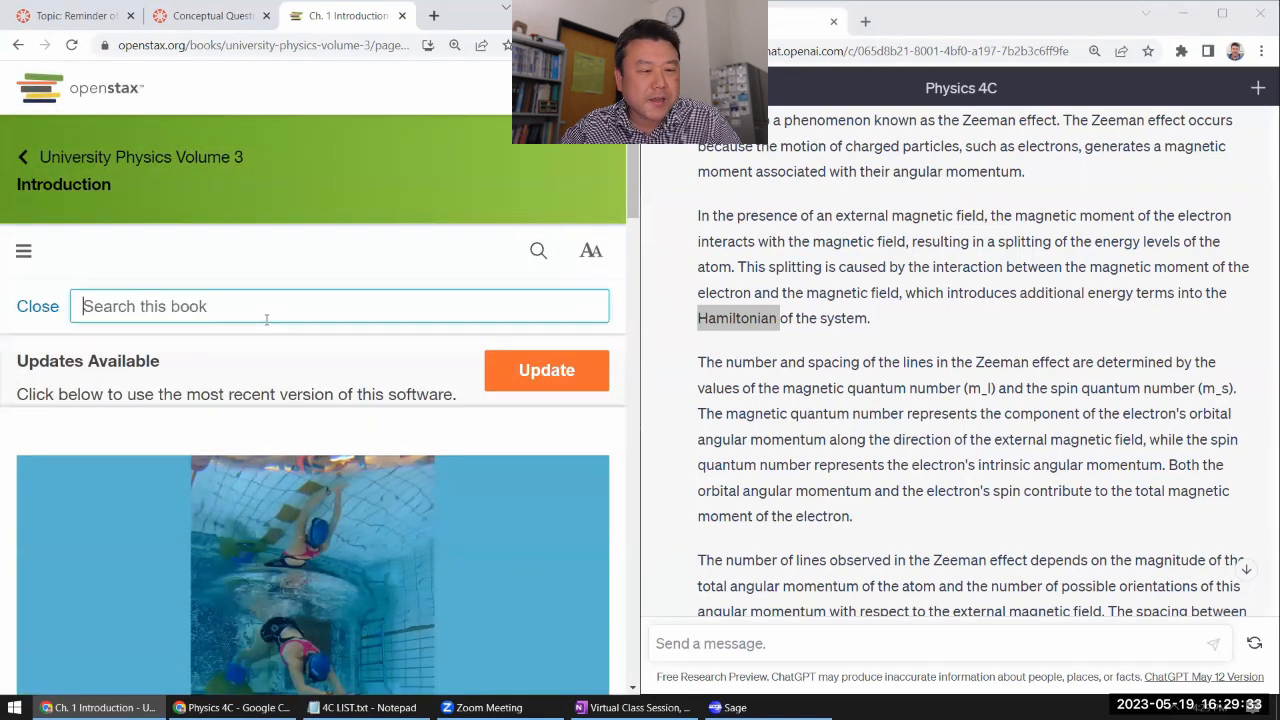
text(hami)
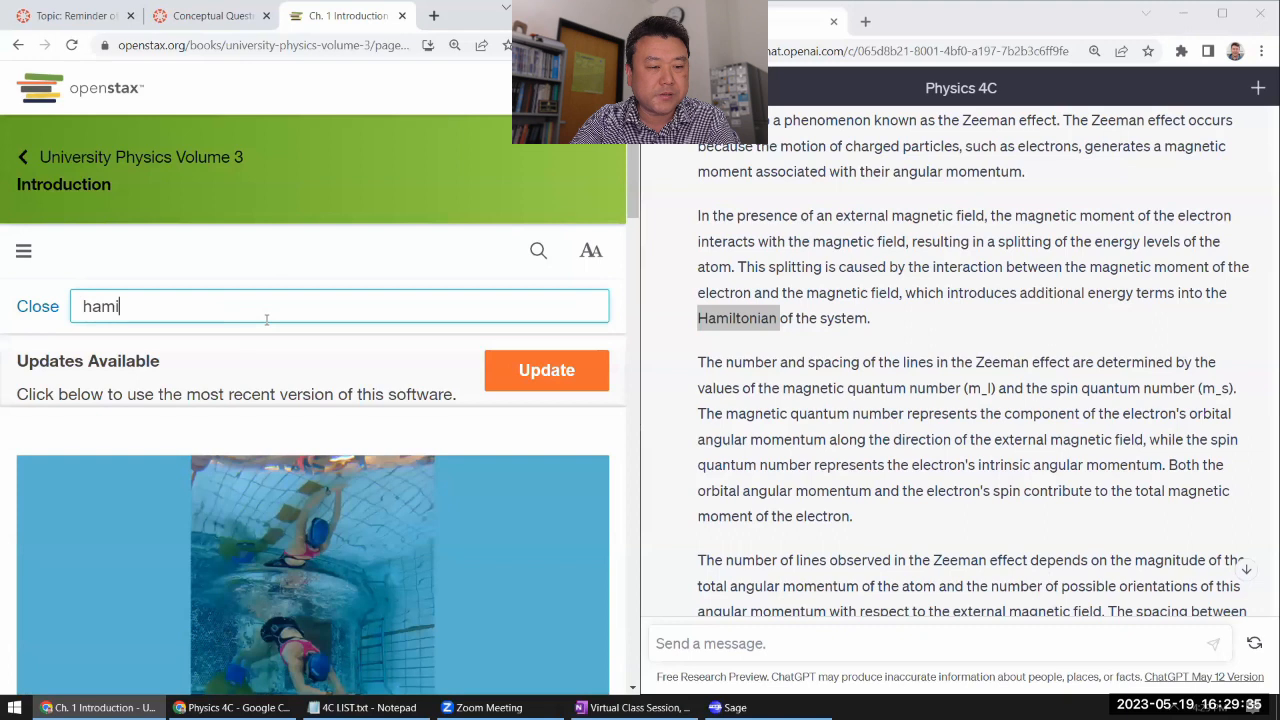
text(hamiltonian)
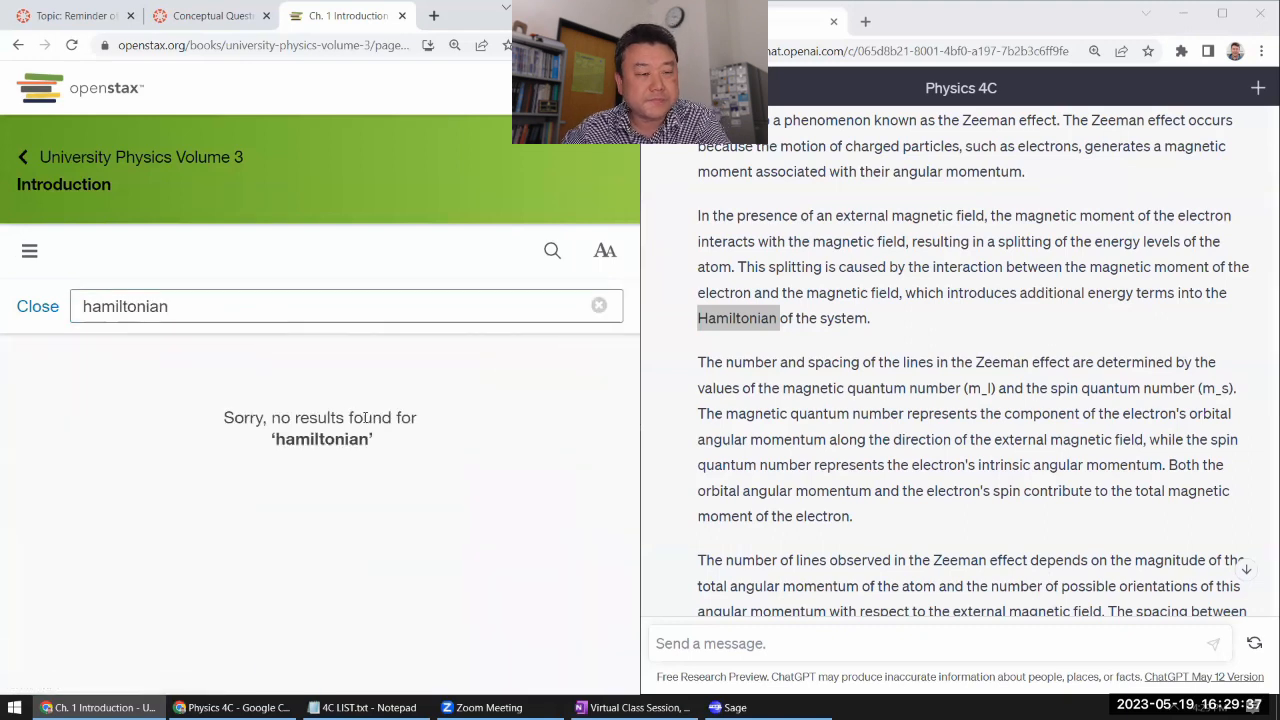
double_click(737, 318)
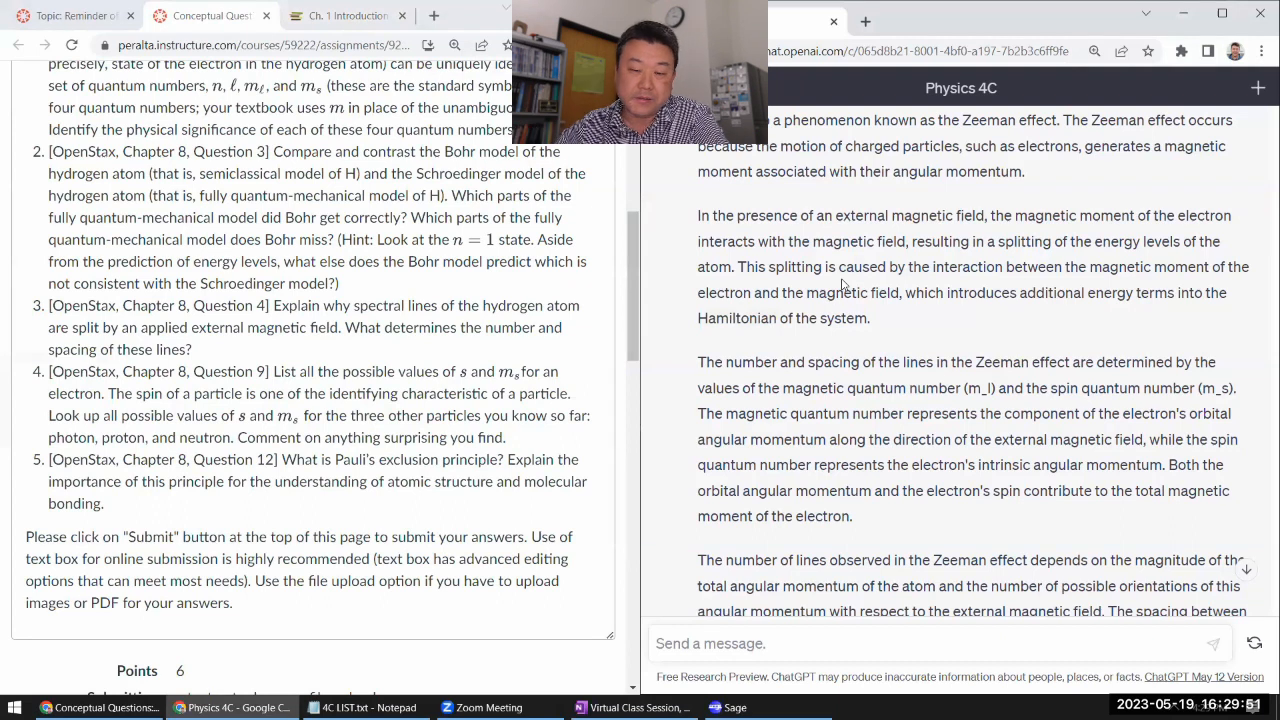
Select 'Hamiltonian' again and scroll down to the hydrogen n=2 splitting example.
double_click(736, 318)
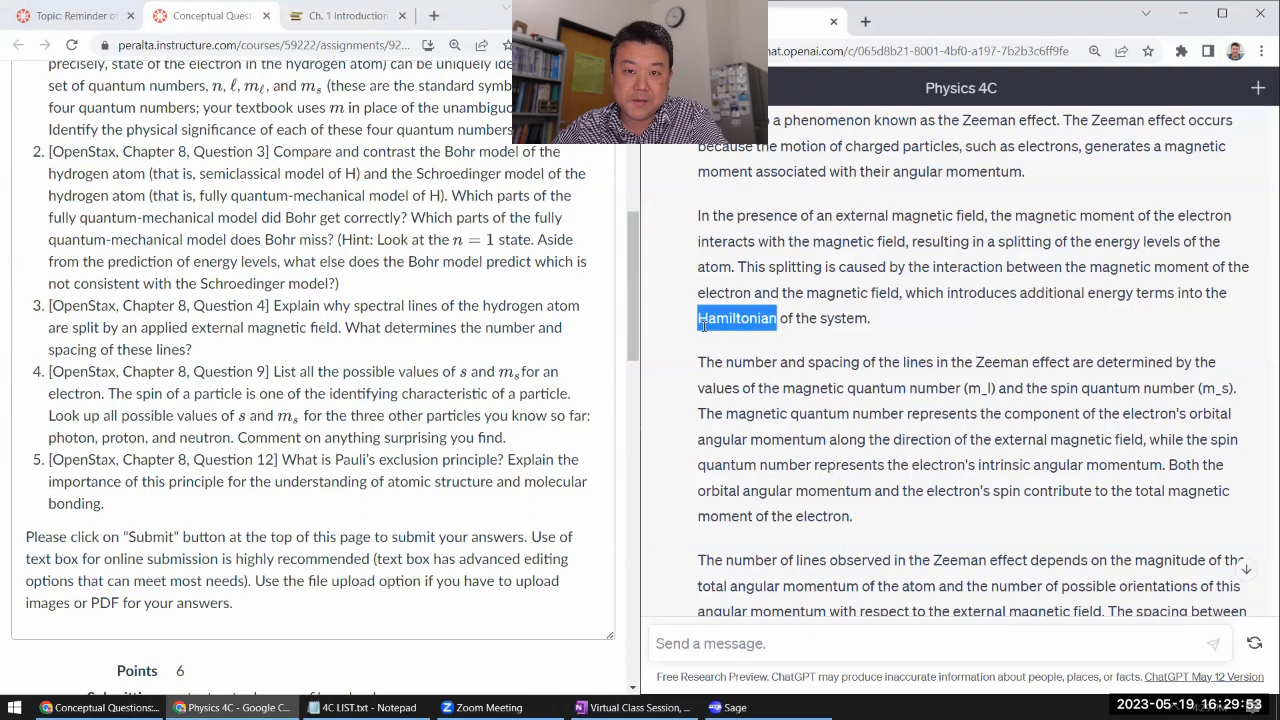
scroll(down, 3)
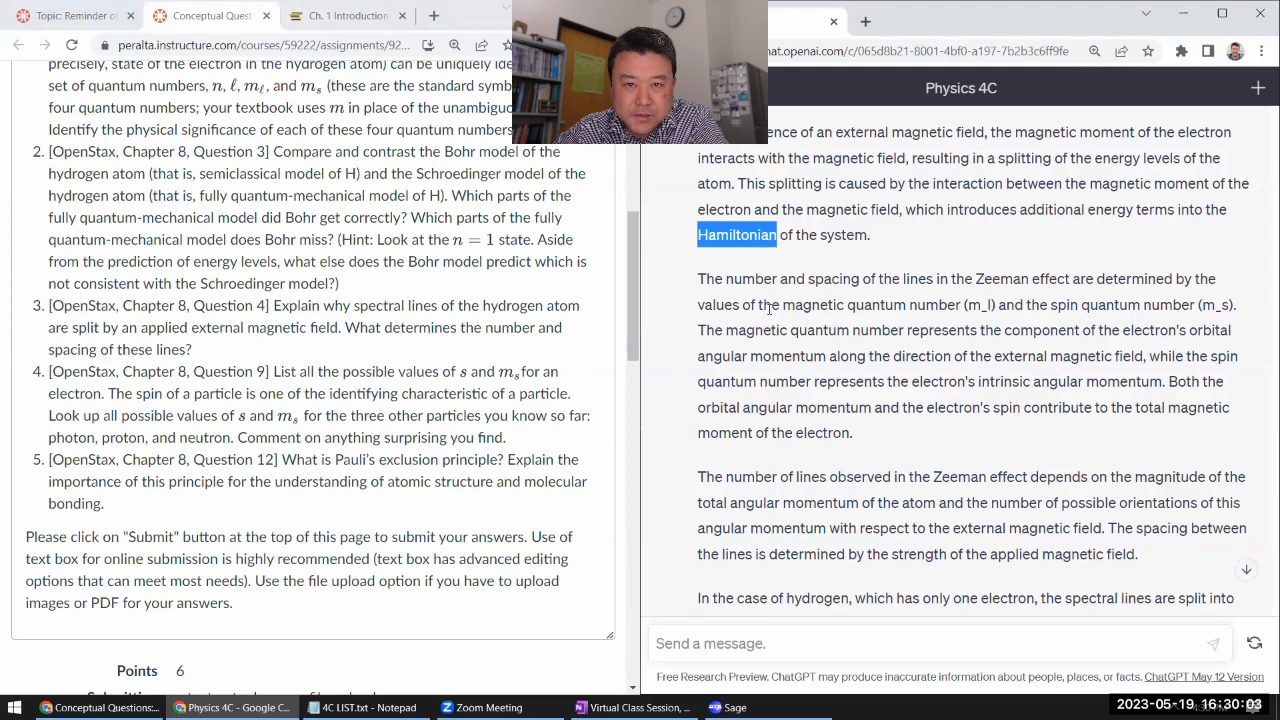
mouse_move(812, 325)
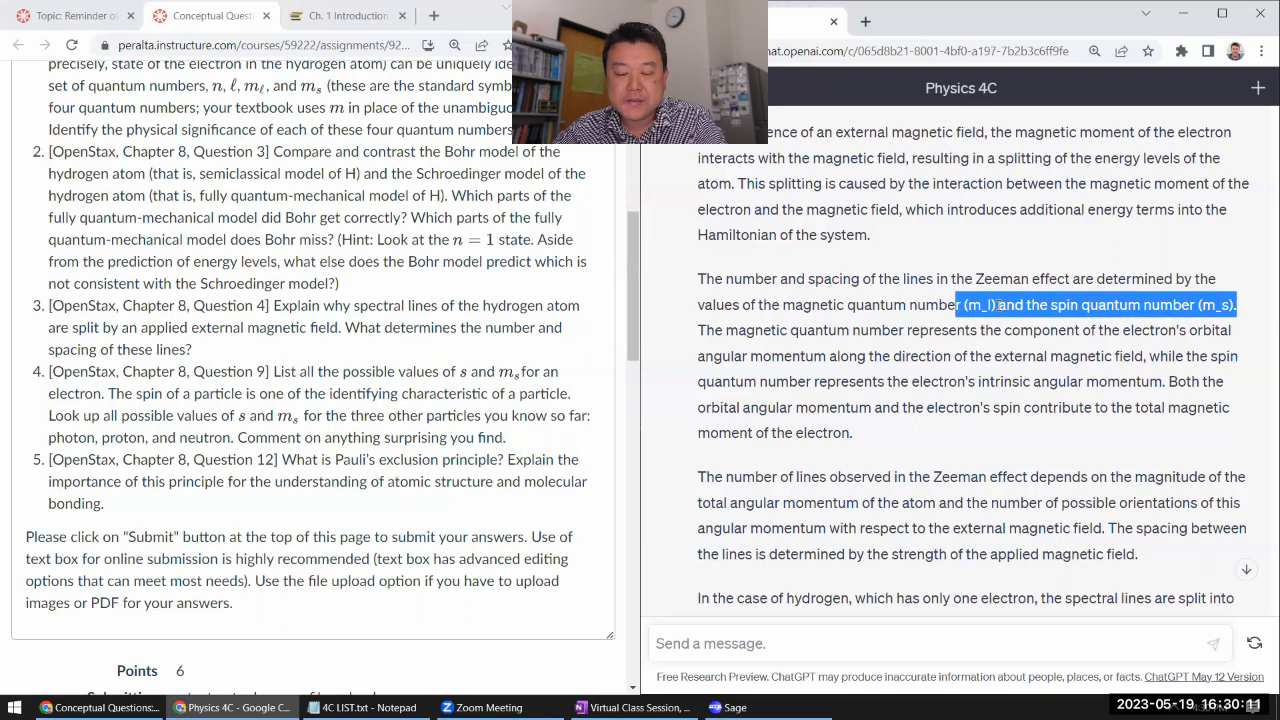
scroll(down, 3)
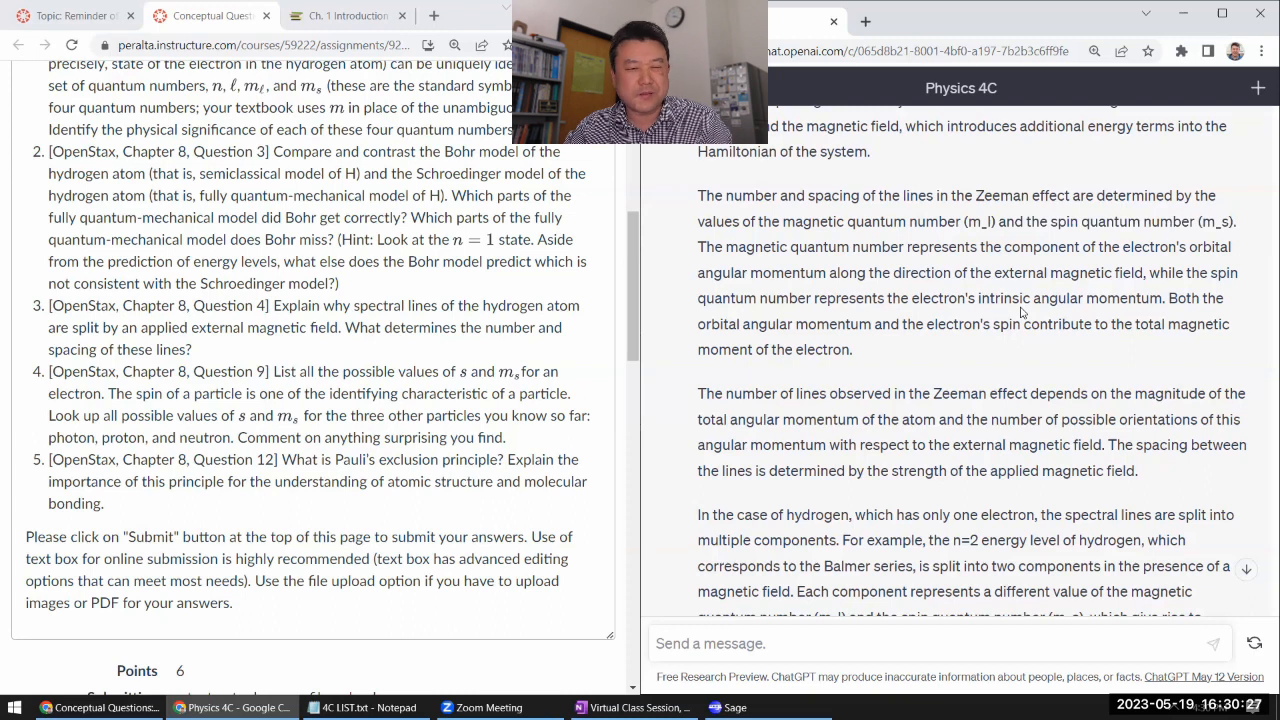
scroll(down, 3)
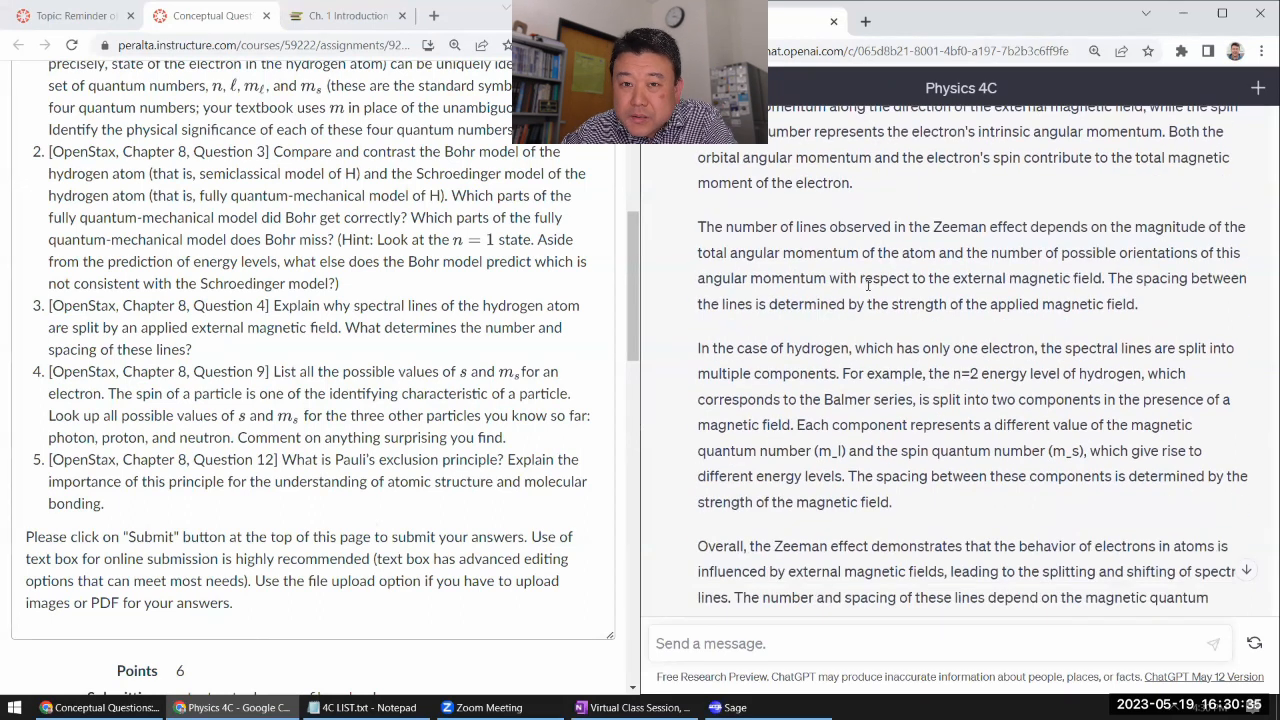
mouse_move(990, 341)
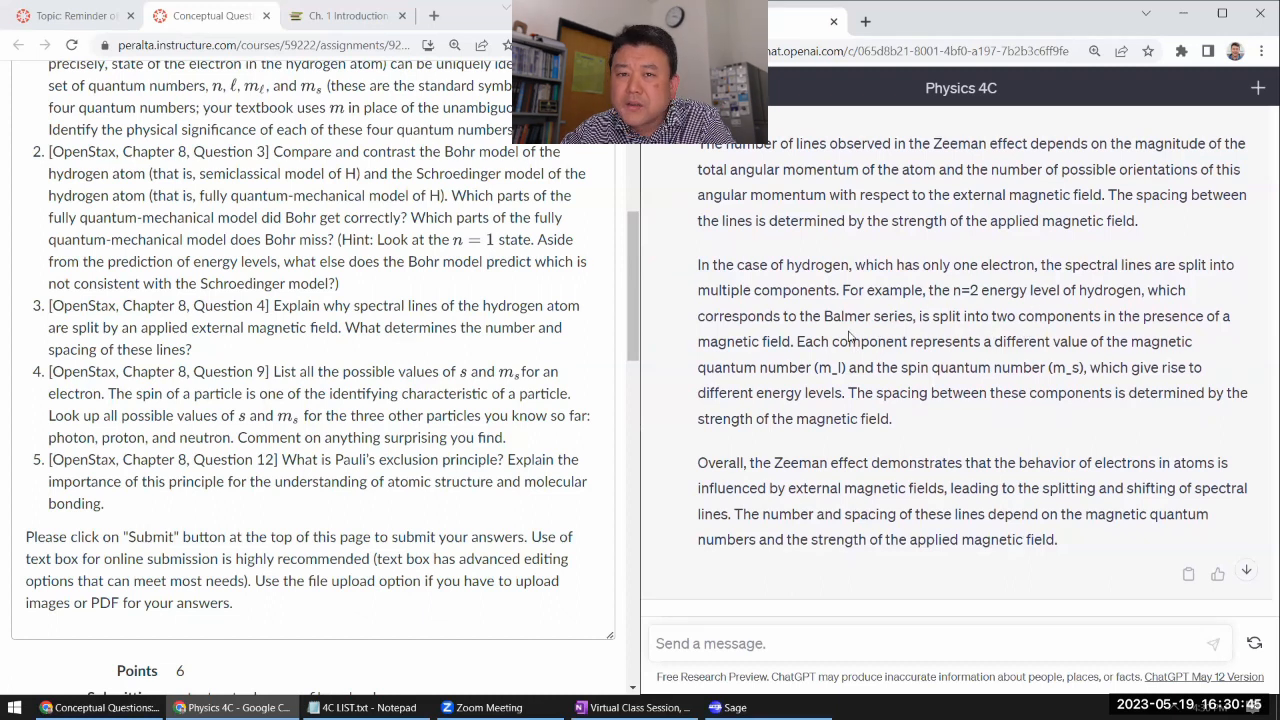
Highlight the hydrogen n=2 splitting example, clear it, then select the concluding paragraph.
drag(935, 290, 790, 341)
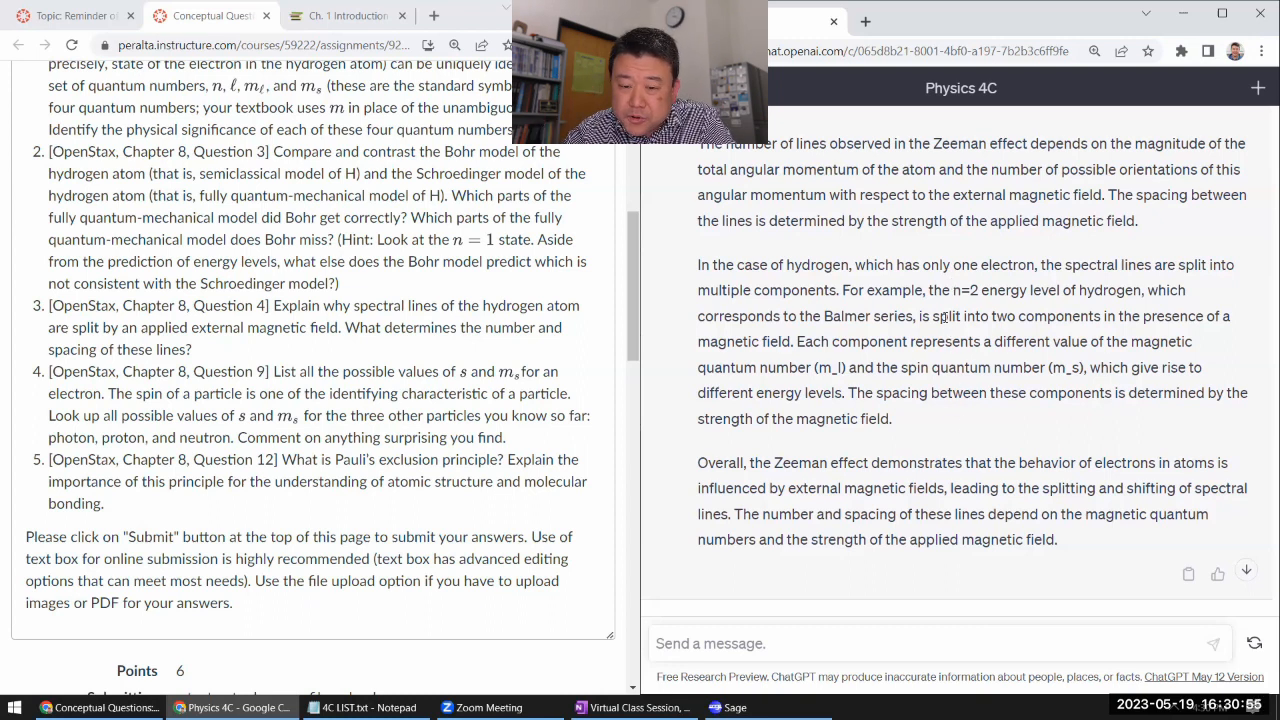
drag(841, 290, 890, 418)
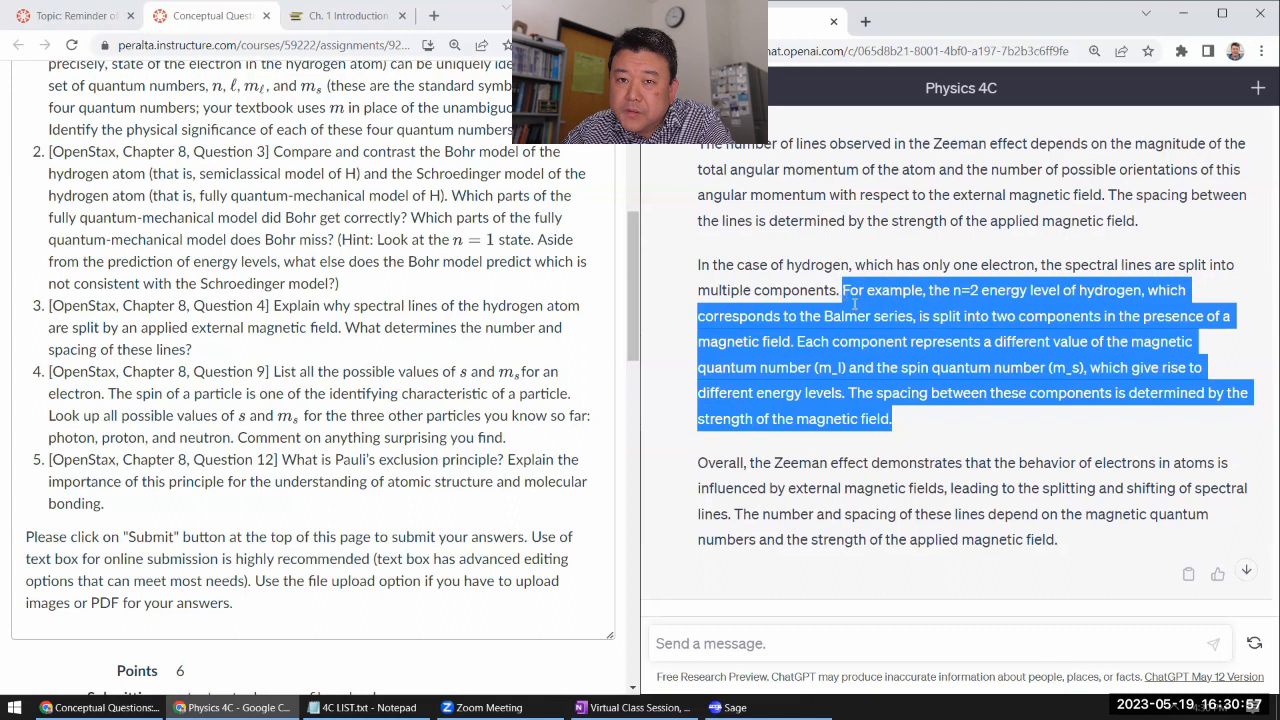
mouse_move(977, 416)
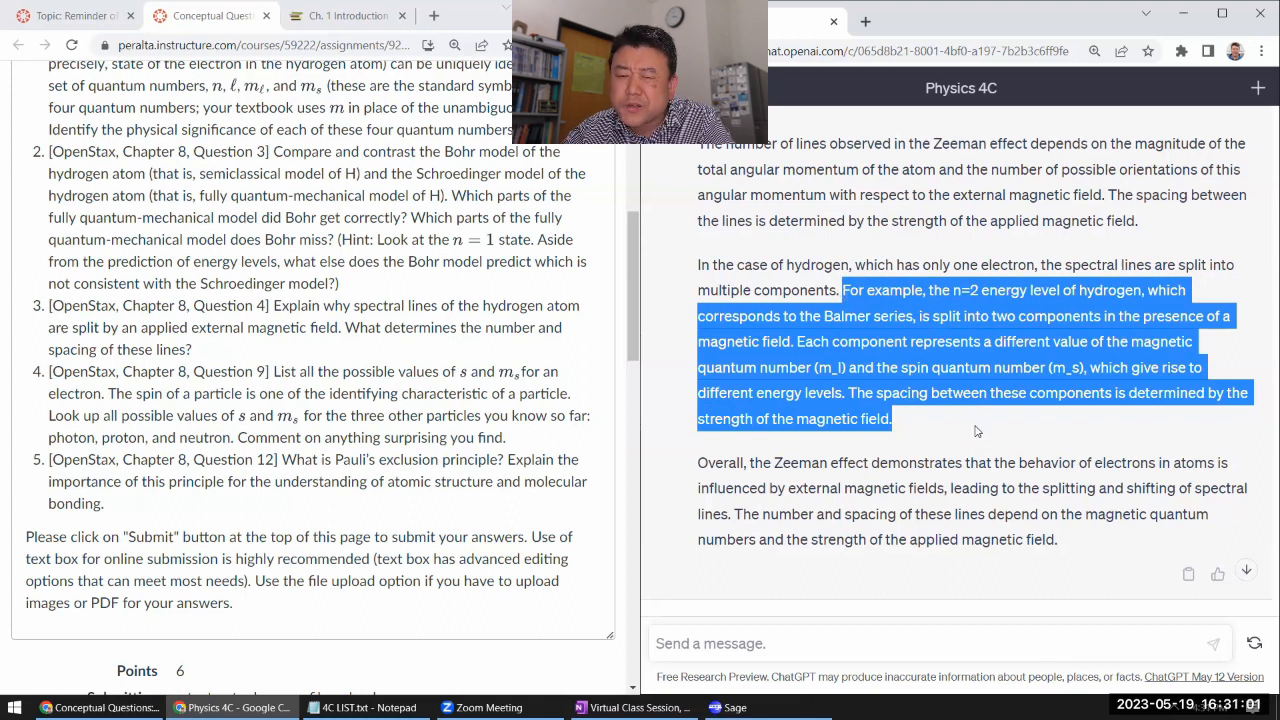
mouse_move(951, 421)
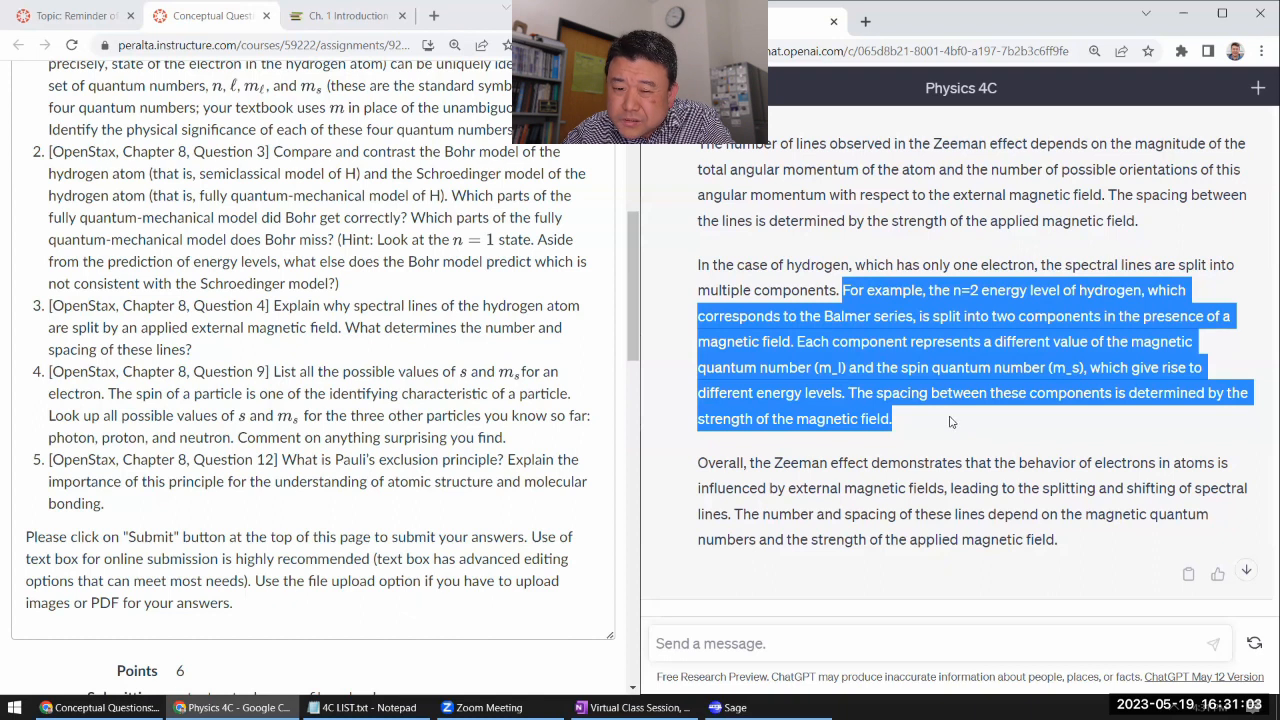
click(933, 432)
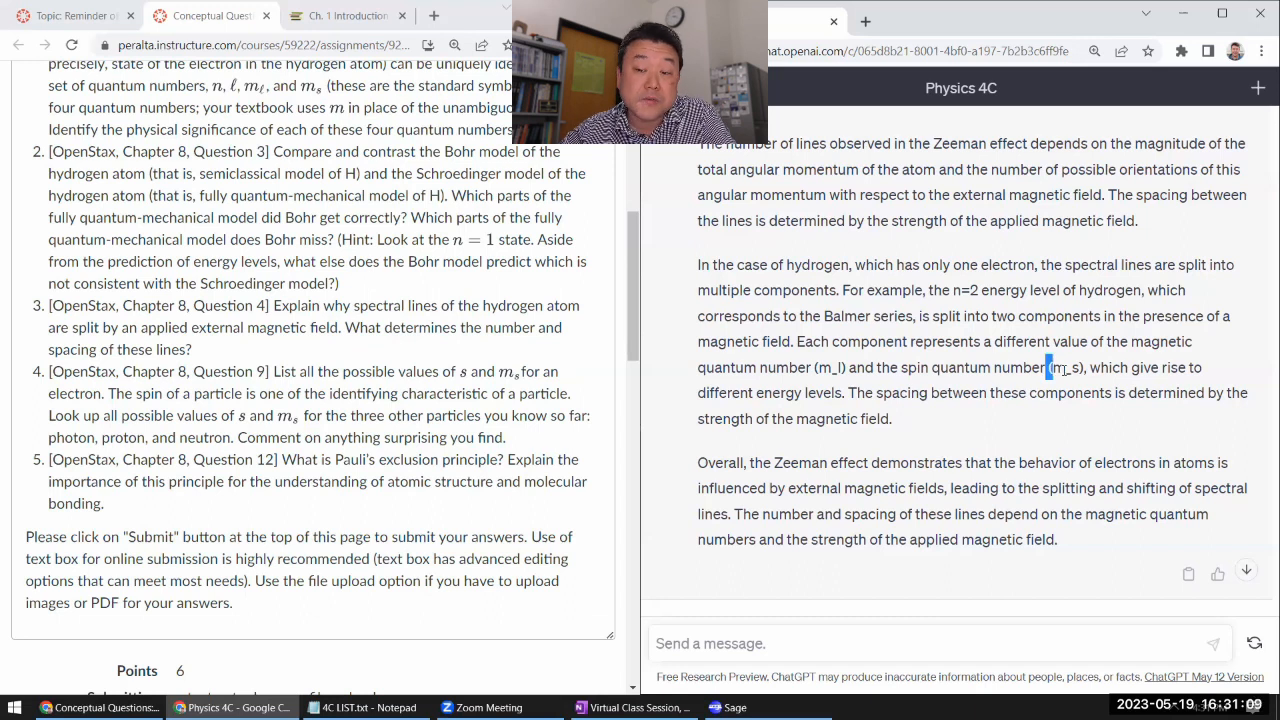
double_click(1065, 368)
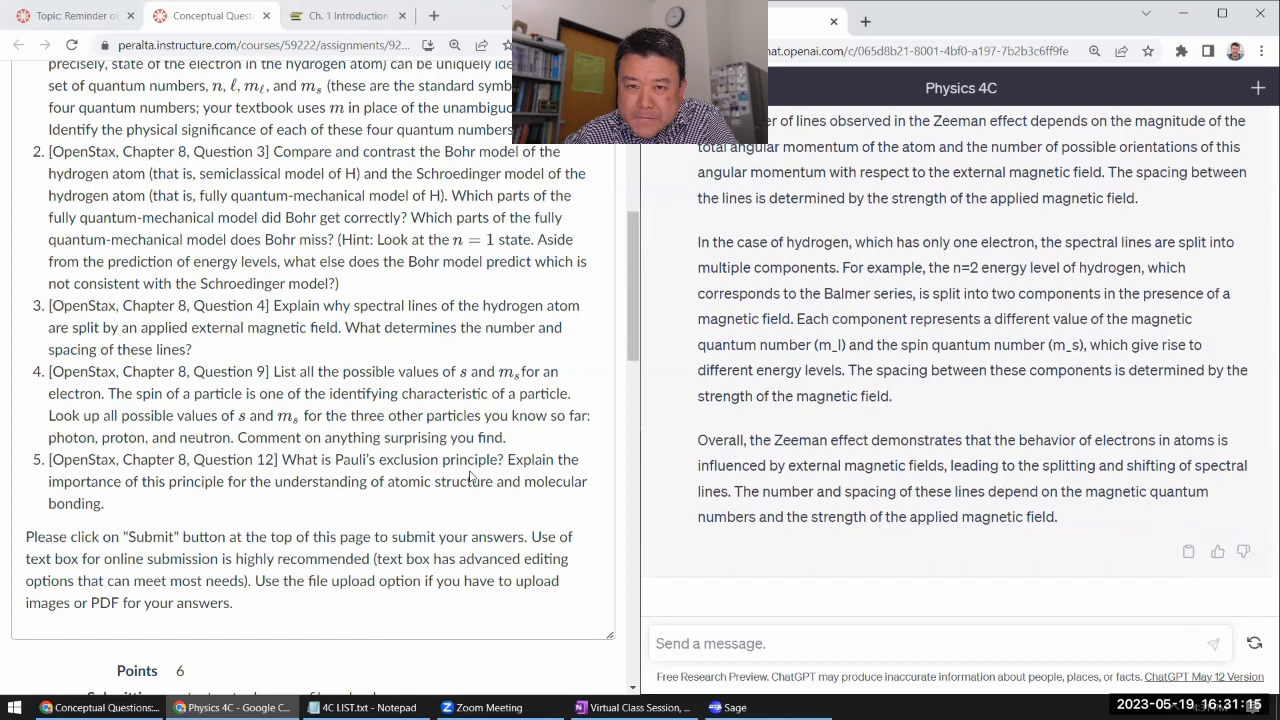
mouse_move(963, 344)
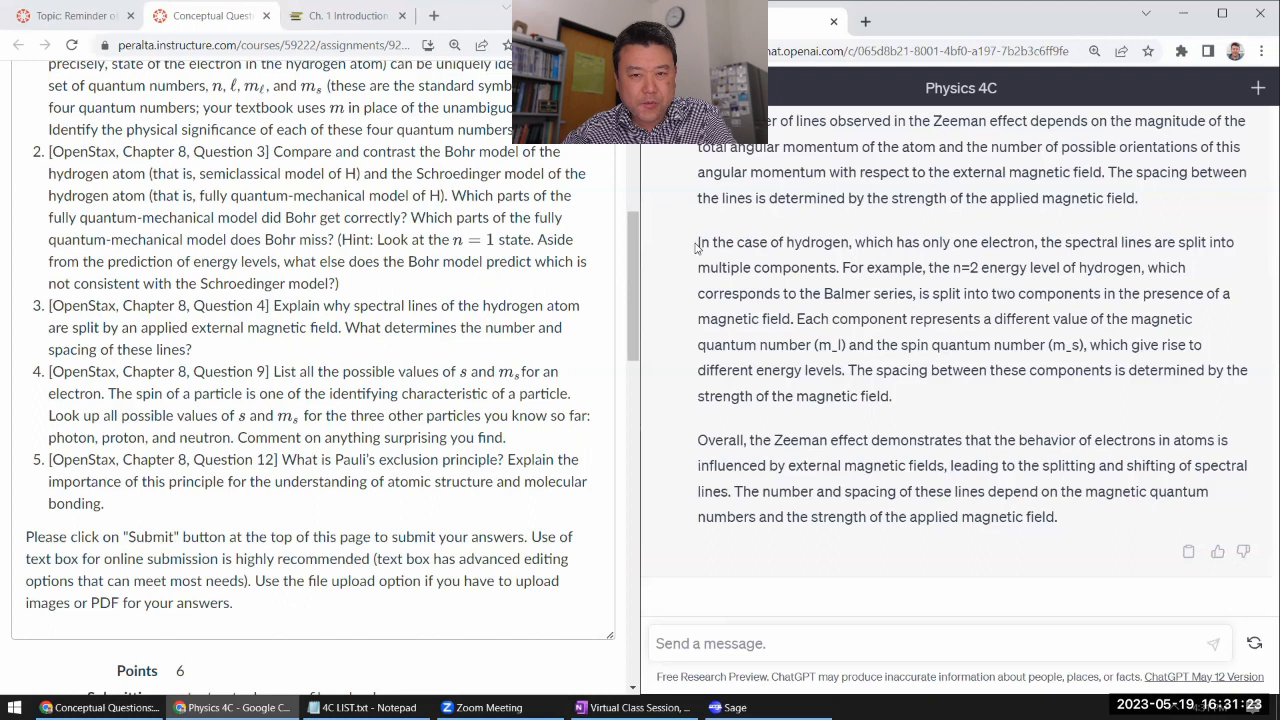
drag(698, 242, 890, 396)
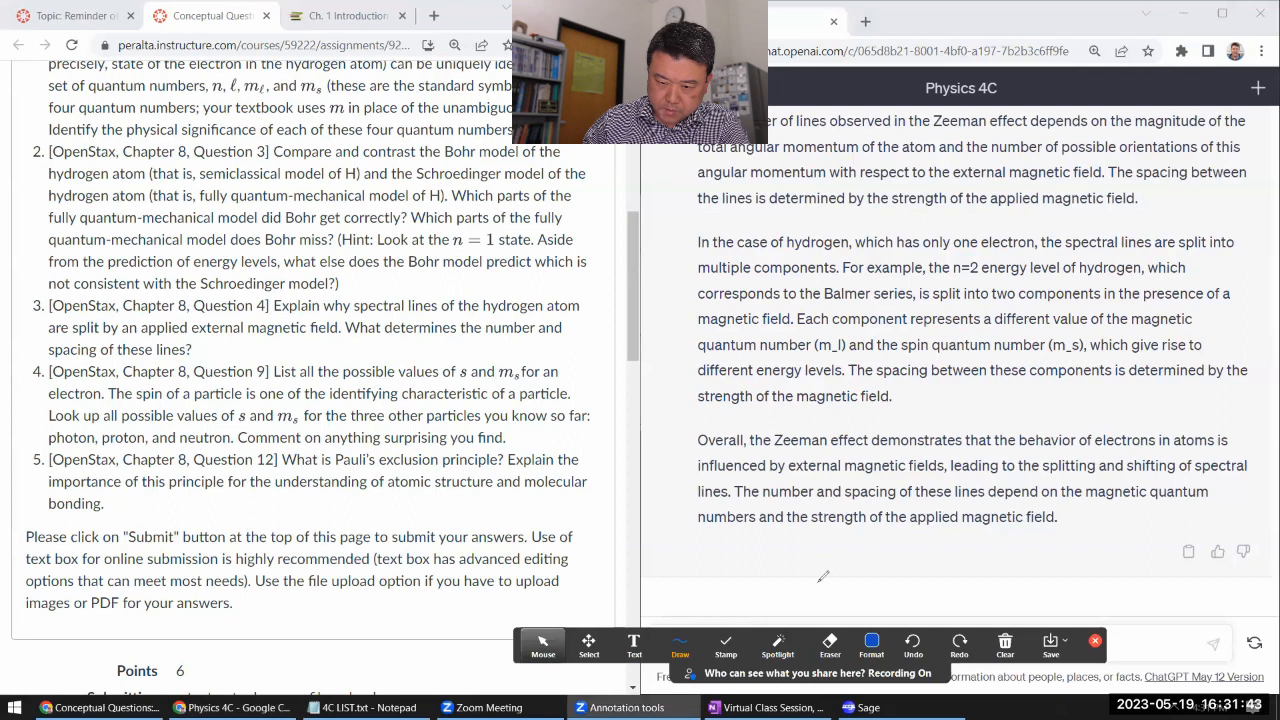
mouse_move(702, 540)
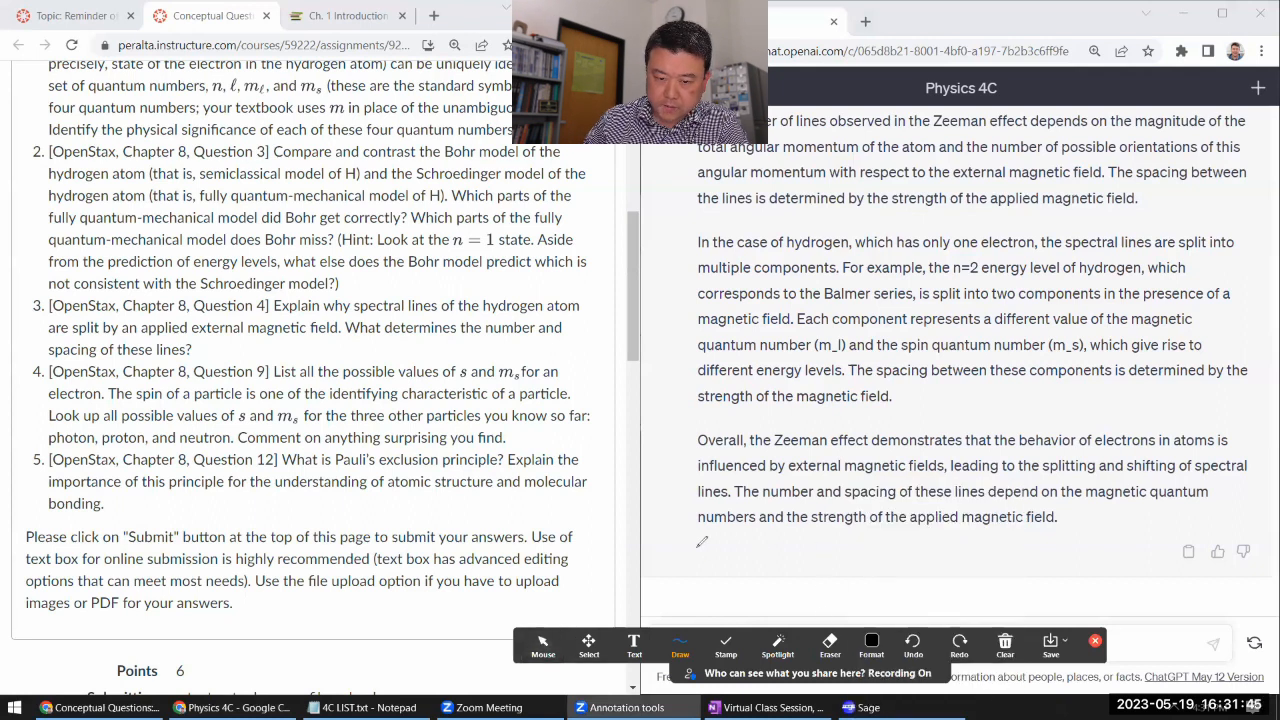
drag(685, 560, 750, 555)
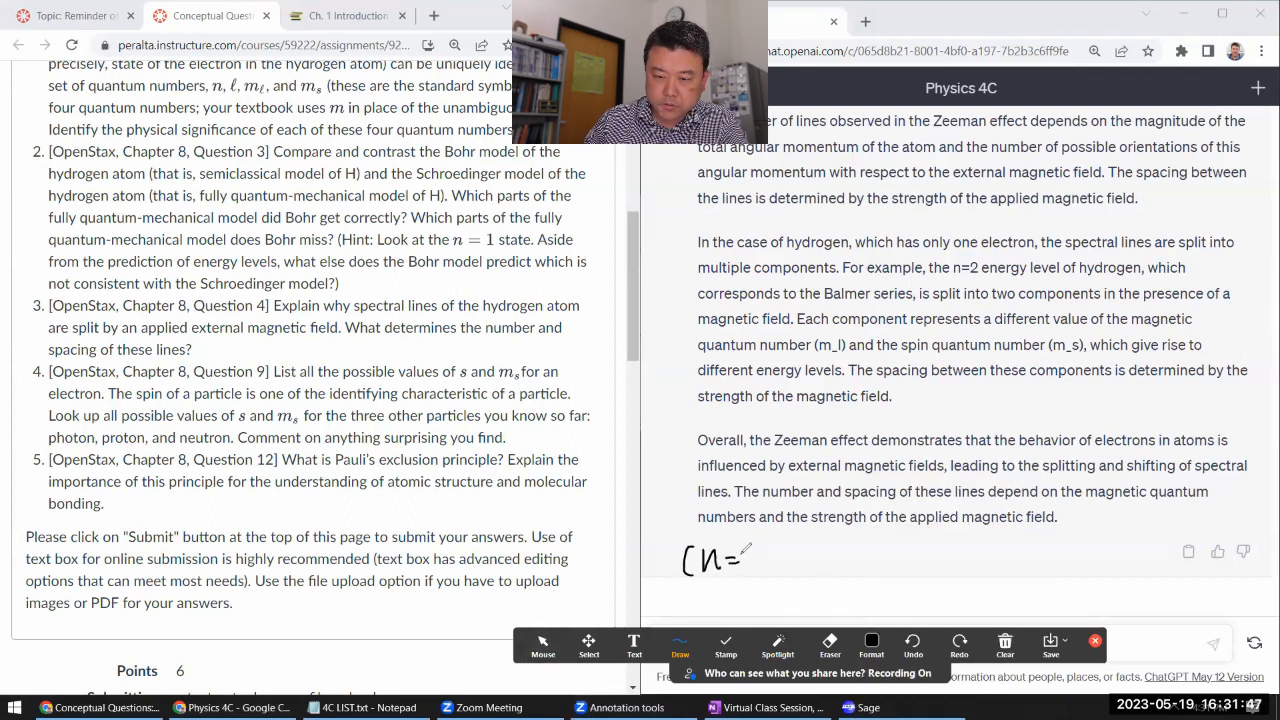
drag(740, 560, 810, 560)
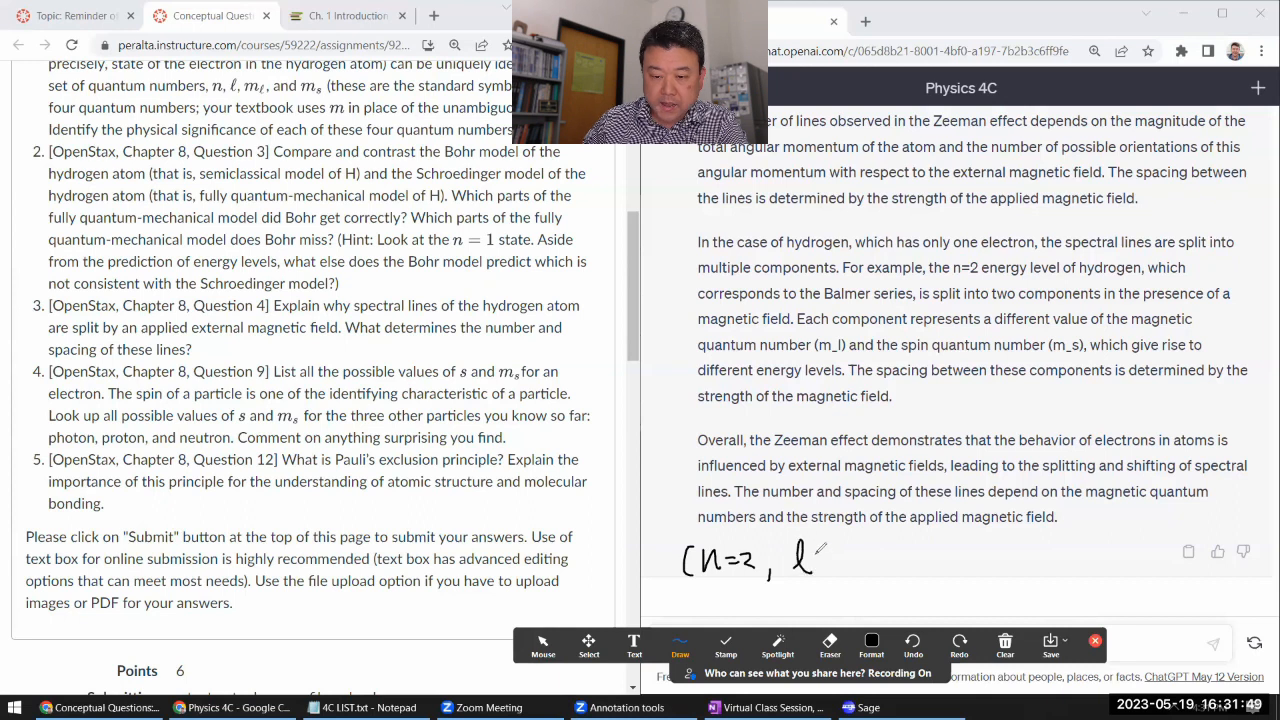
drag(820, 560, 855, 560)
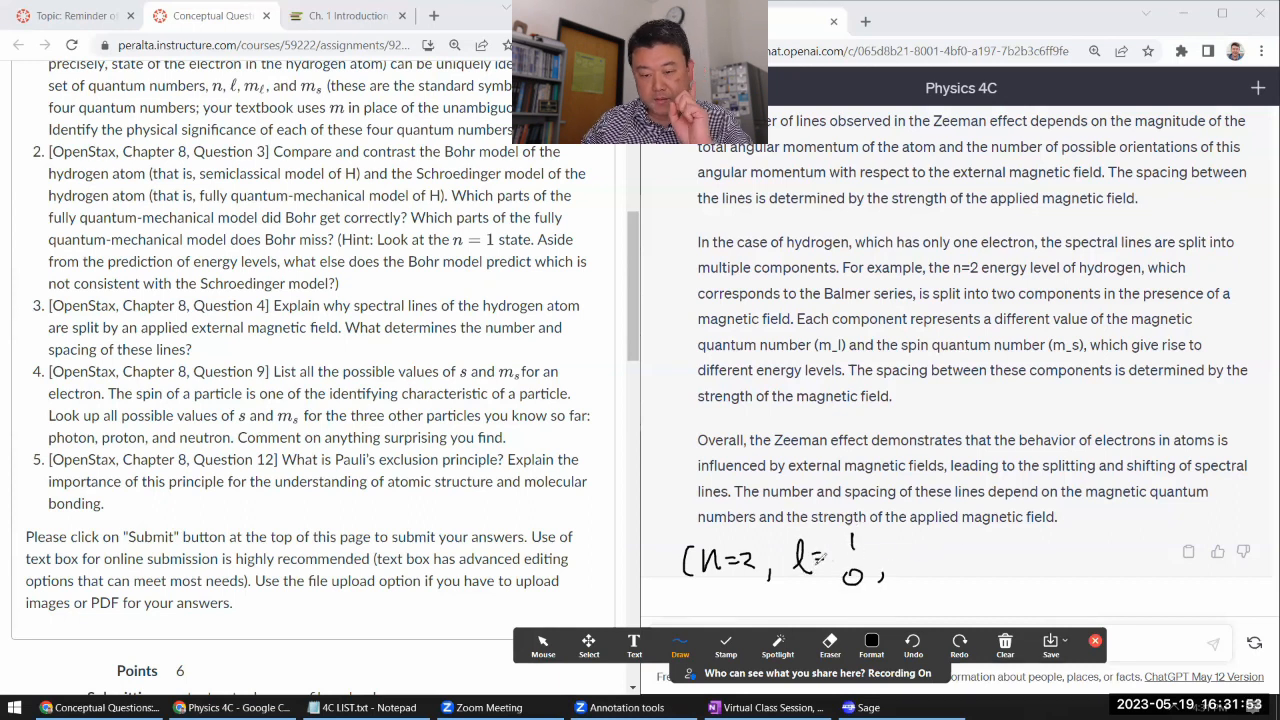
drag(895, 545, 935, 555)
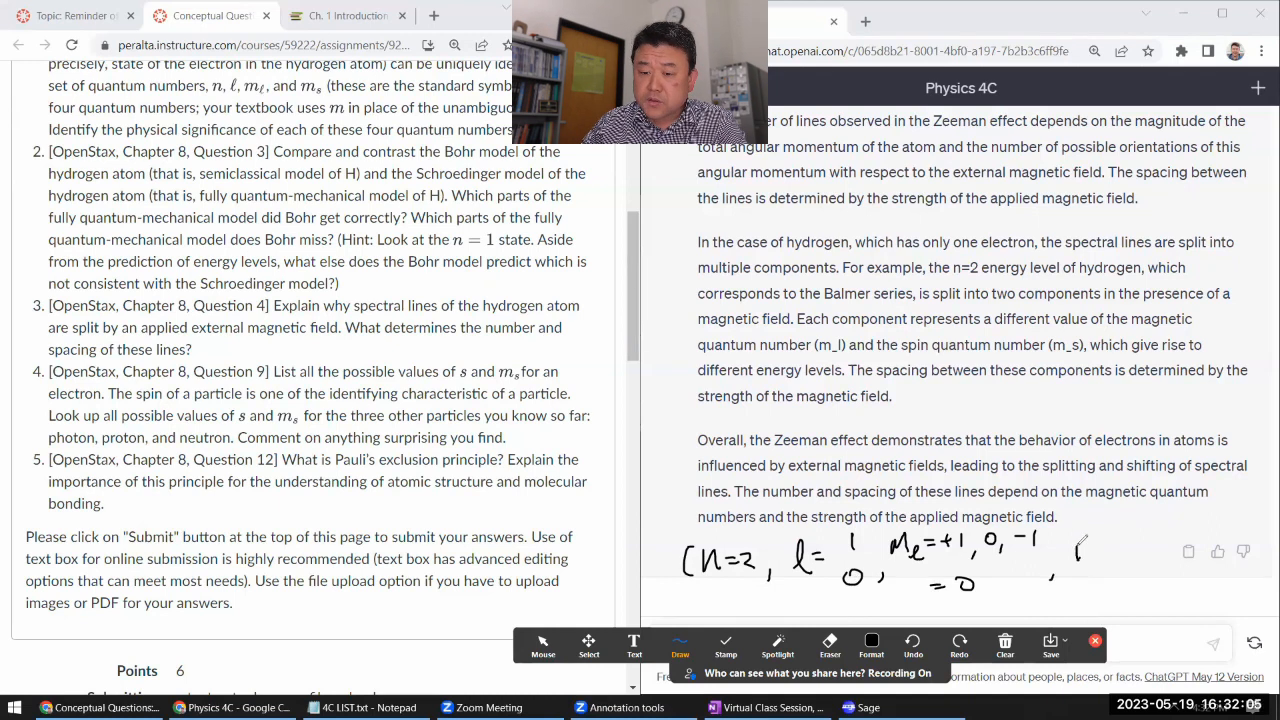
drag(1075, 555, 1155, 555)
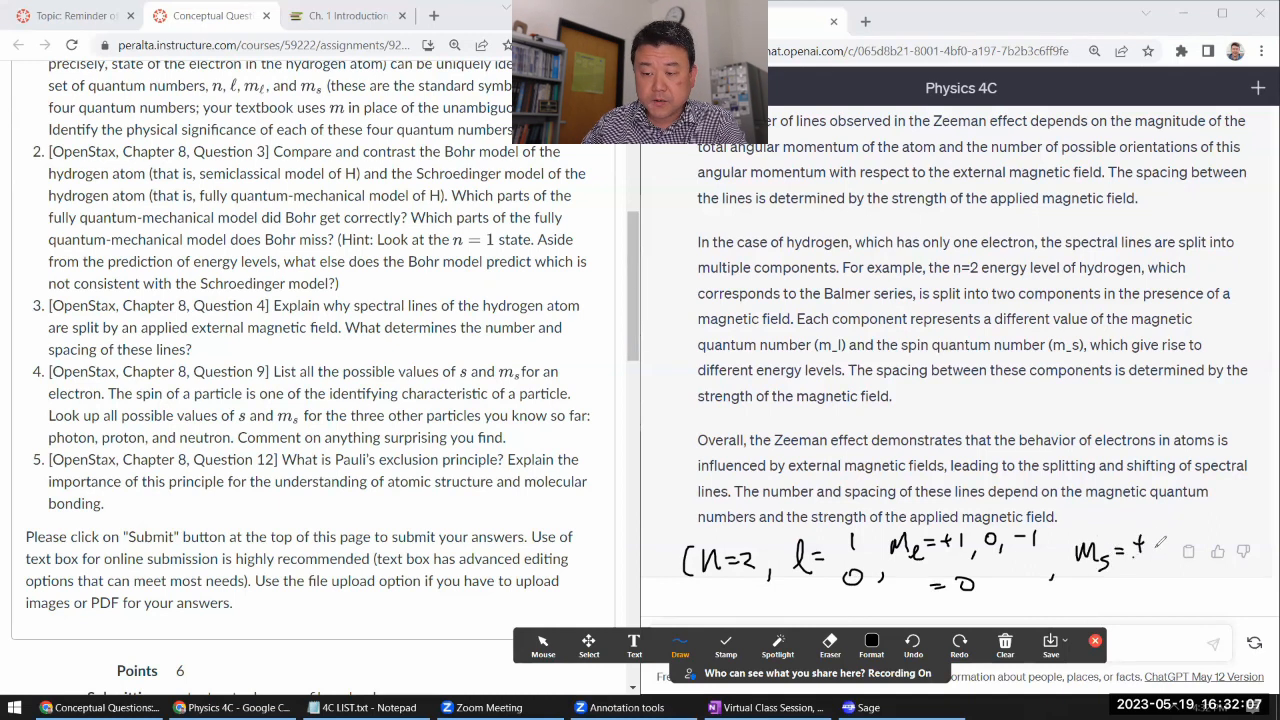
drag(1140, 545, 1180, 575)
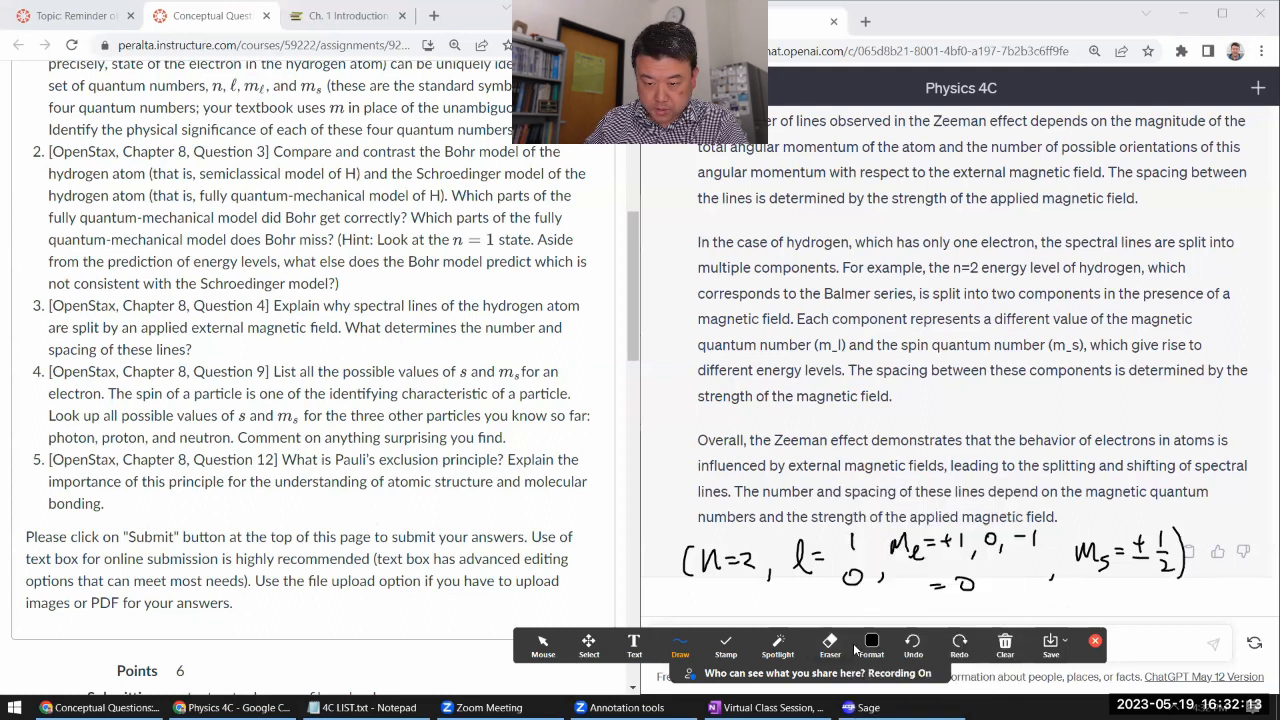
click(681, 645)
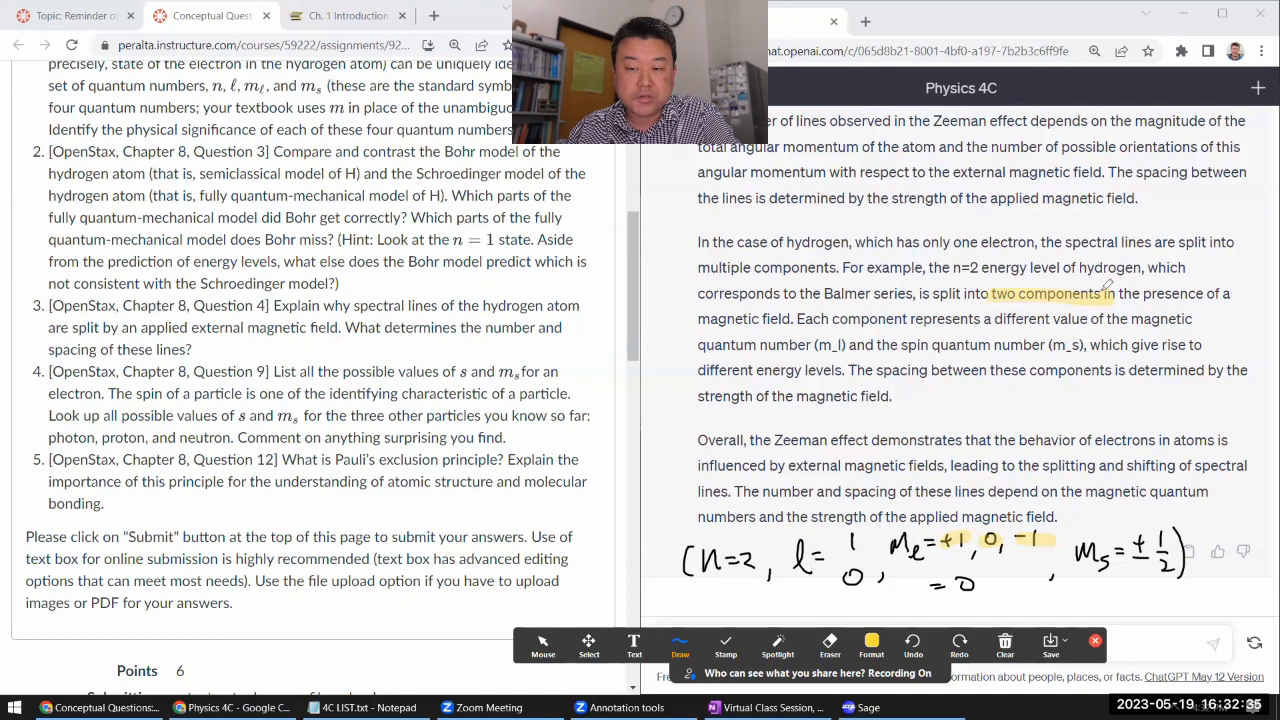
click(1005, 632)
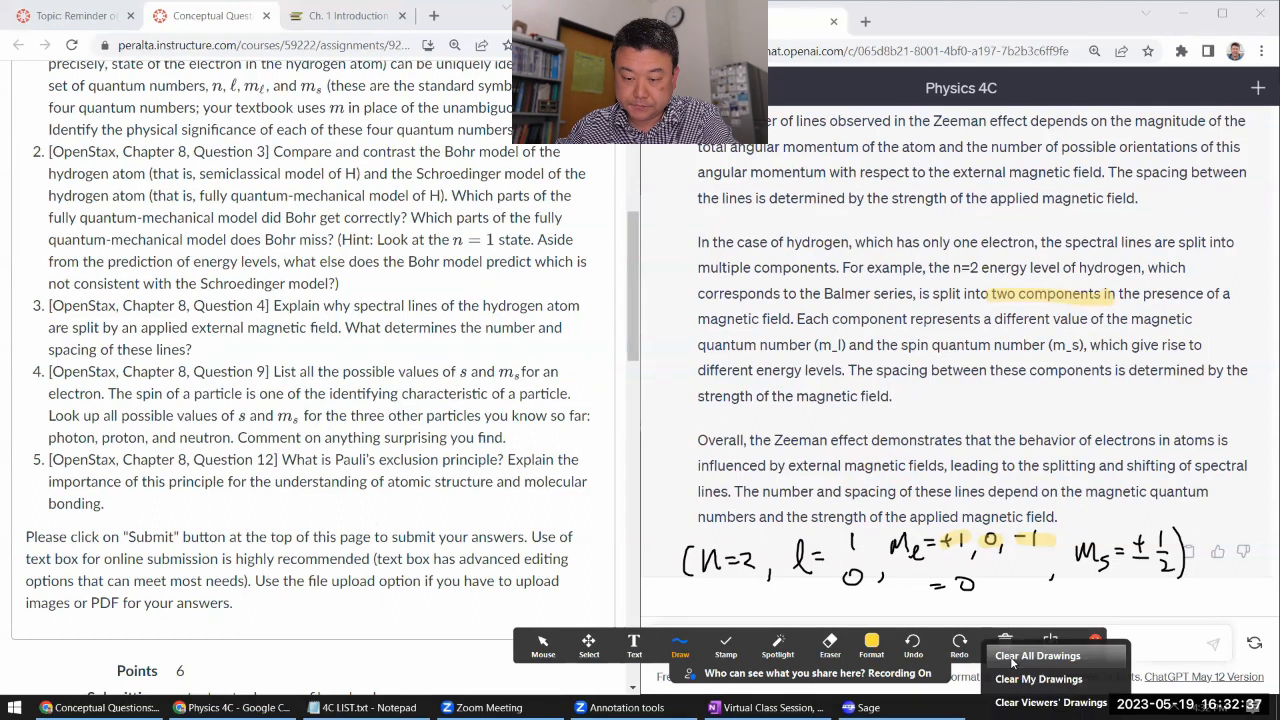
click(1037, 655)
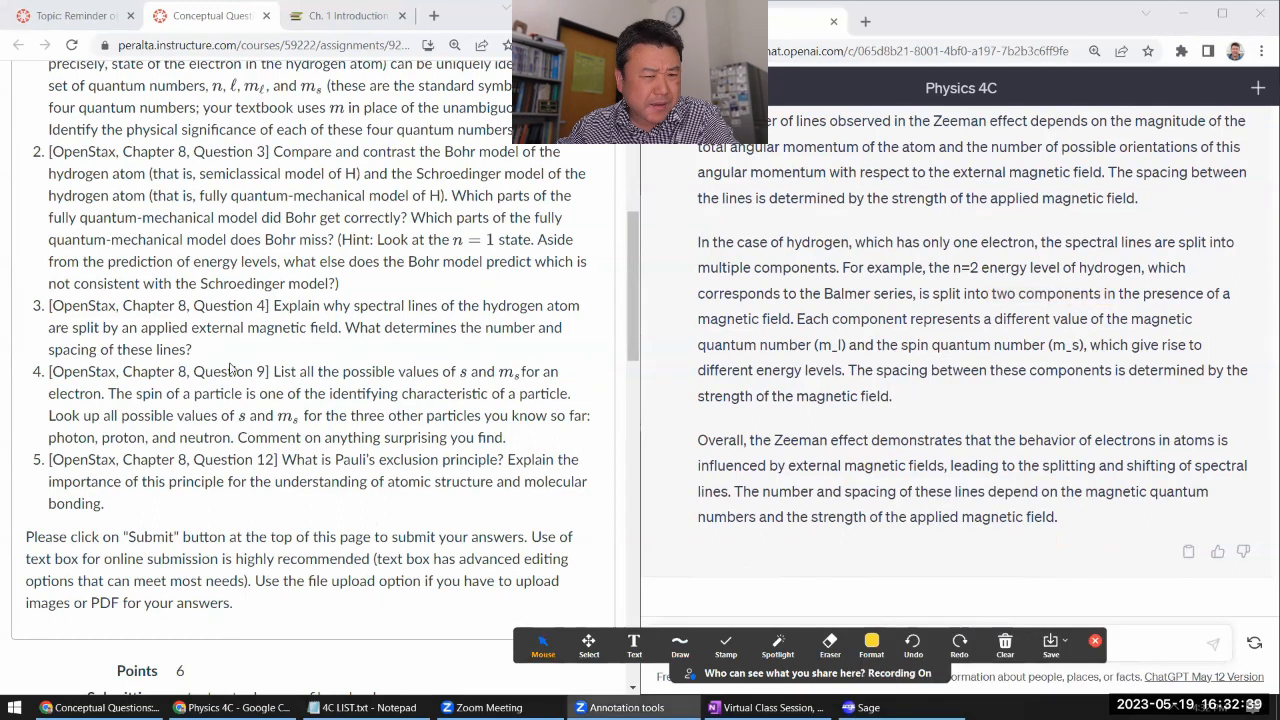
mouse_move(803, 412)
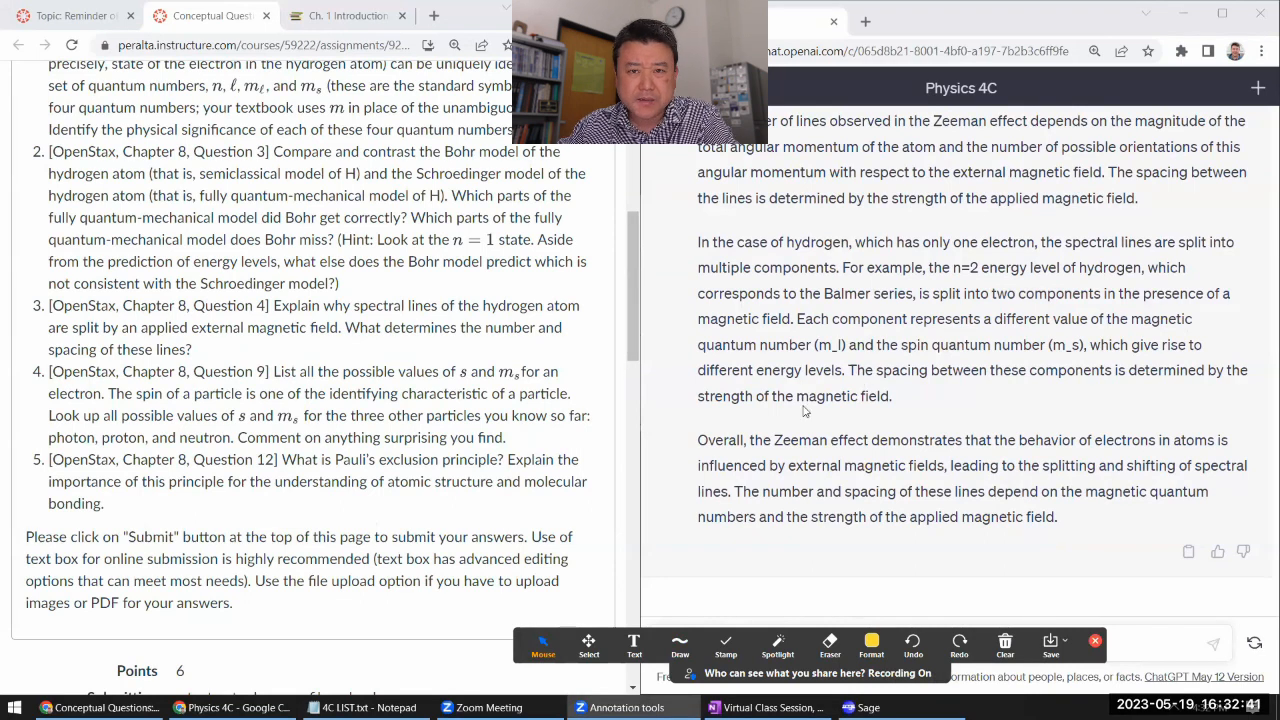
drag(273, 371, 343, 371)
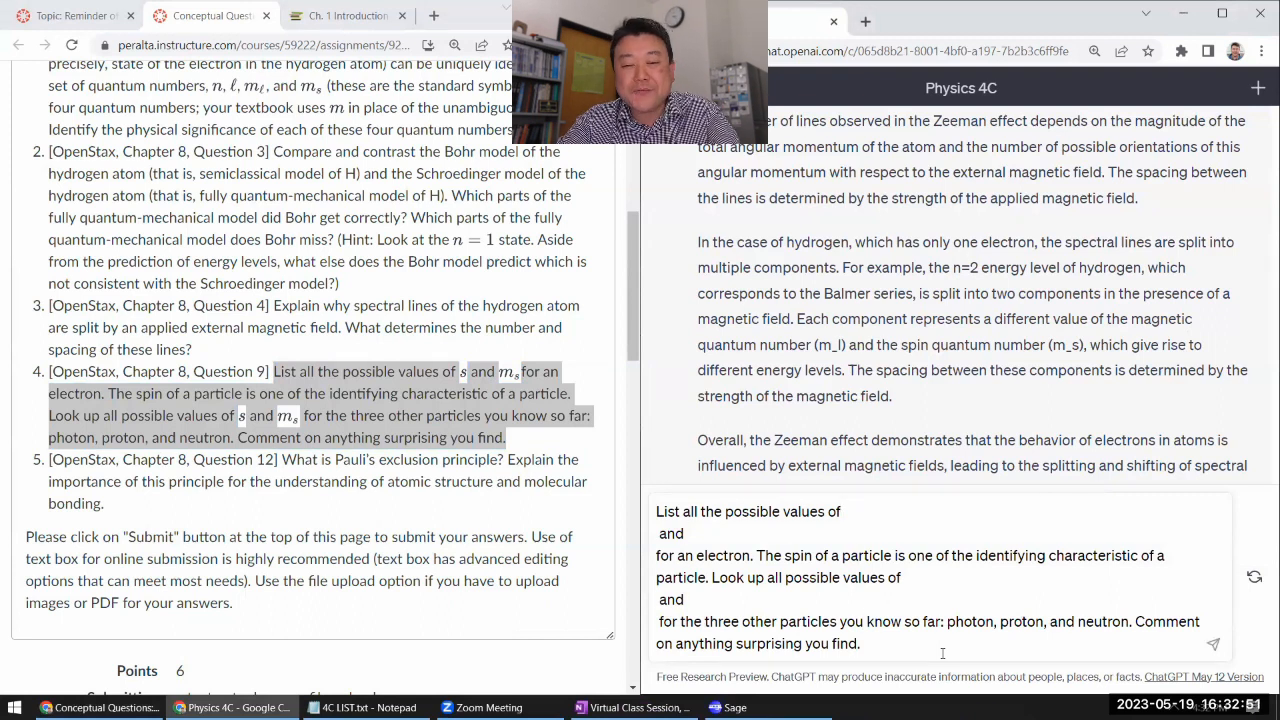
Send Question 9 asking for s and m_s of electron, photon, proton and neutron, with symbols restored.
text(s and)
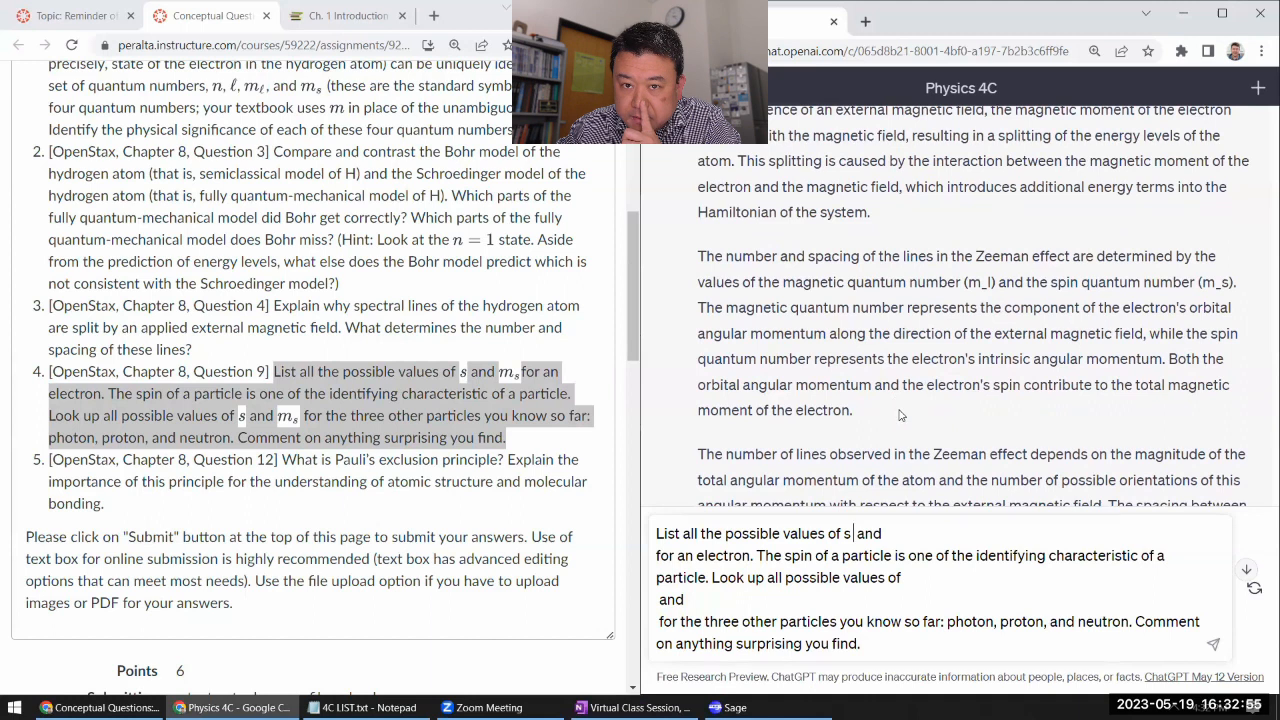
scroll(down, 3)
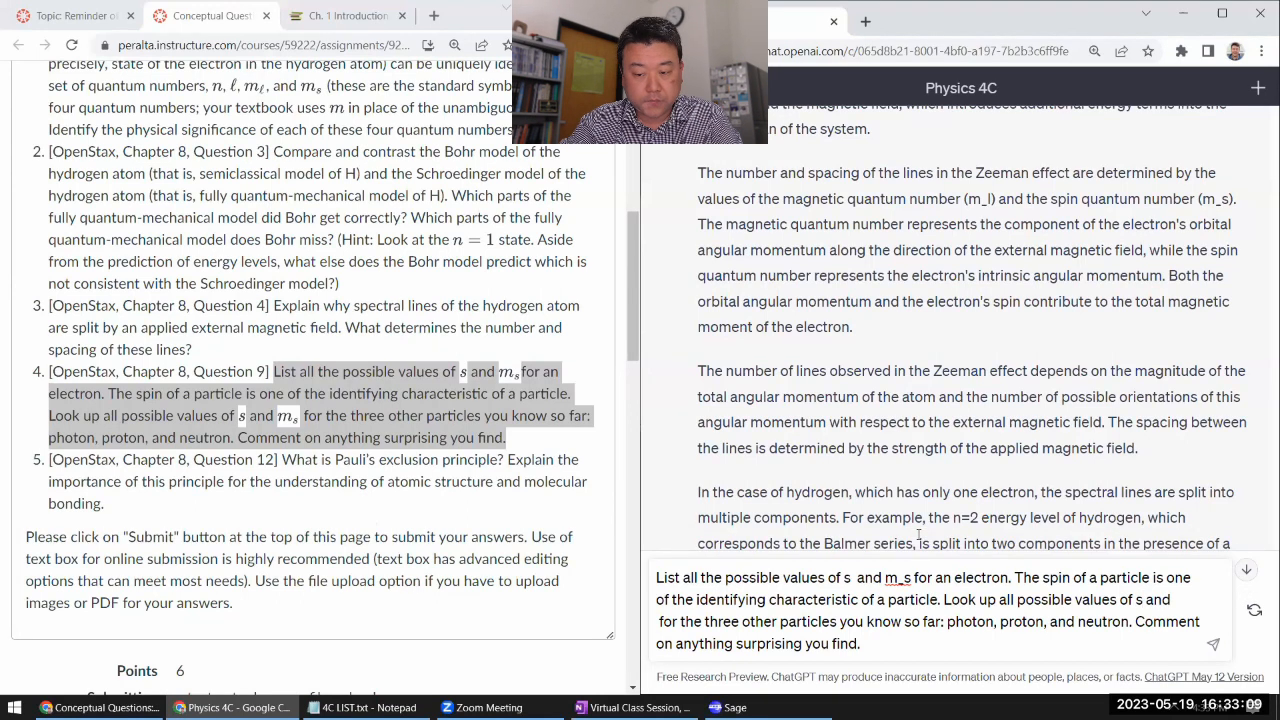
text(m_s)
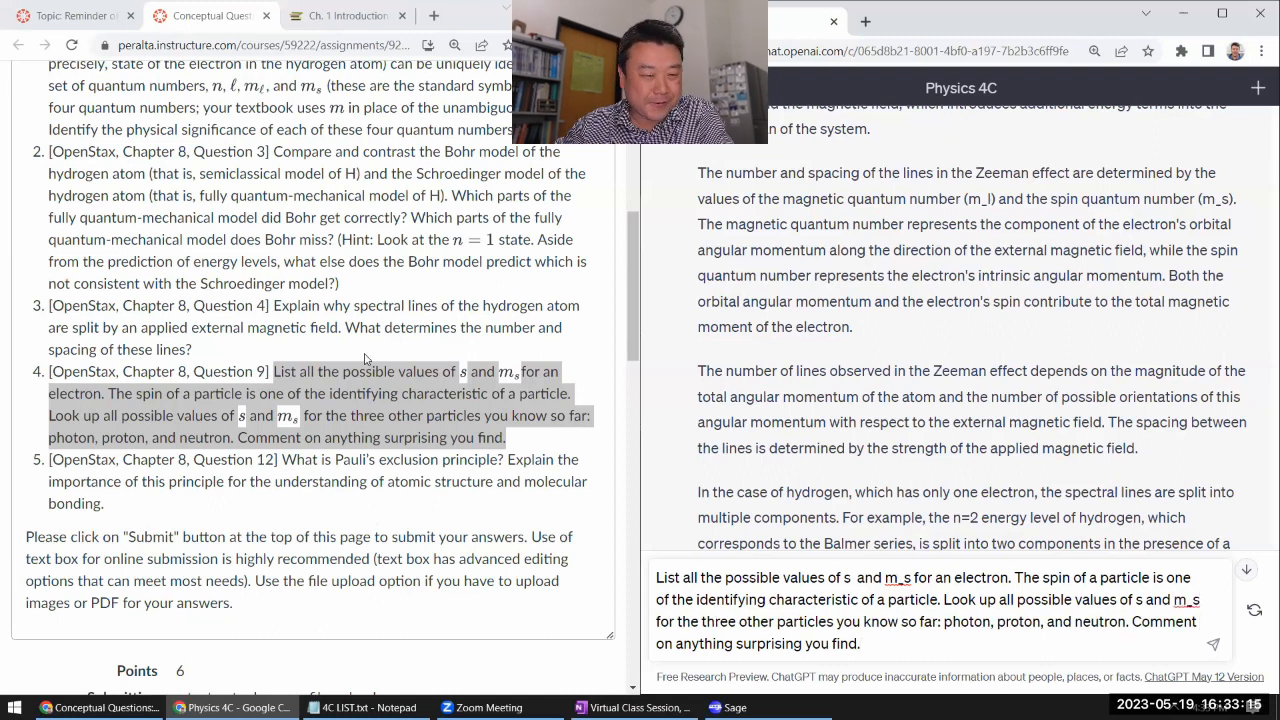
scroll(down, 3)
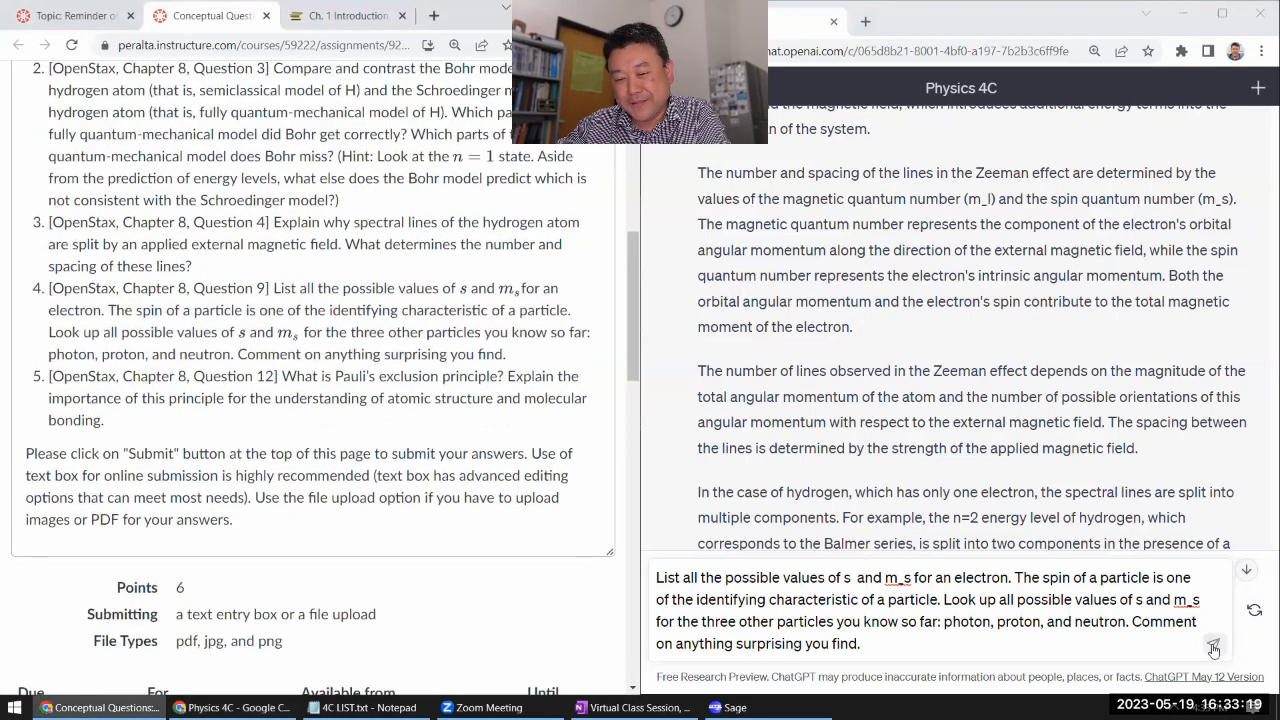
click(1213, 649)
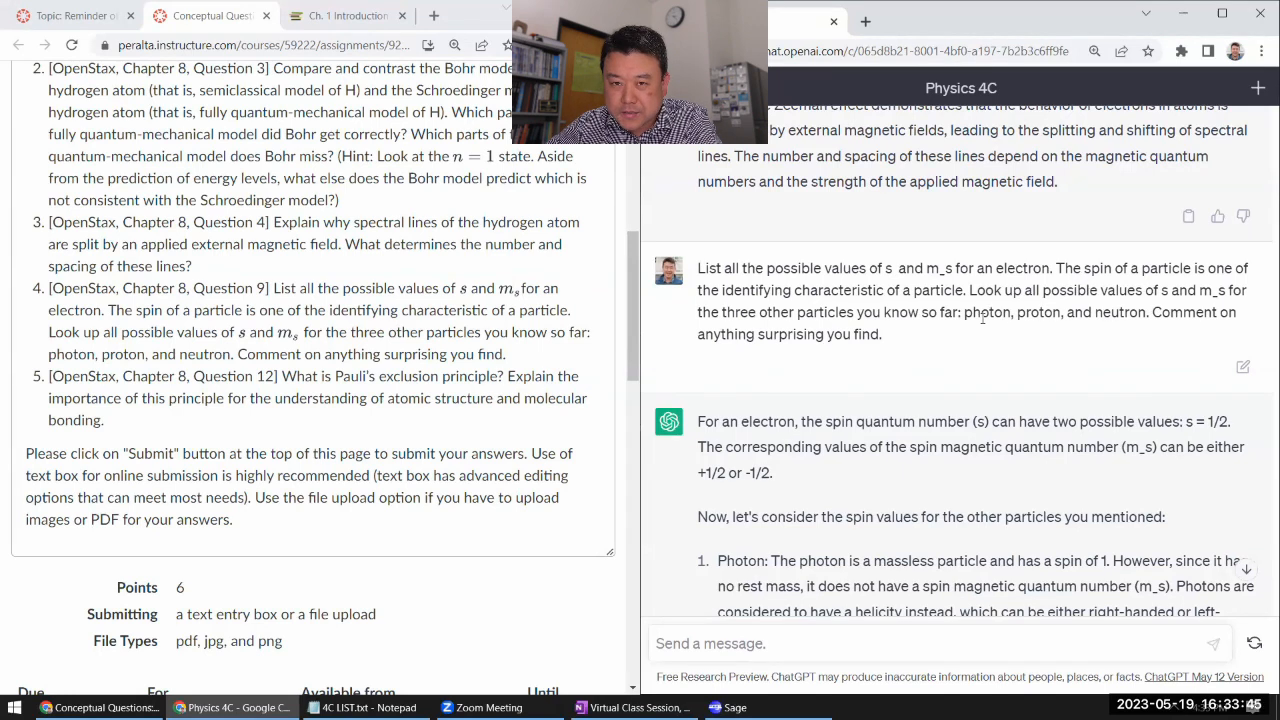
scroll(down, 3)
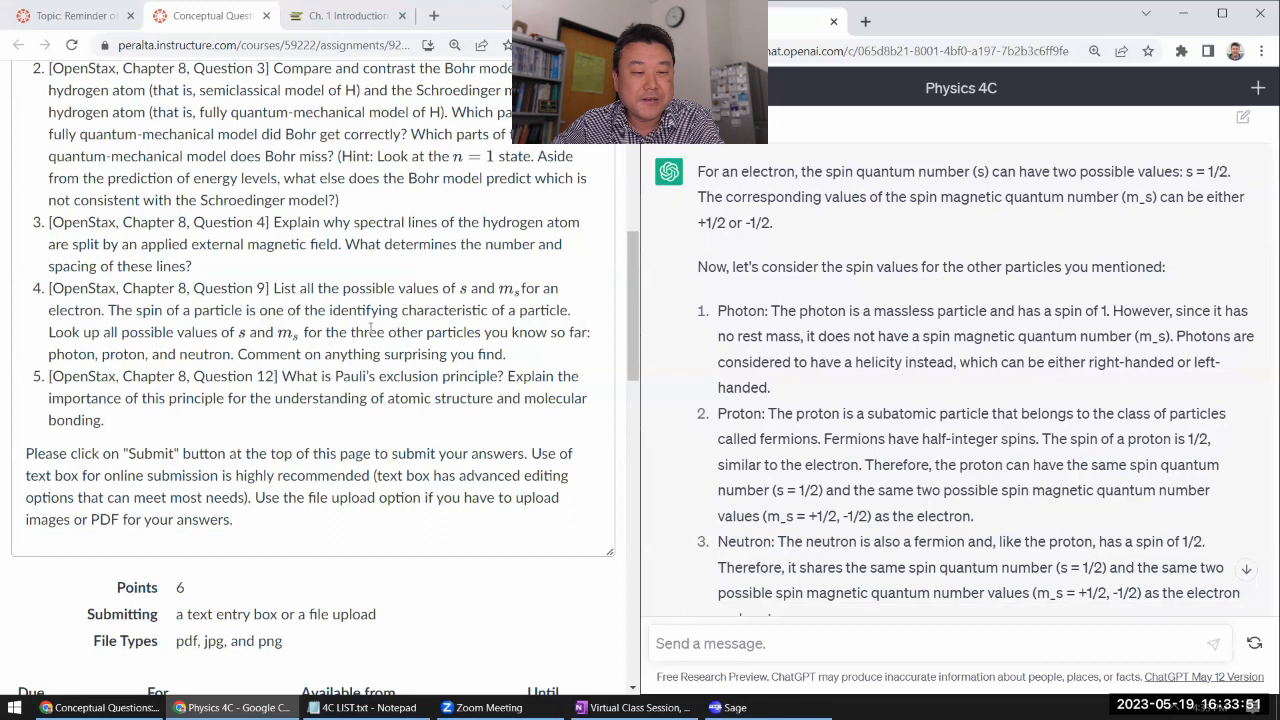
double_click(70, 353)
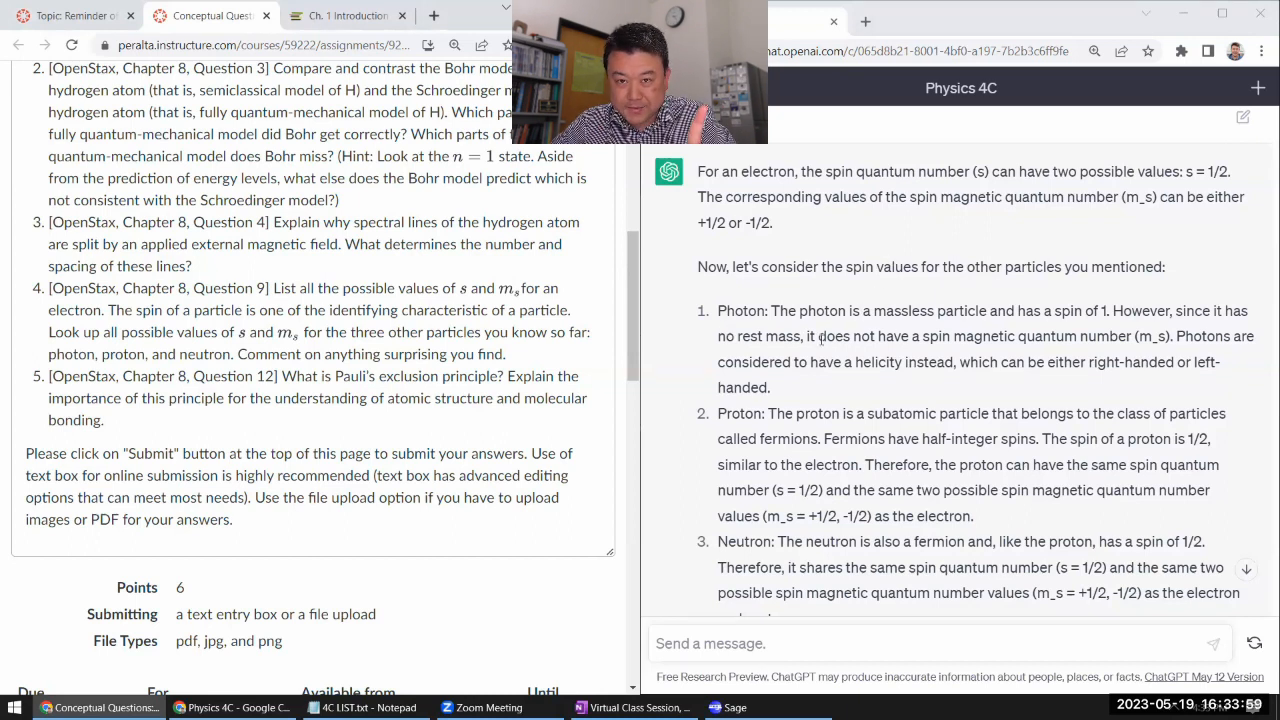
mouse_move(1157, 330)
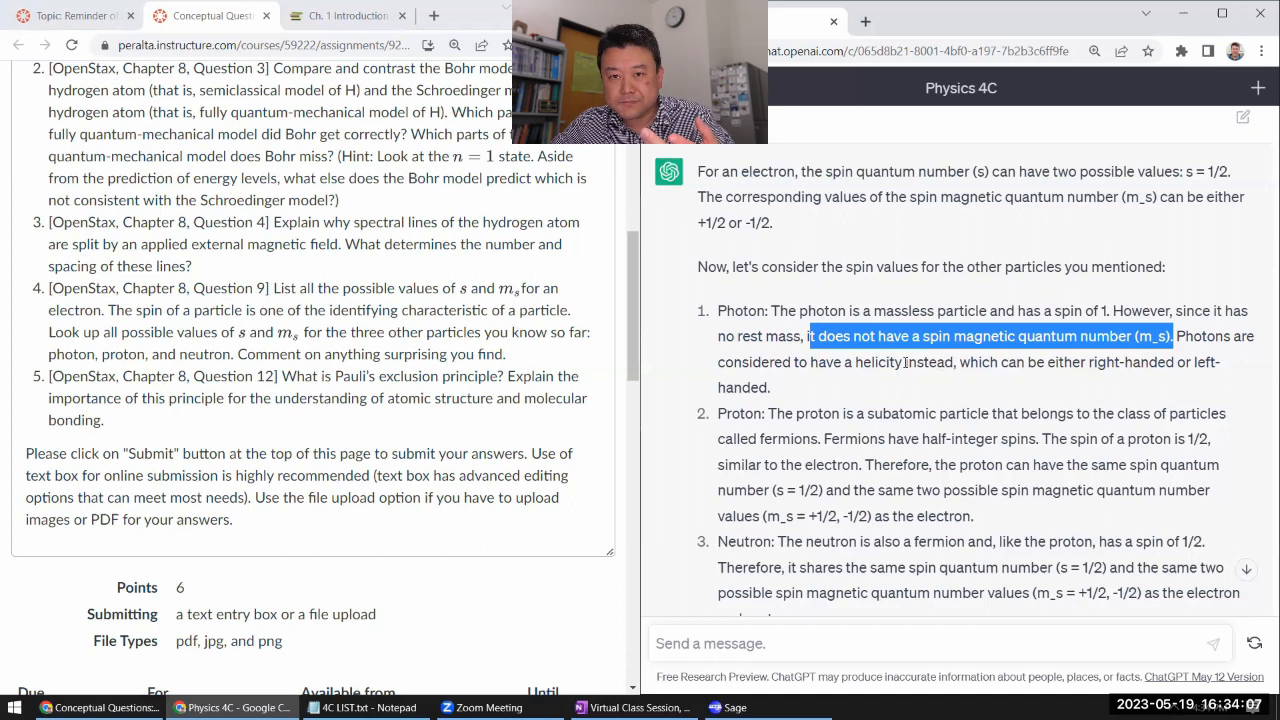
scroll(down, 3)
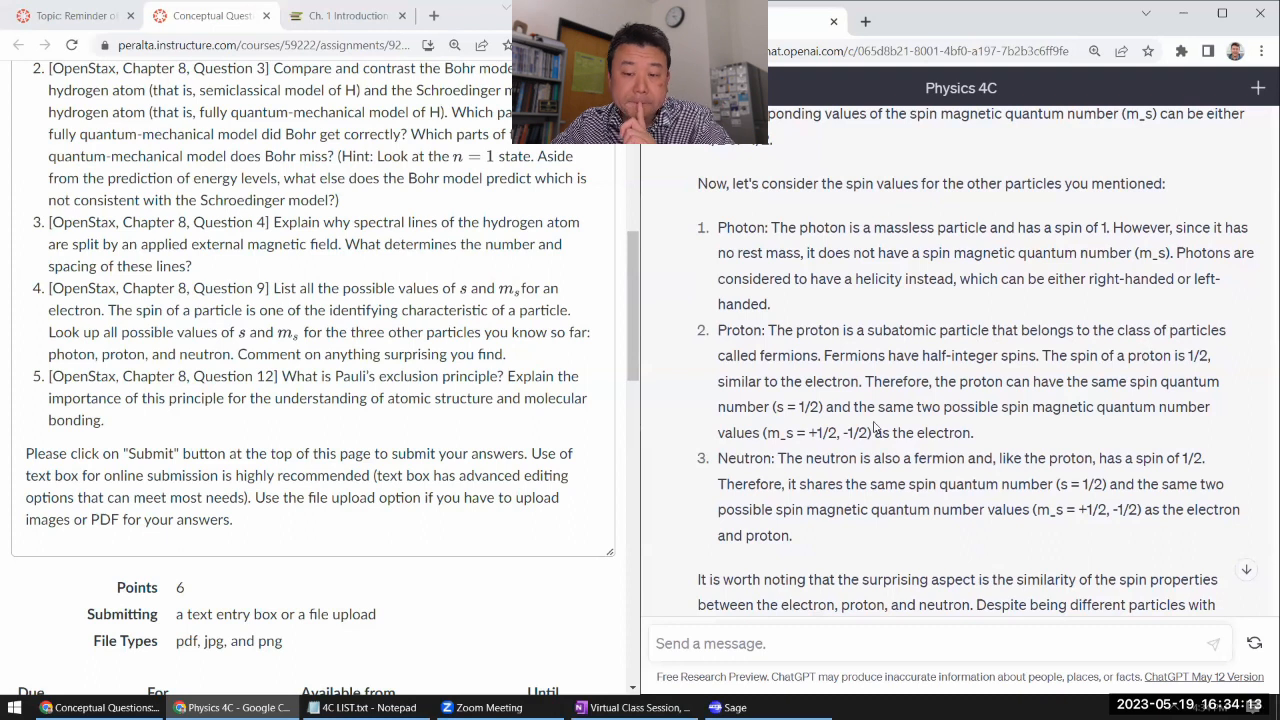
scroll(down, 3)
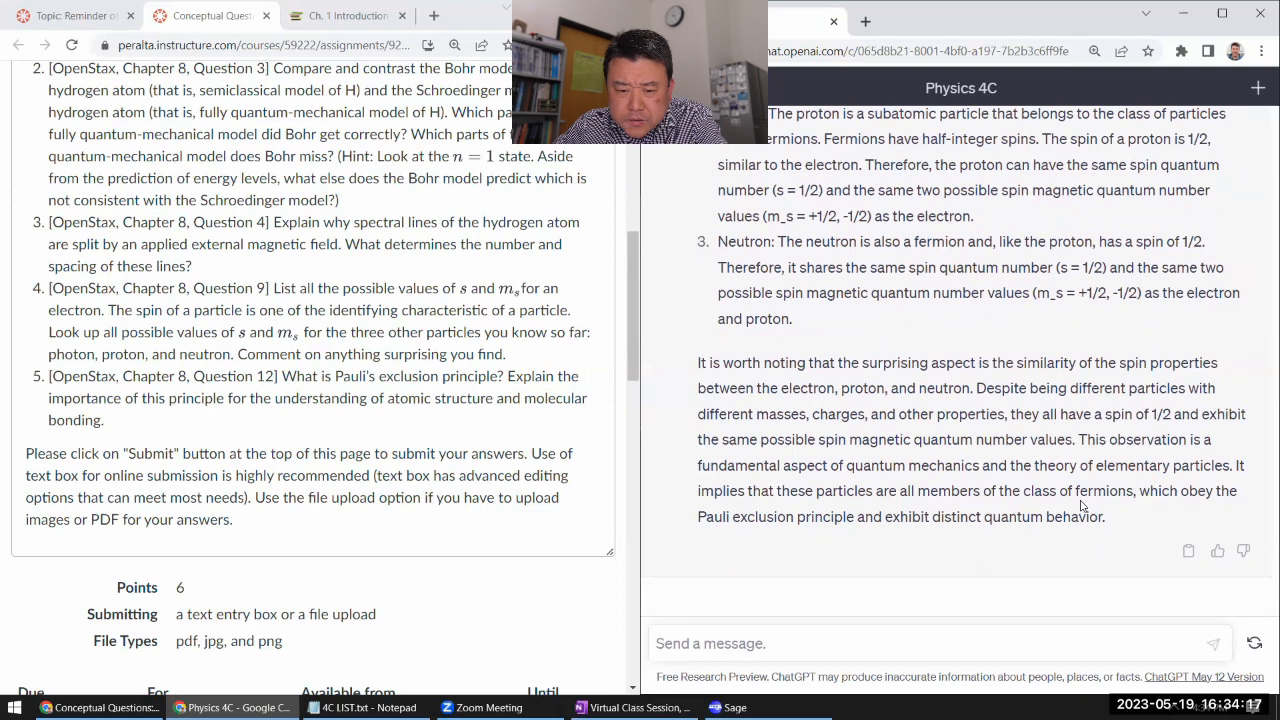
scroll(up, 3)
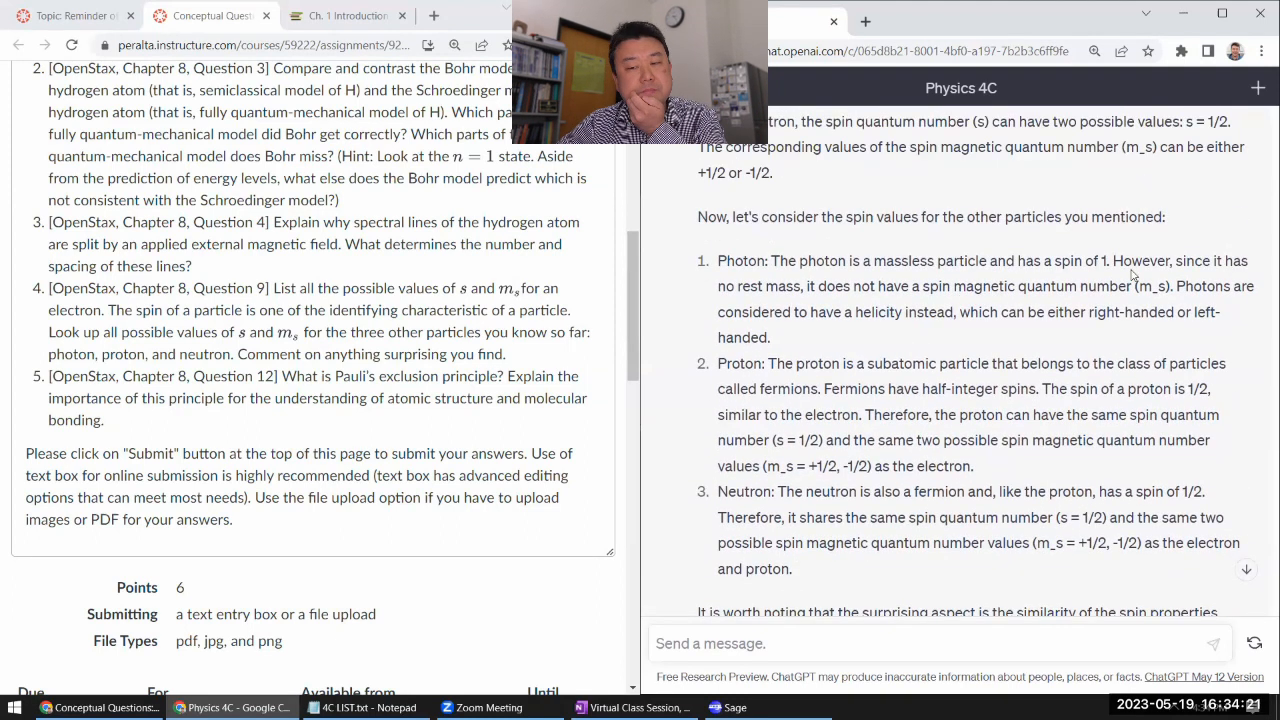
drag(1175, 260, 800, 286)
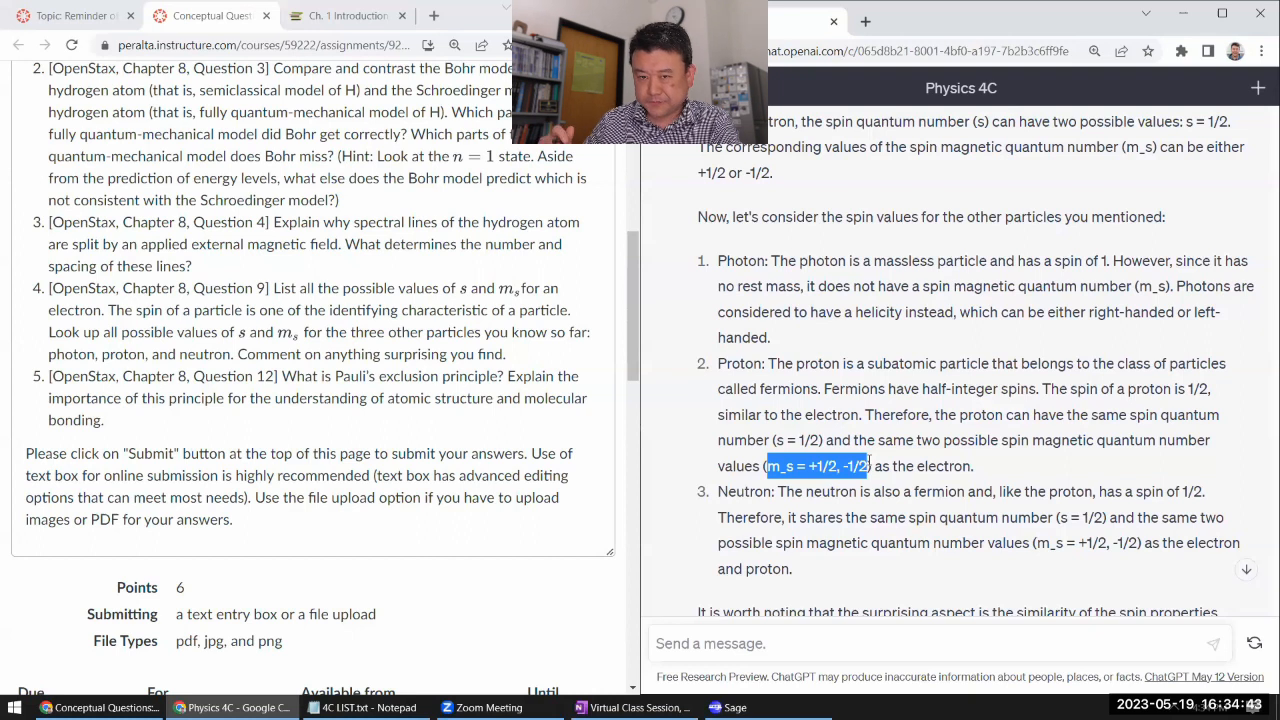
double_click(873, 311)
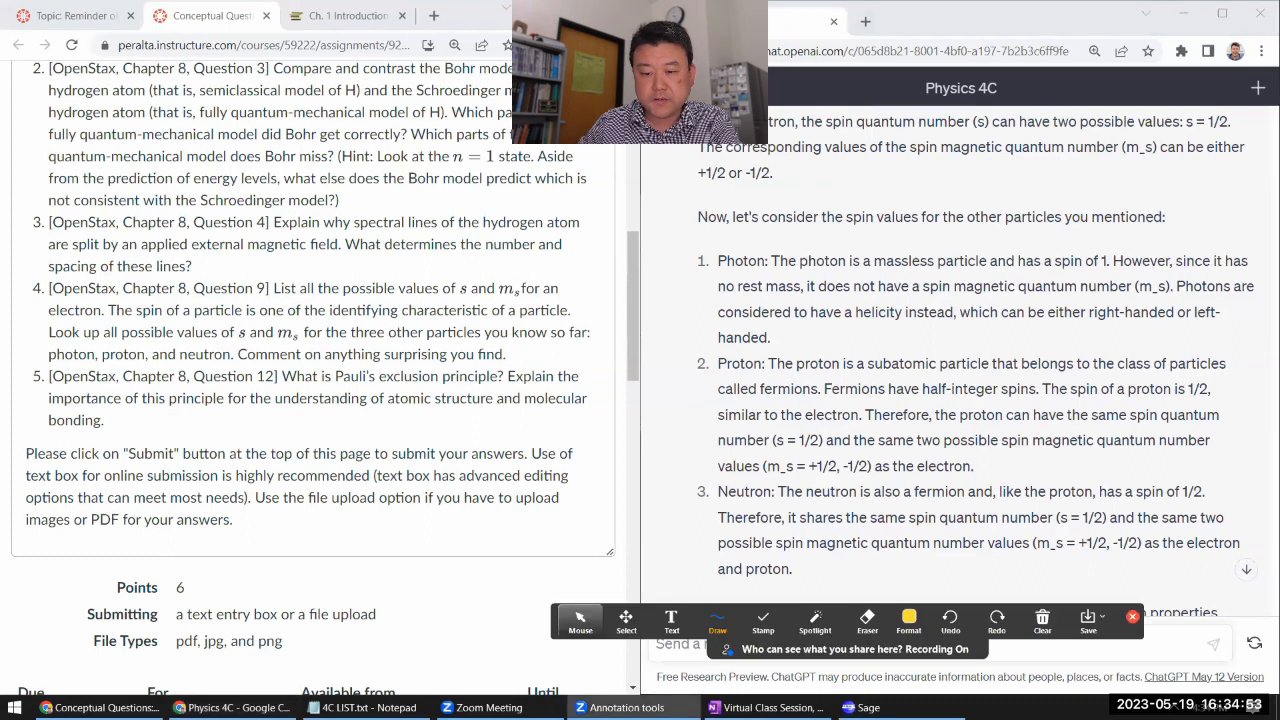
Underline the photon helicity sentence and the word spin, and sketch the photon's travel-direction arrows.
click(719, 621)
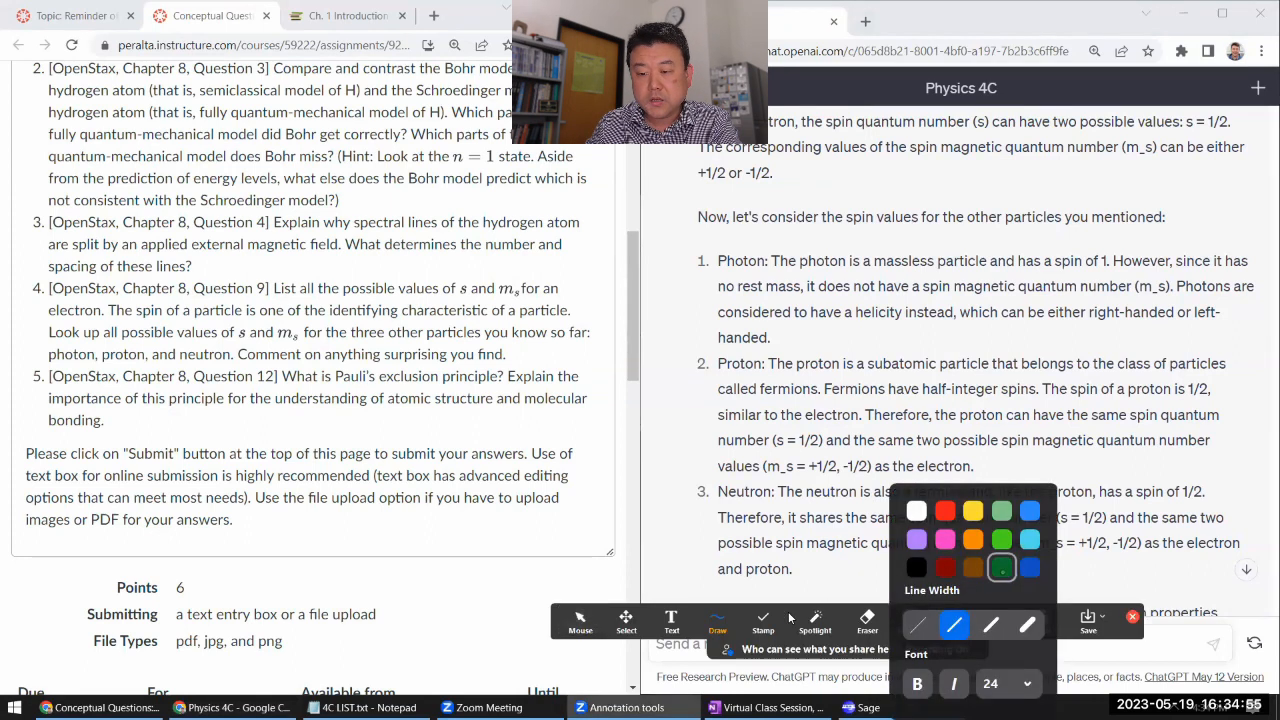
drag(865, 335, 1055, 338)
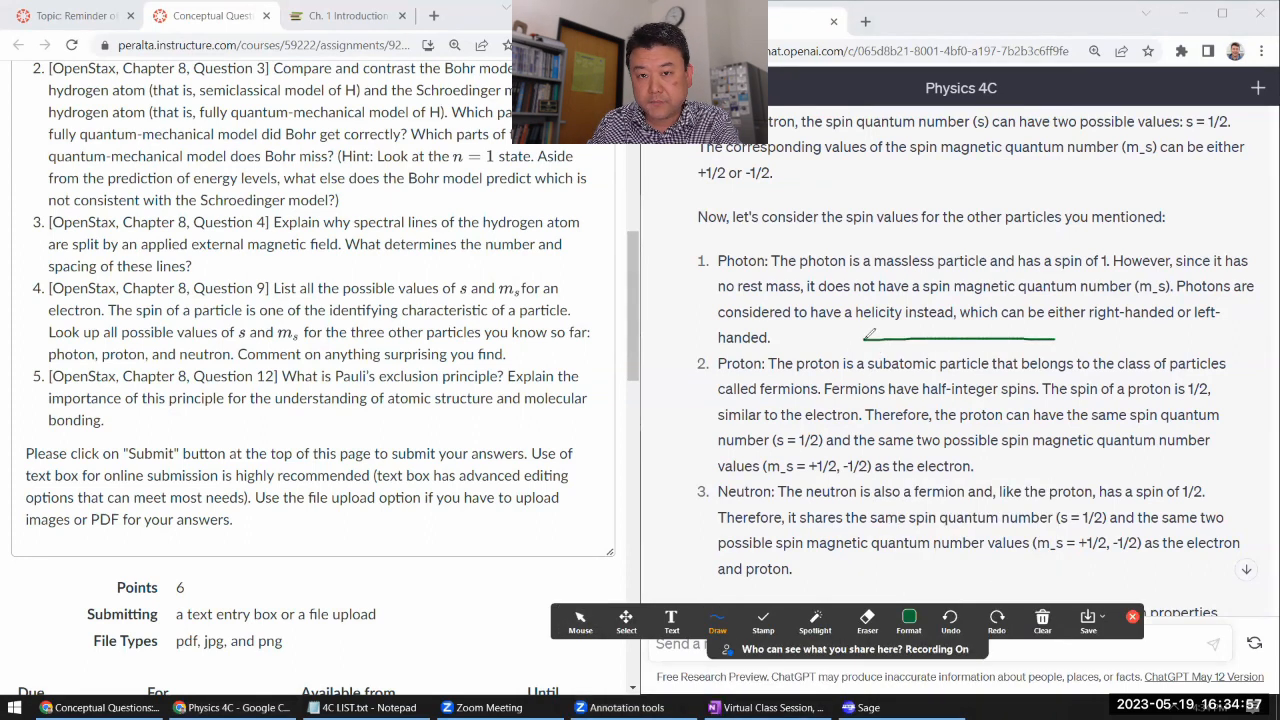
drag(870, 337, 1070, 337)
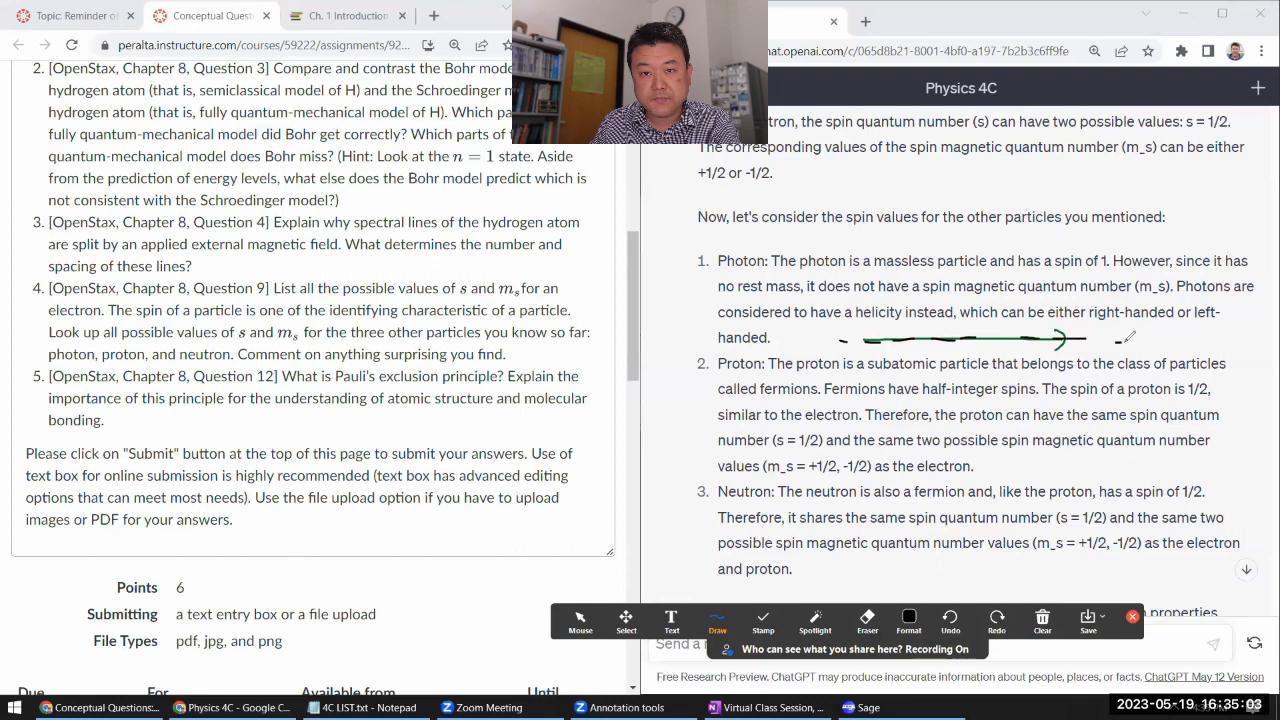
drag(1120, 340, 1160, 345)
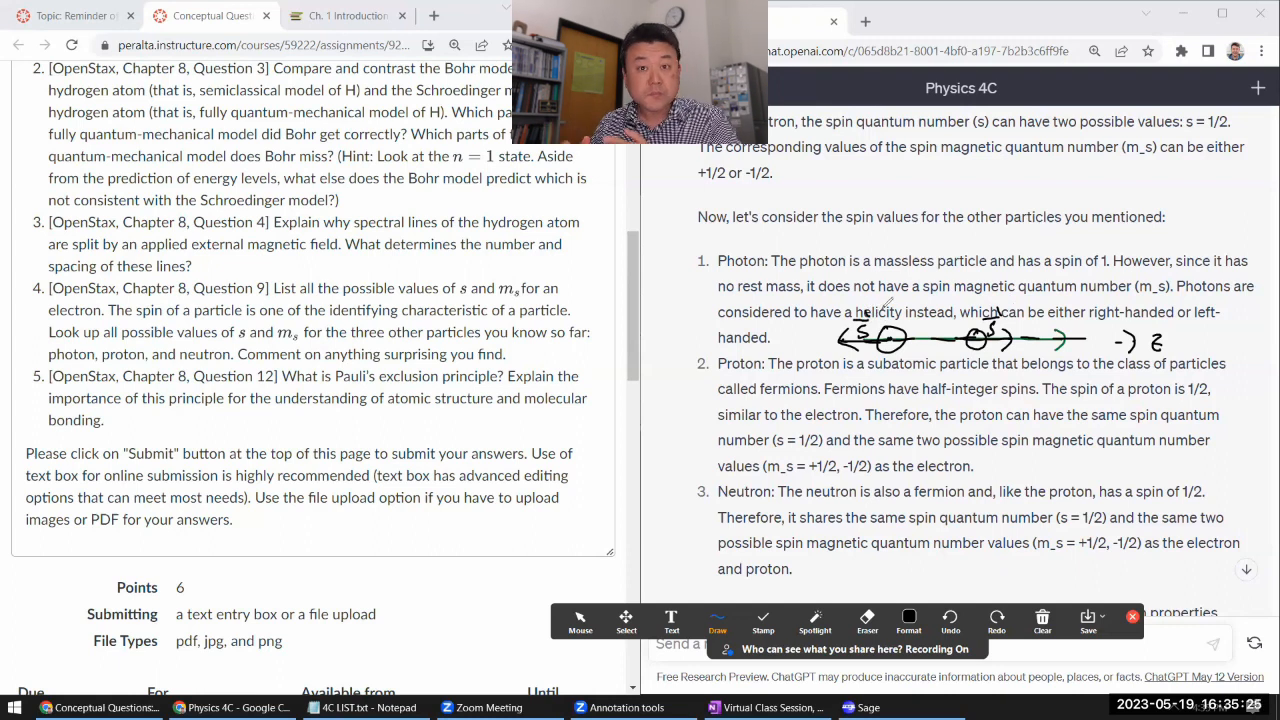
mouse_move(1070, 275)
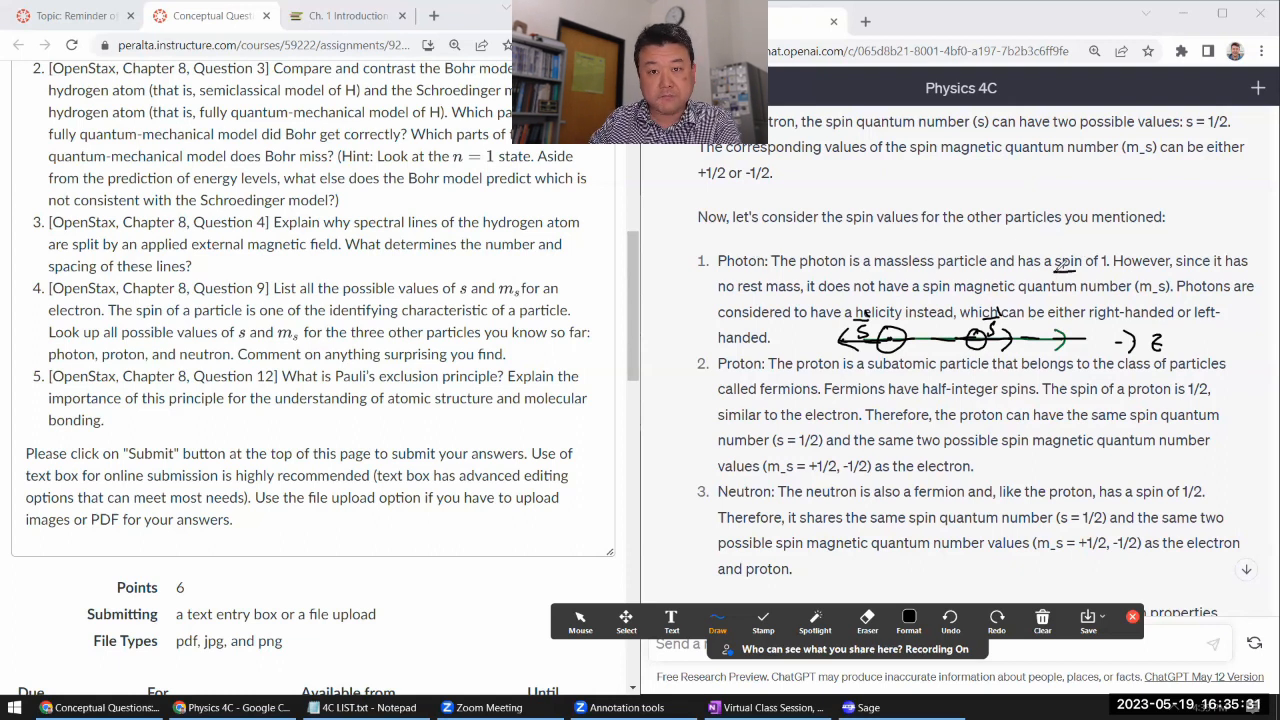
drag(1052, 272, 1110, 272)
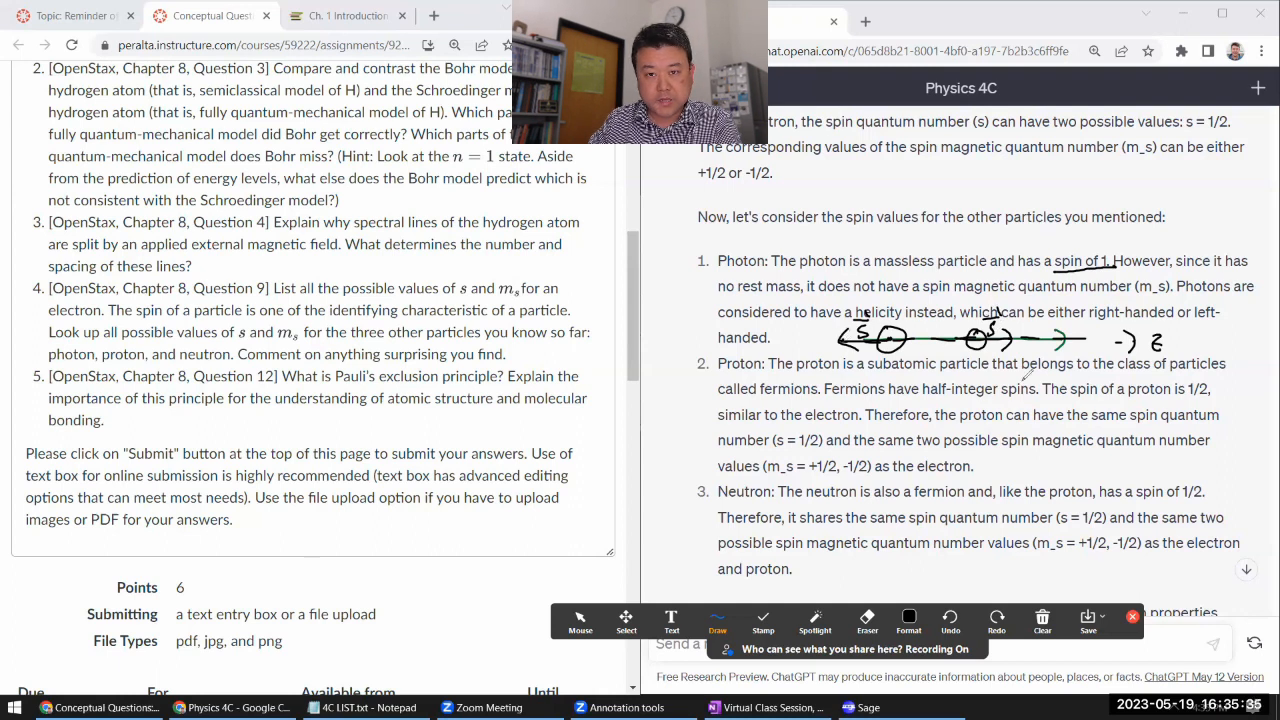
Label the right- and left-handed photons m_s = +1 and m_s = −1, and box m_s = 0.
drag(975, 370, 990, 378)
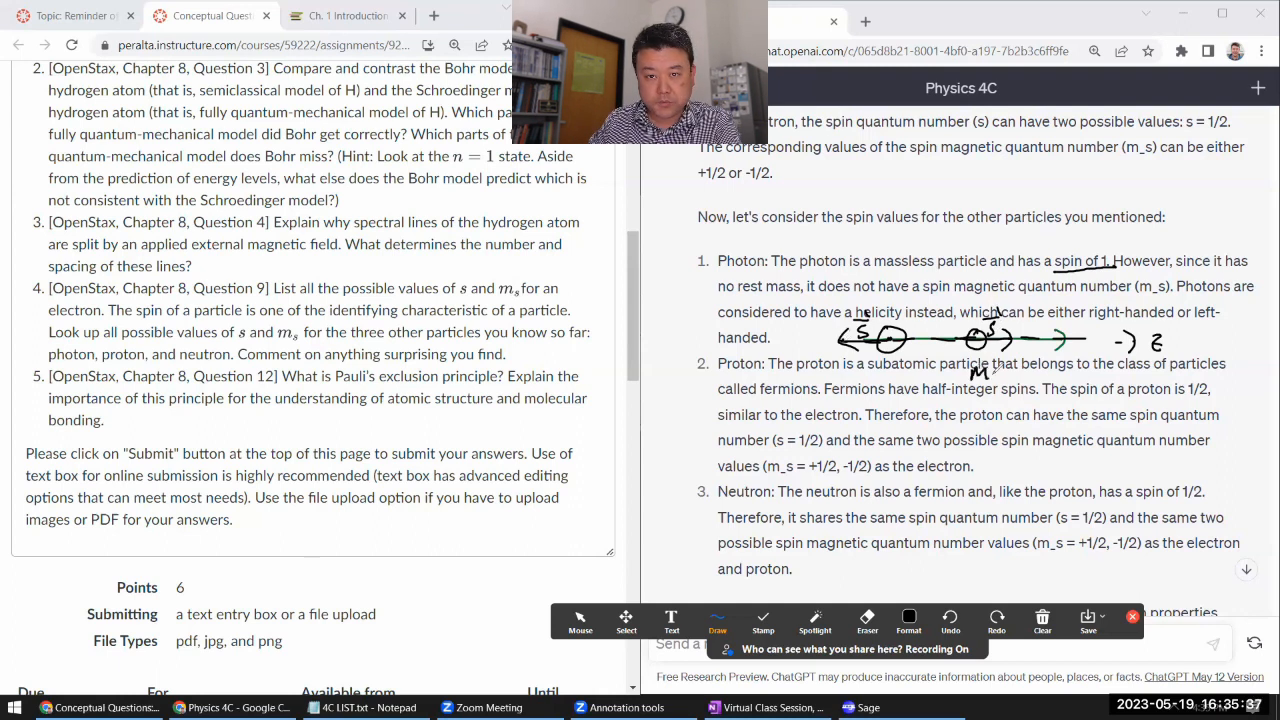
drag(975, 375, 1045, 375)
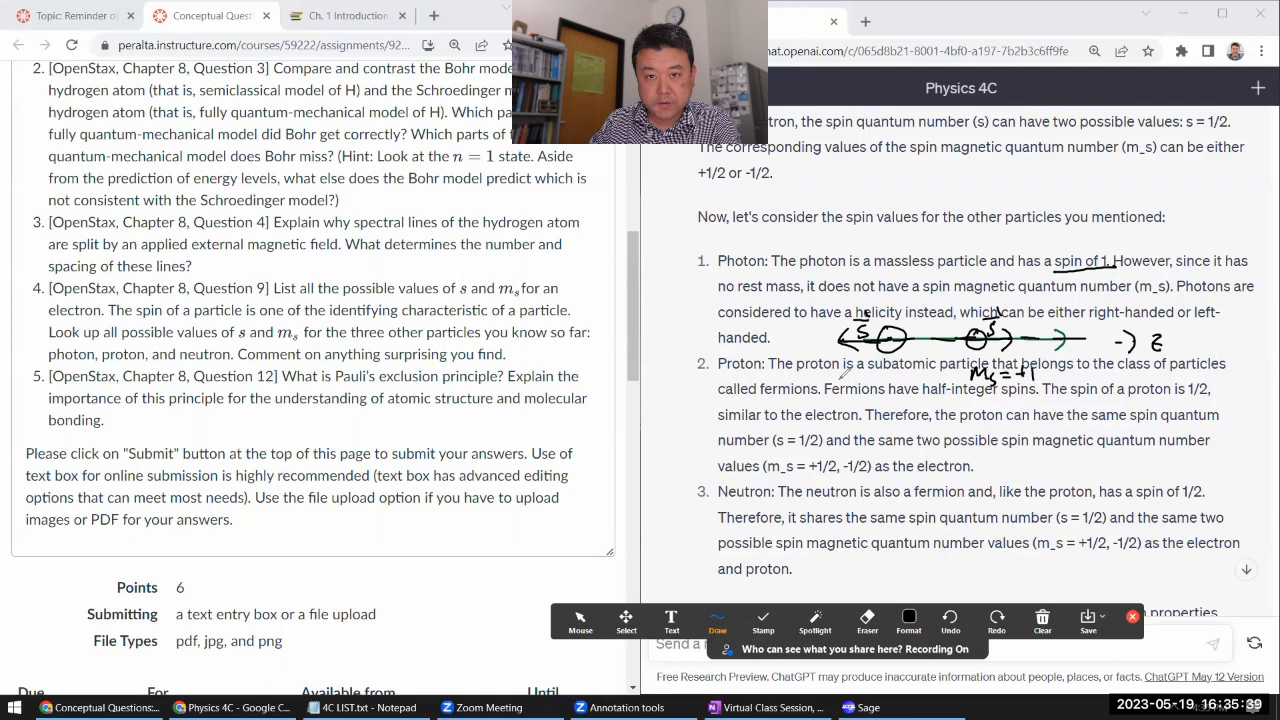
drag(848, 378, 910, 378)
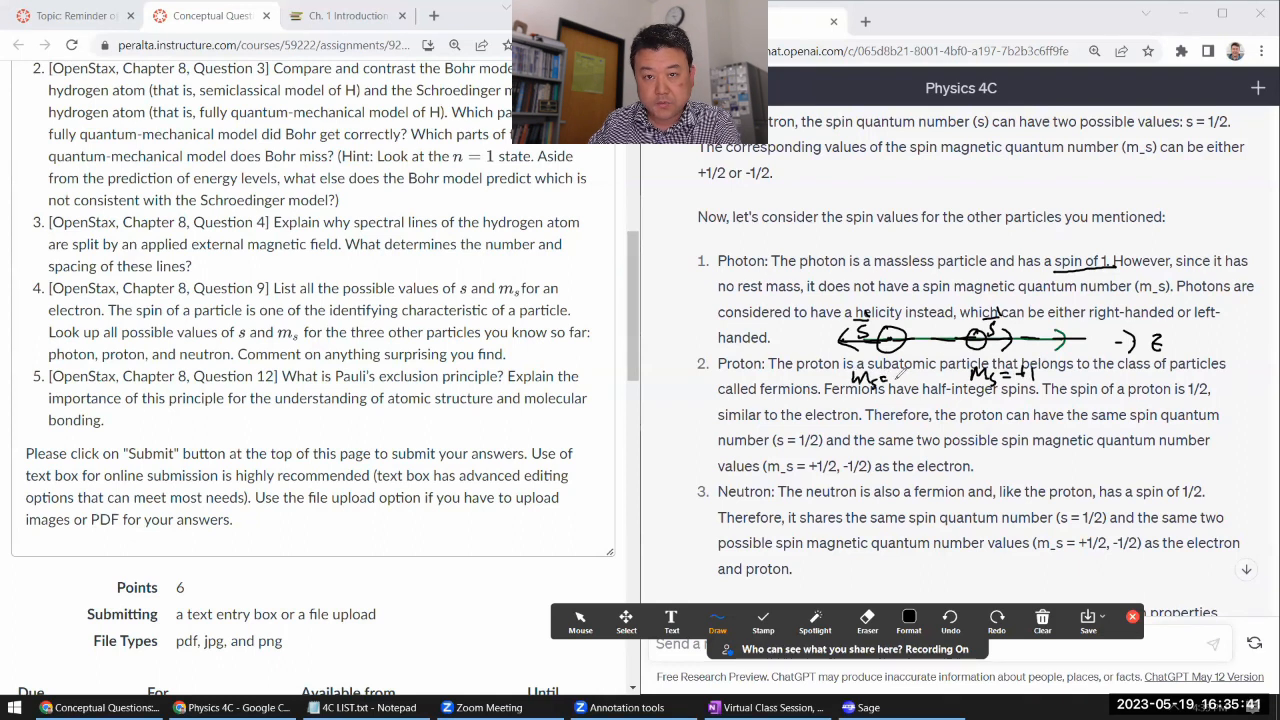
drag(930, 295, 930, 375)
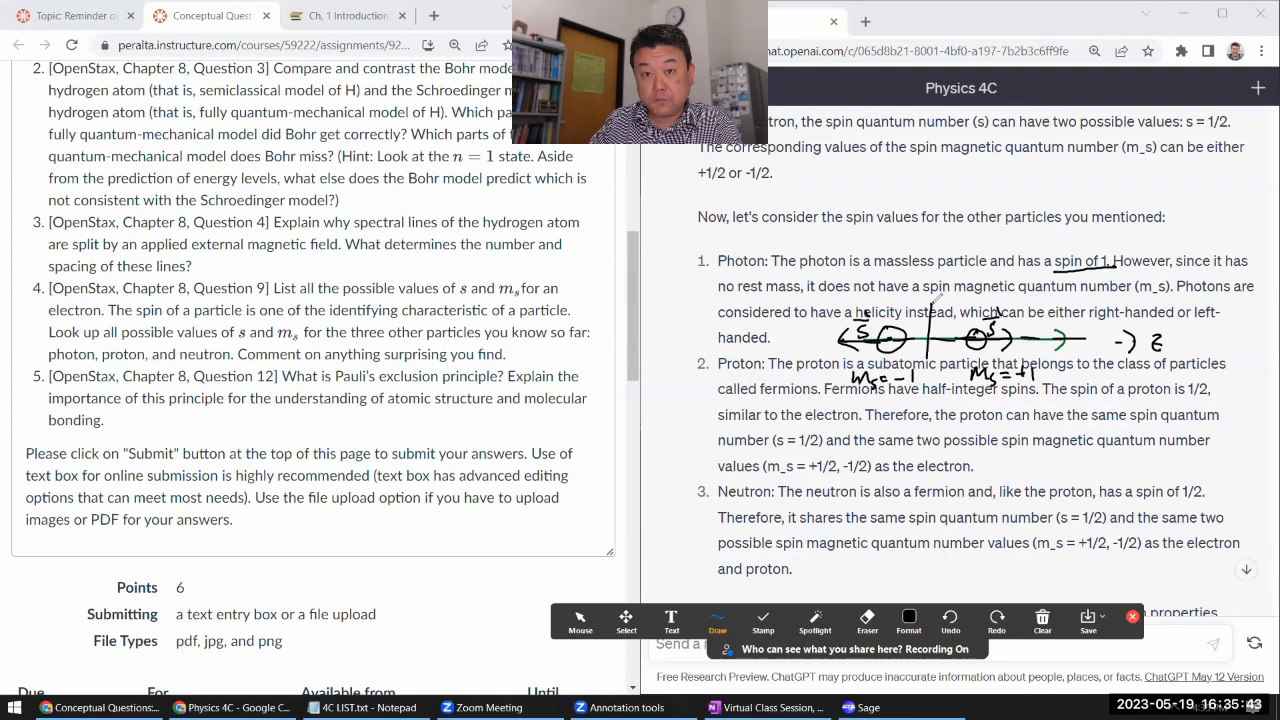
drag(935, 300, 935, 400)
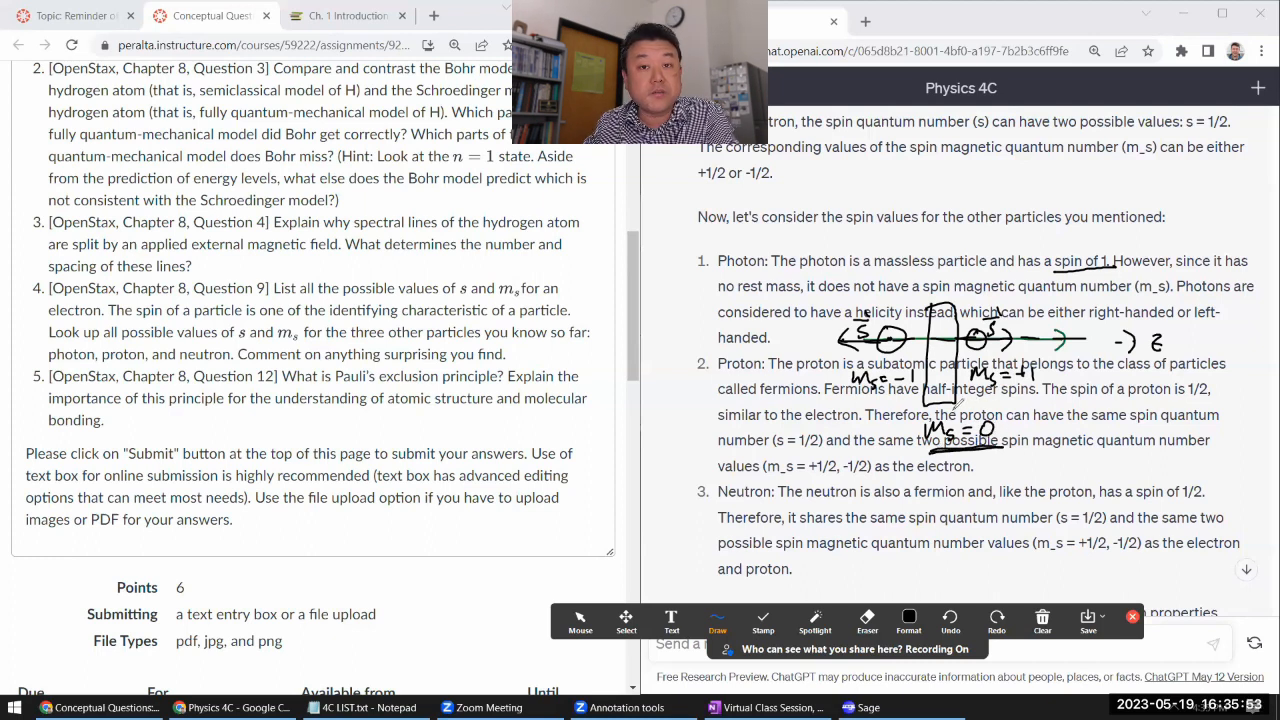
drag(920, 415, 1010, 465)
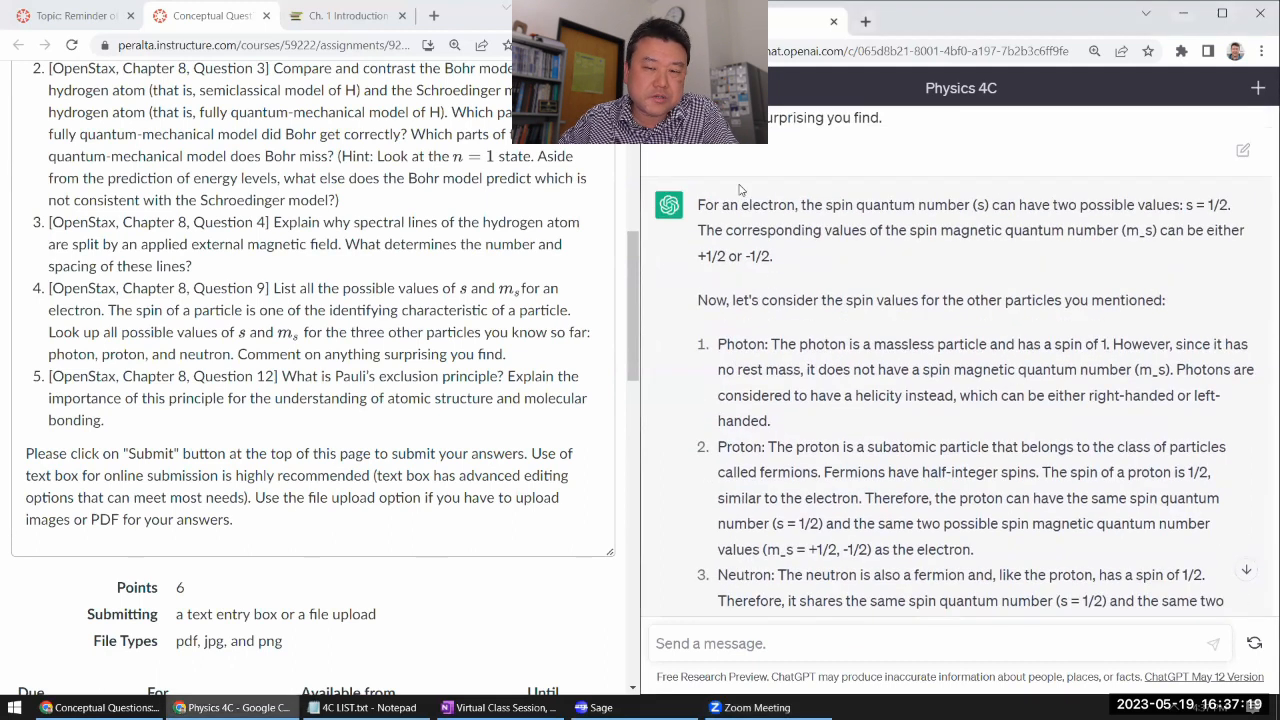
Send Question 5 on Pauli's exclusion principle and its importance for atomic structure and bonding.
scroll(down, 3)
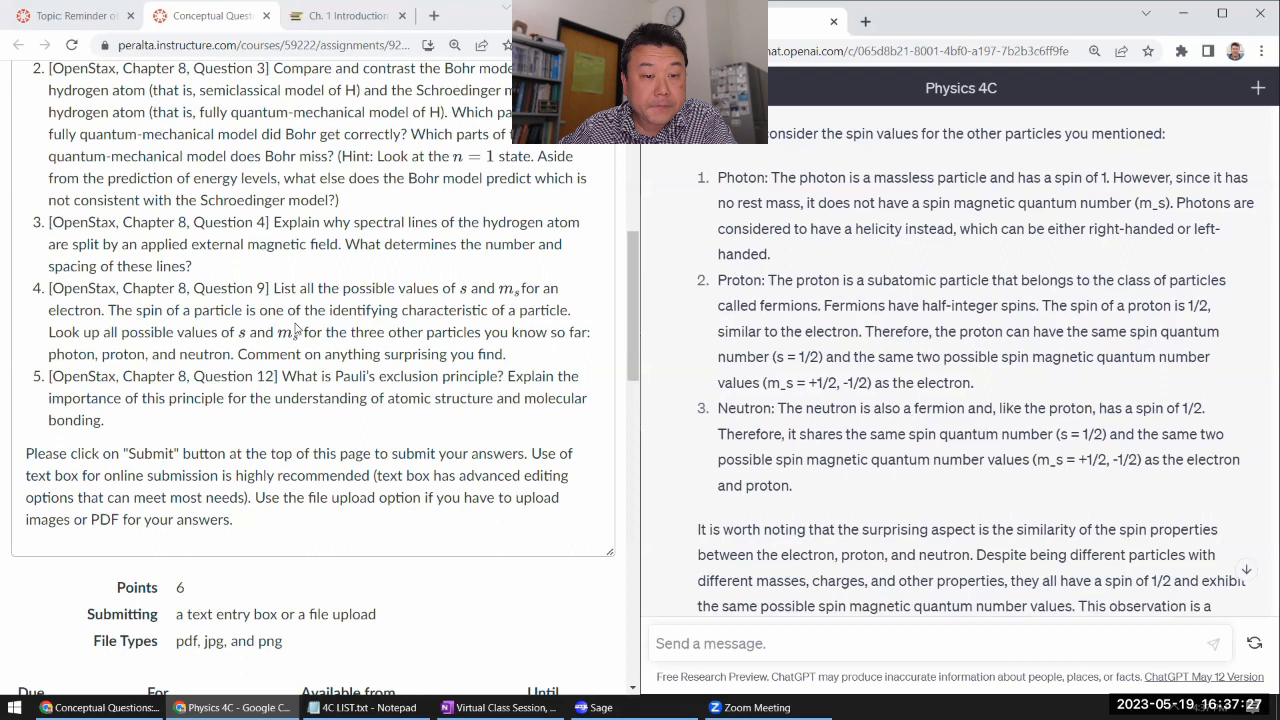
scroll(down, 3)
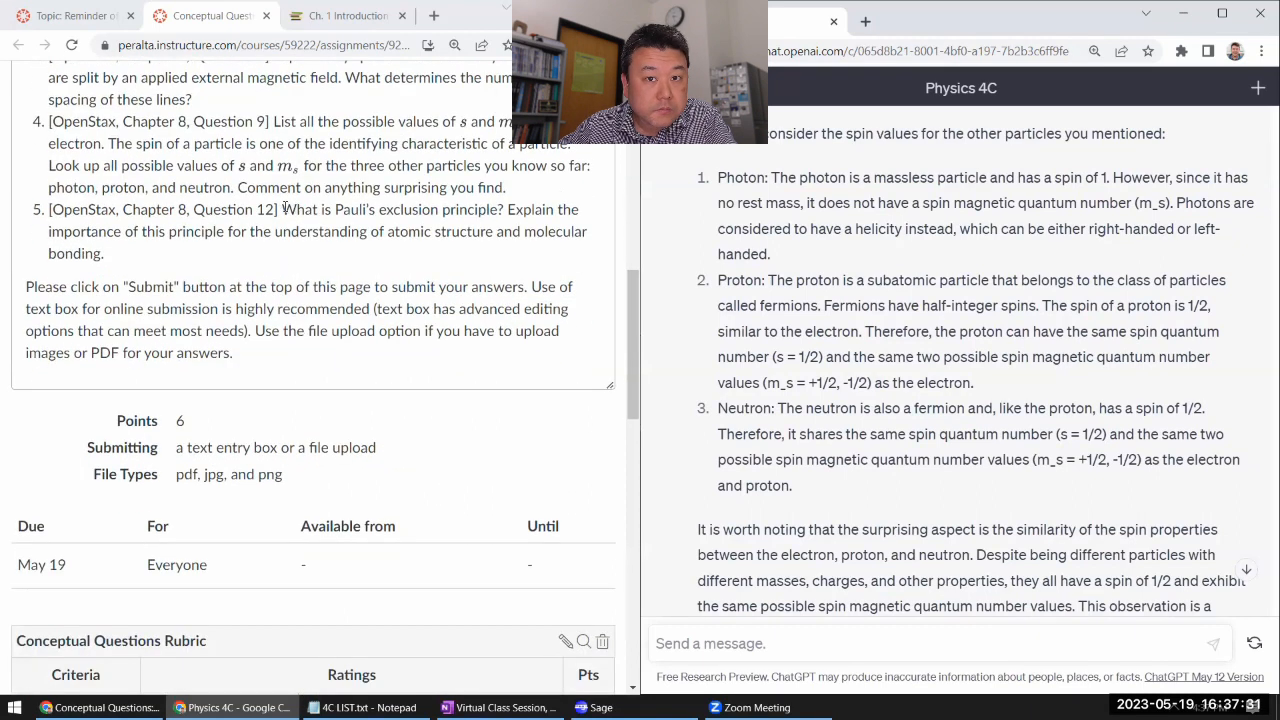
drag(283, 209, 103, 253)
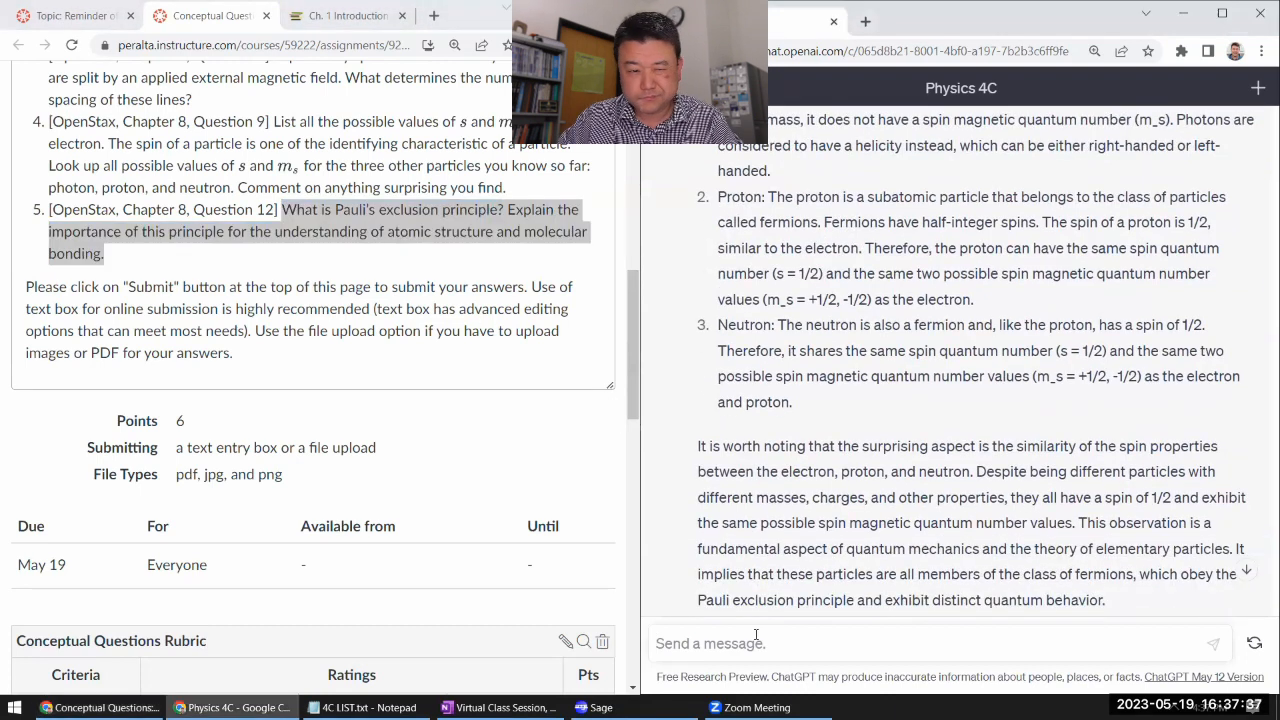
text(What is Pauli's exclusion principle? Explain the importance of this principle for the understanding of atomic structure and molecular bonding.)
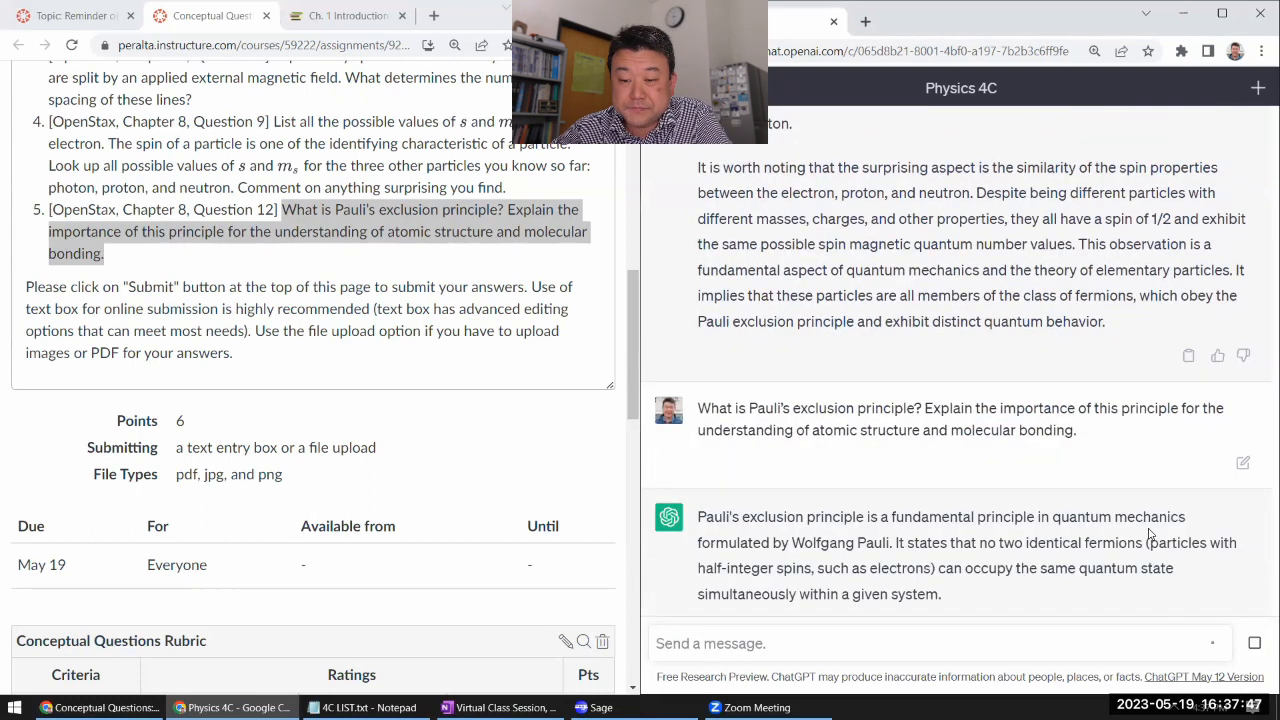
Read through the Pauli answer, highlight the Fermi-Dirac statistics point, then clear the highlight.
scroll(down, 3)
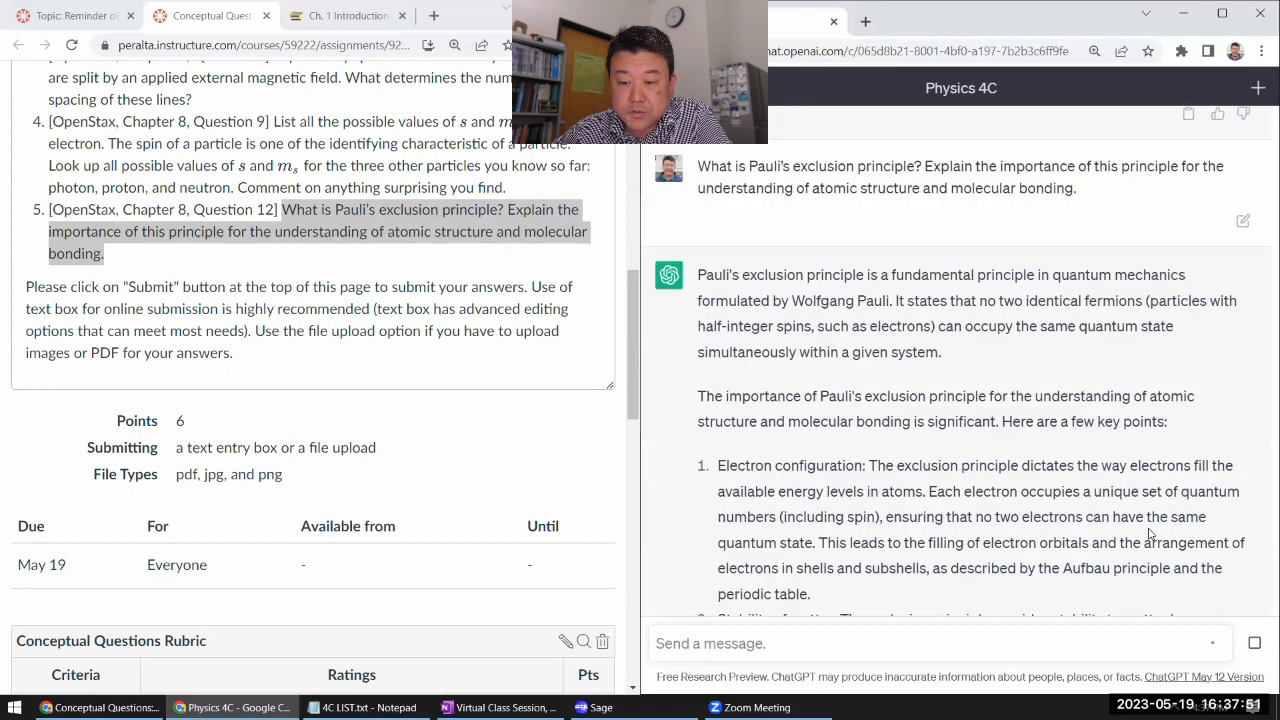
mouse_move(822, 458)
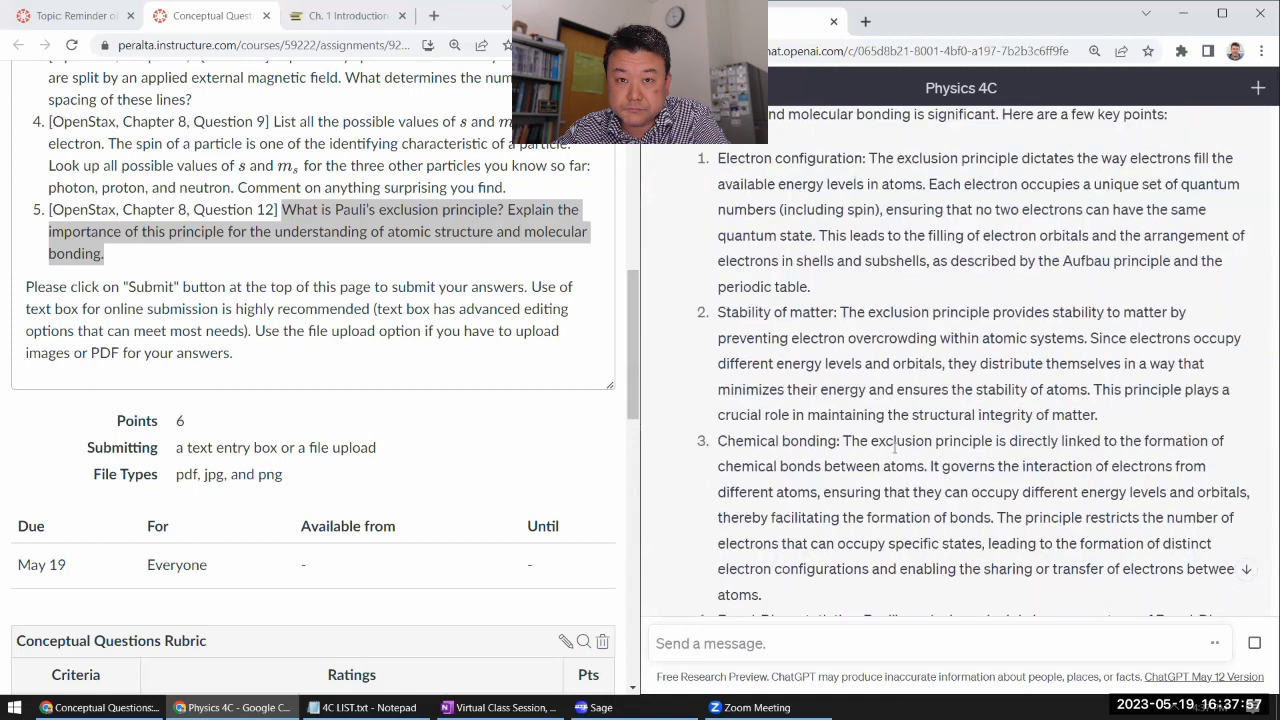
scroll(down, 3)
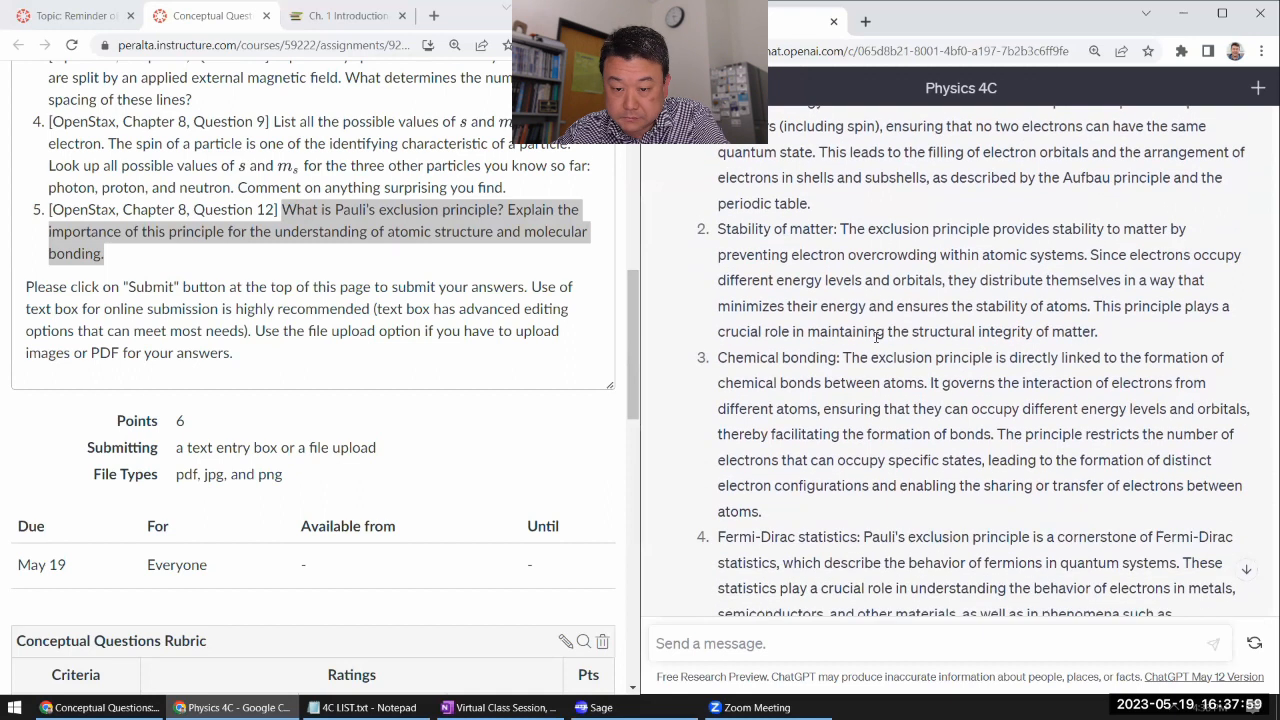
scroll(down, 3)
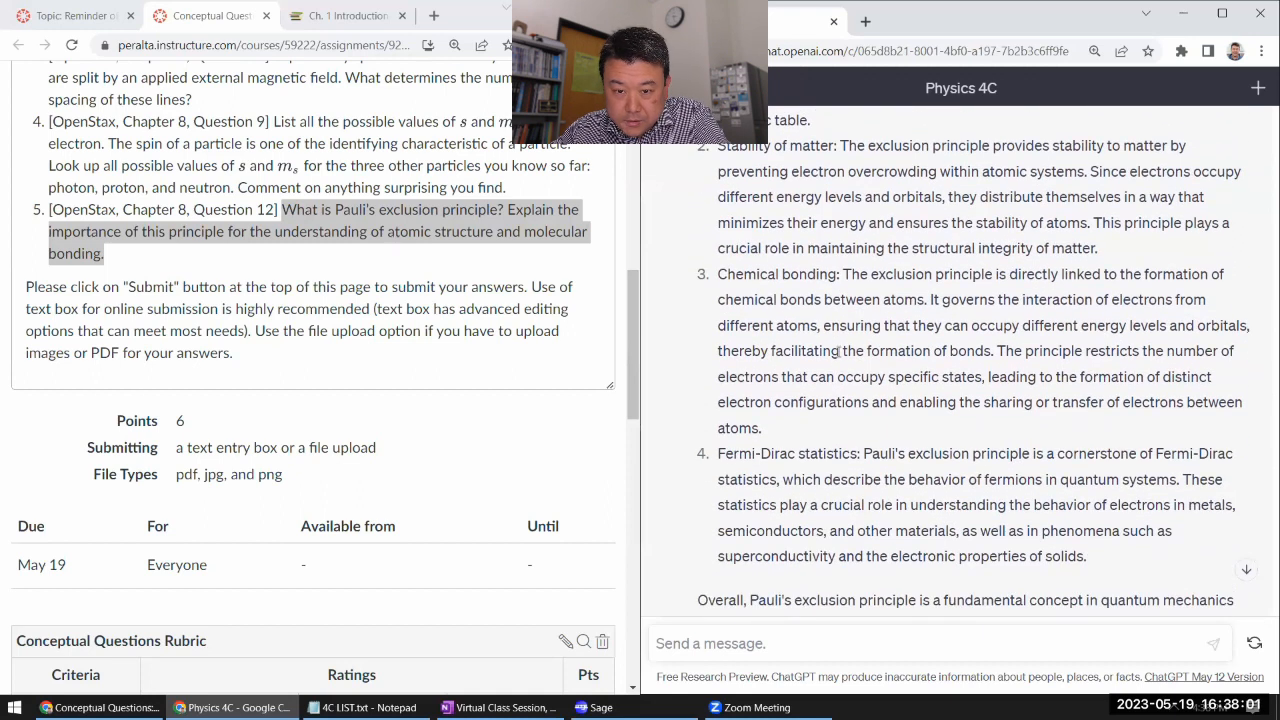
scroll(down, 3)
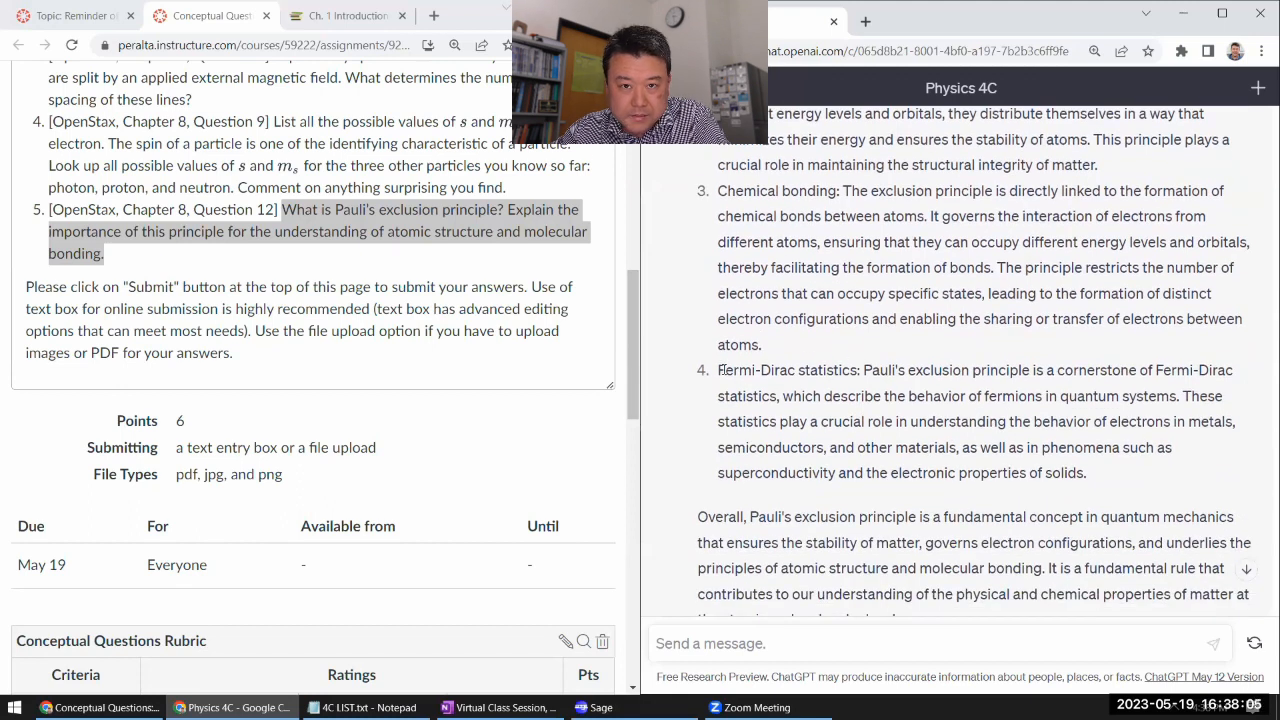
drag(718, 370, 778, 396)
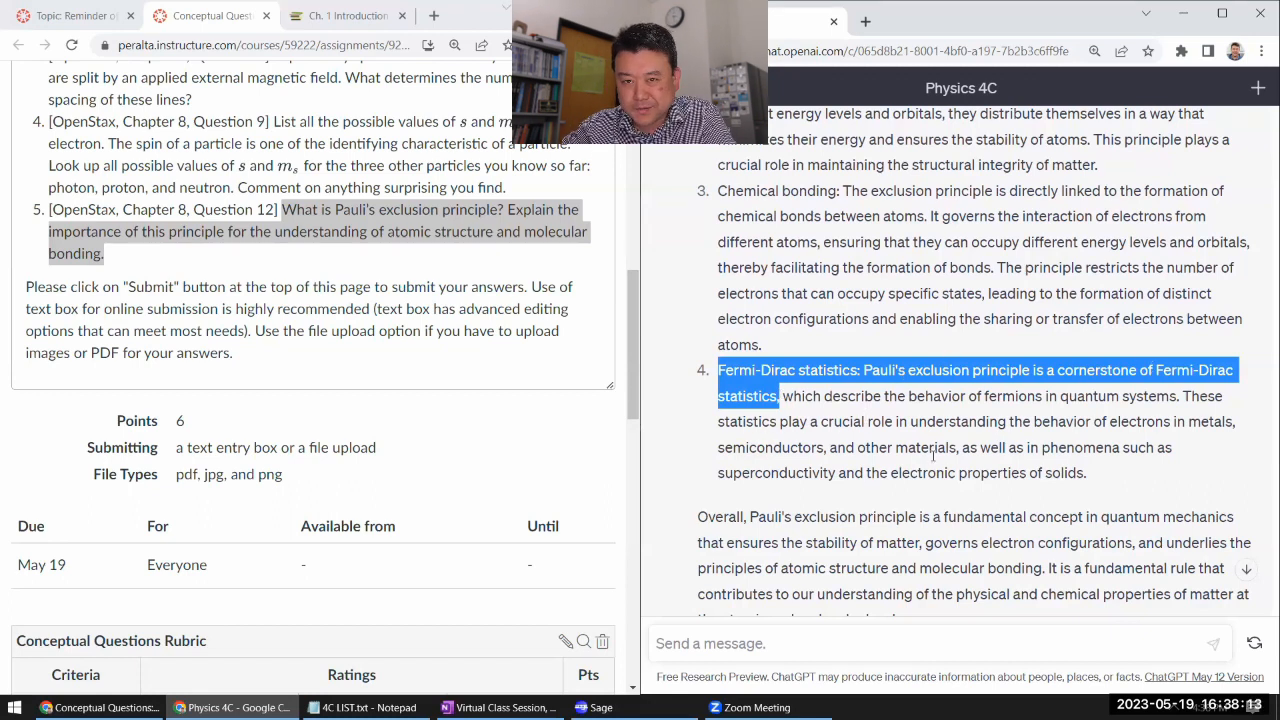
scroll(down, 3)
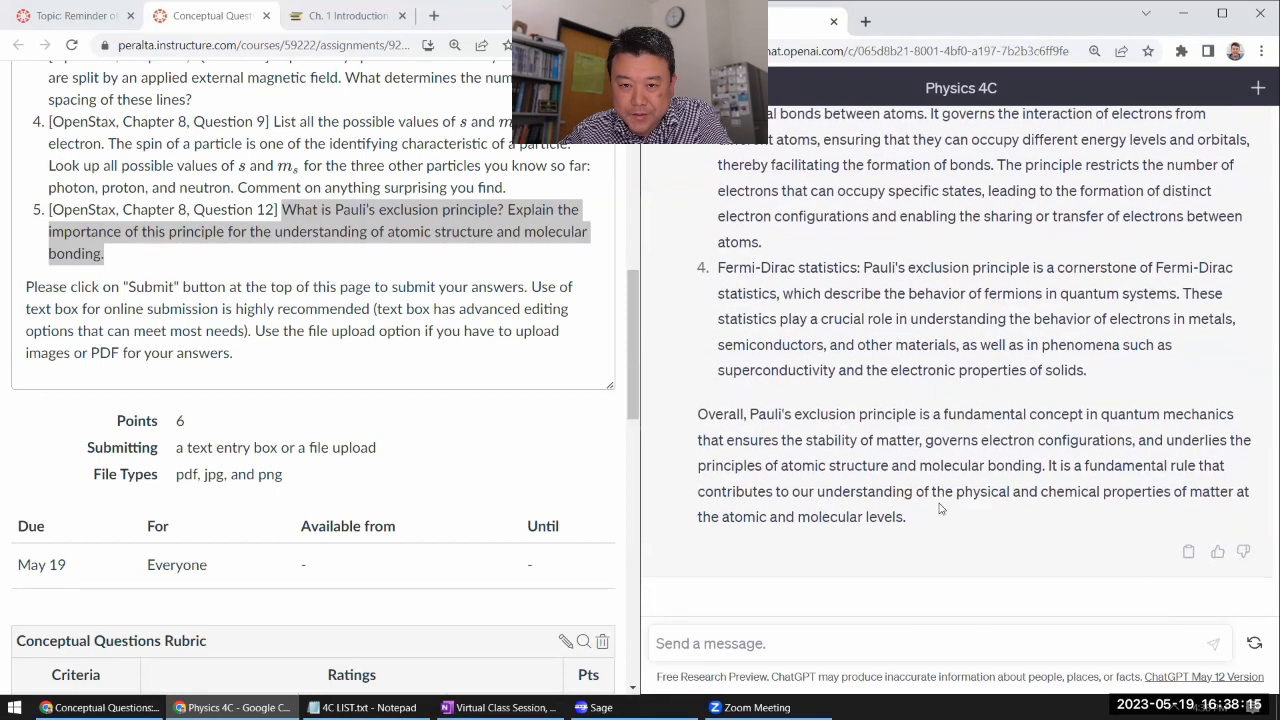
mouse_move(952, 439)
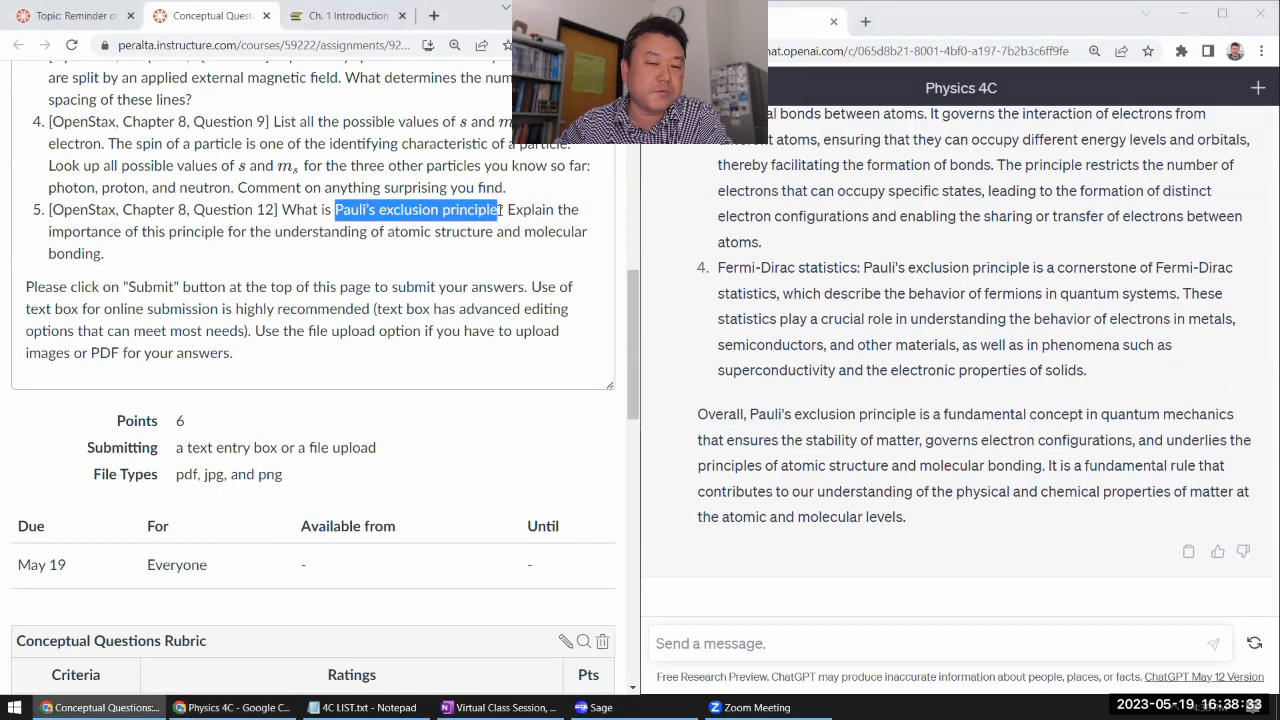
click(462, 258)
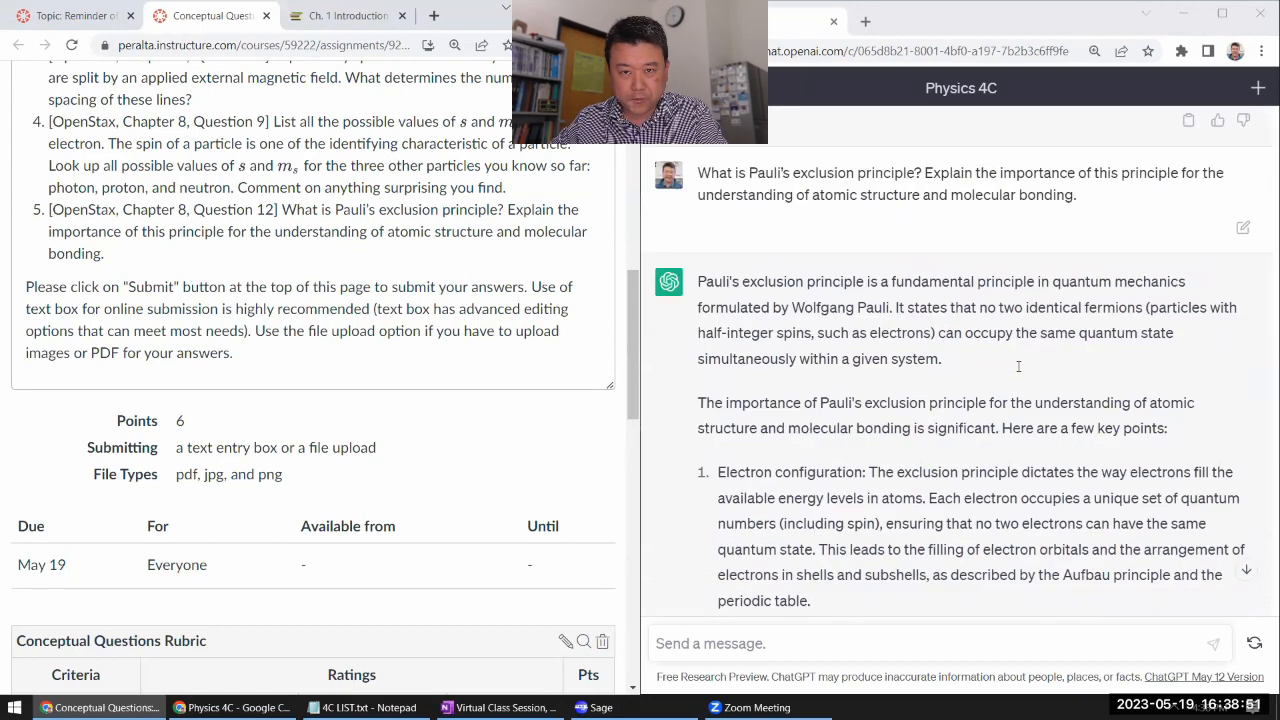
Resend the Pauli question prefixed with 'Please give an answer within a paragraph or so:'.
scroll(down, 3)
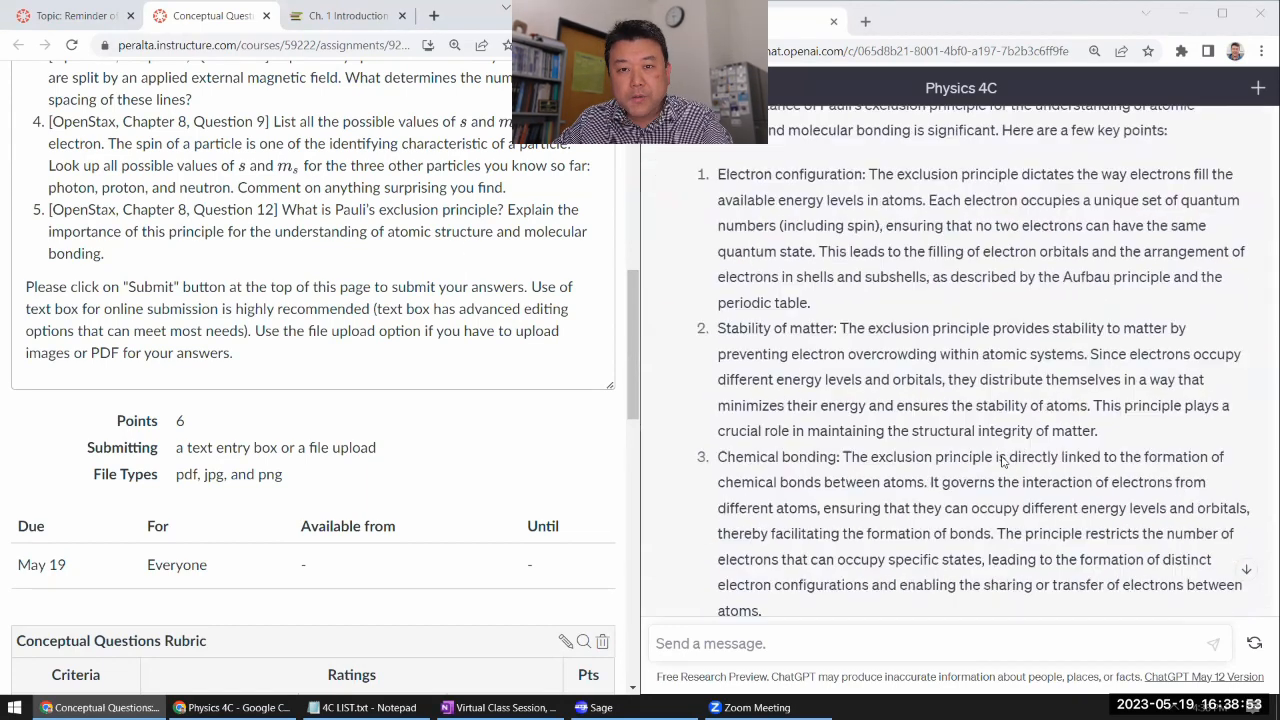
text(Please give an answer)
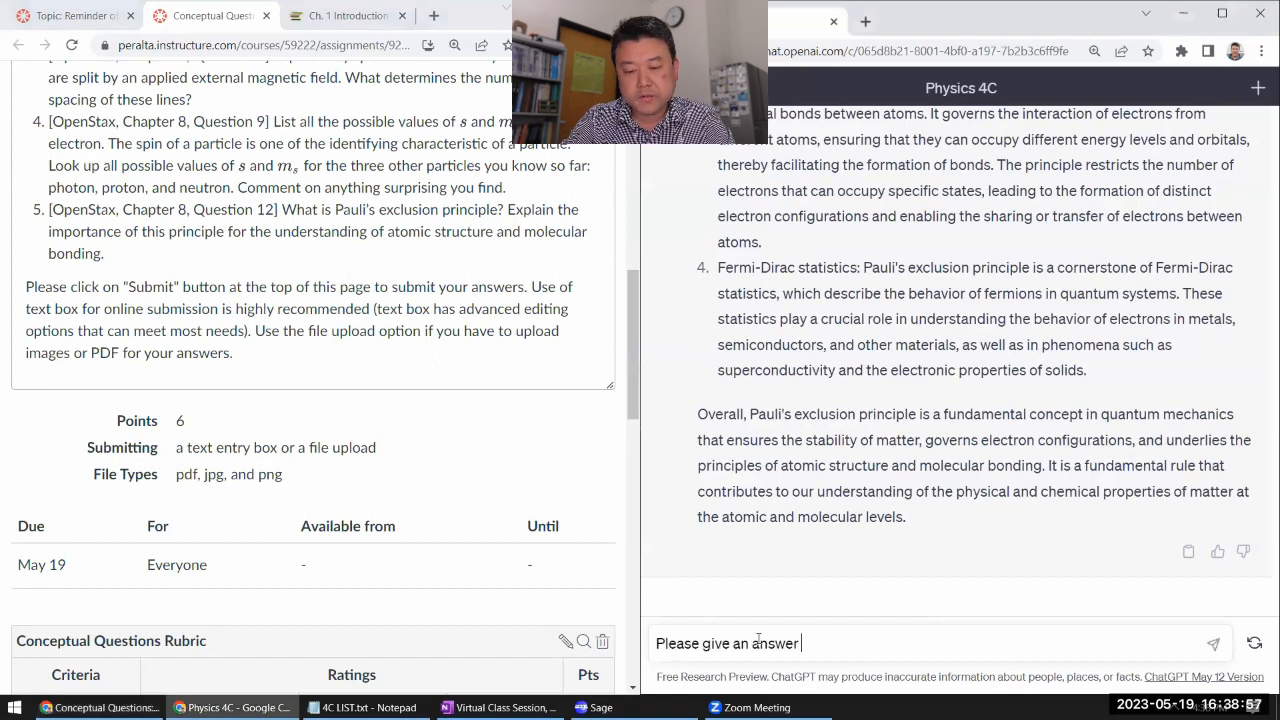
text(within a p)
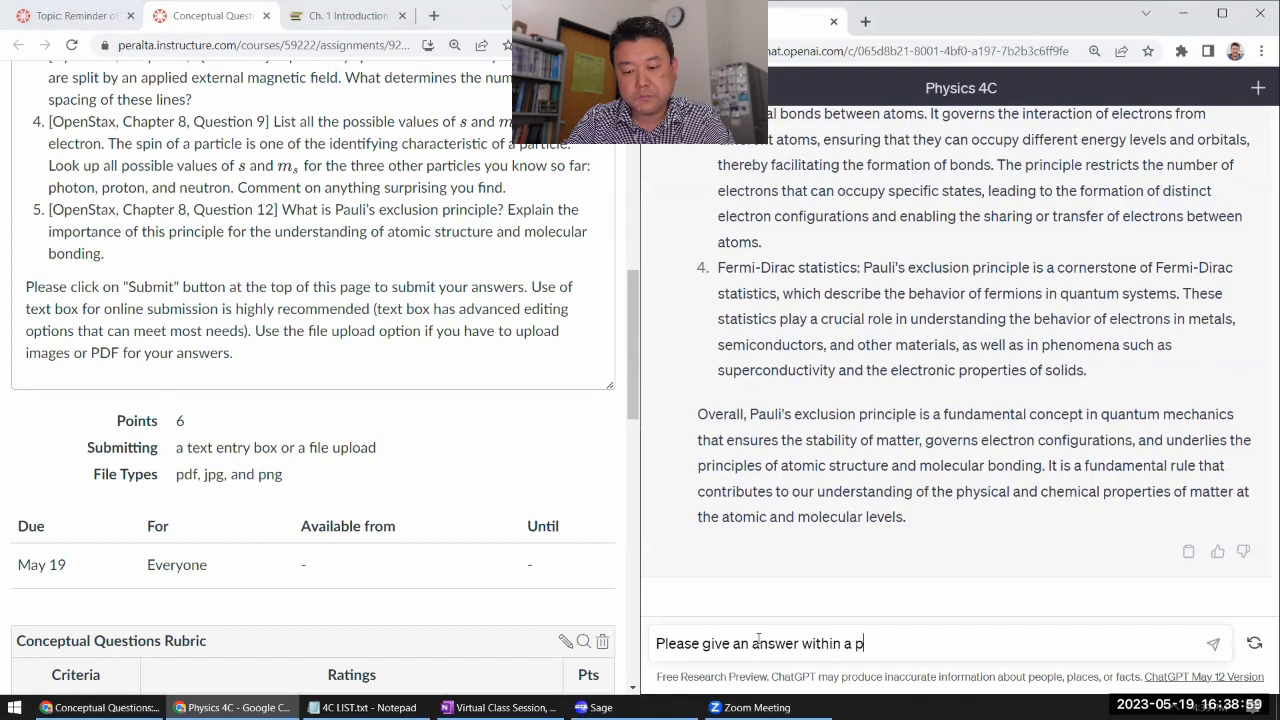
text(aragraph or so: What is Pauli's exclusion principle?)
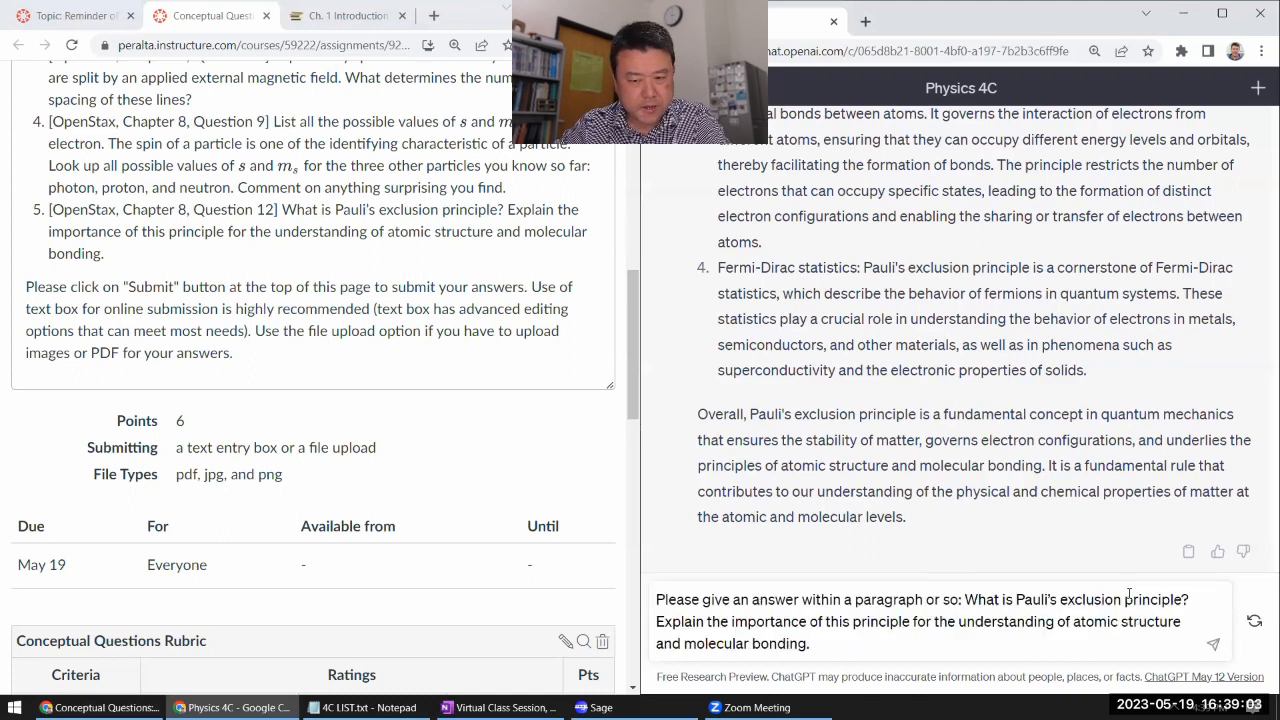
click(1214, 644)
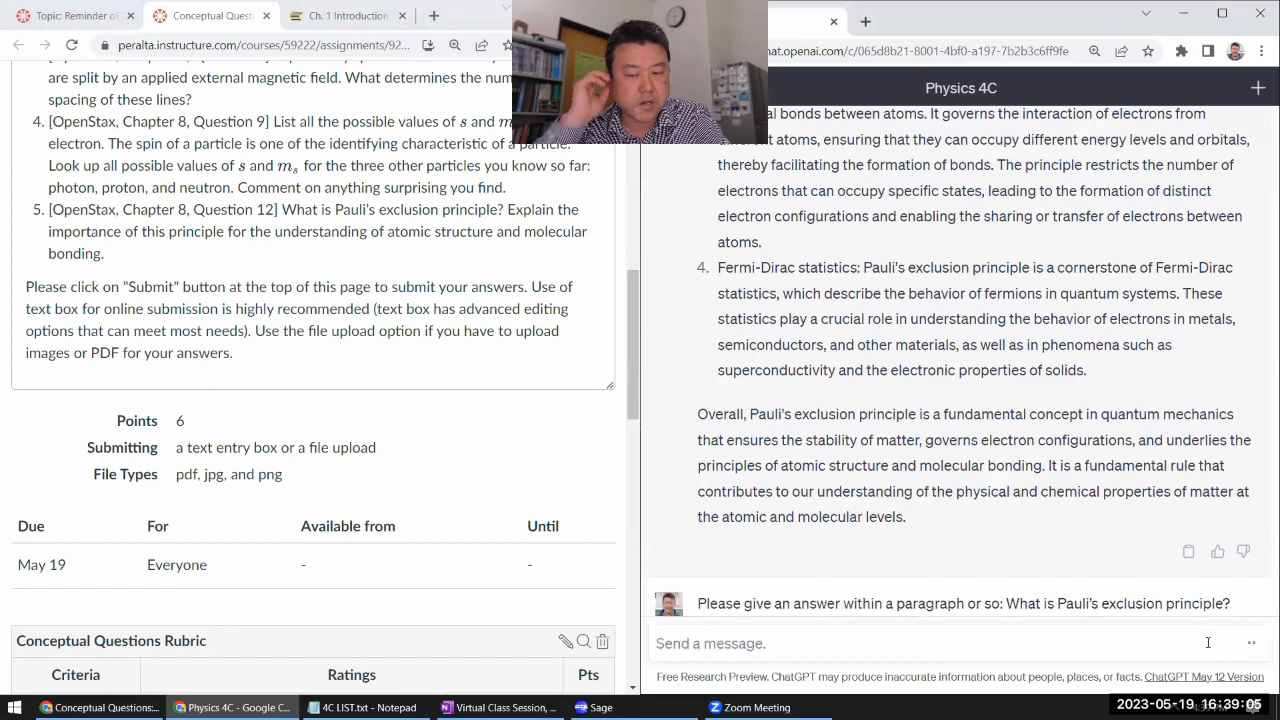